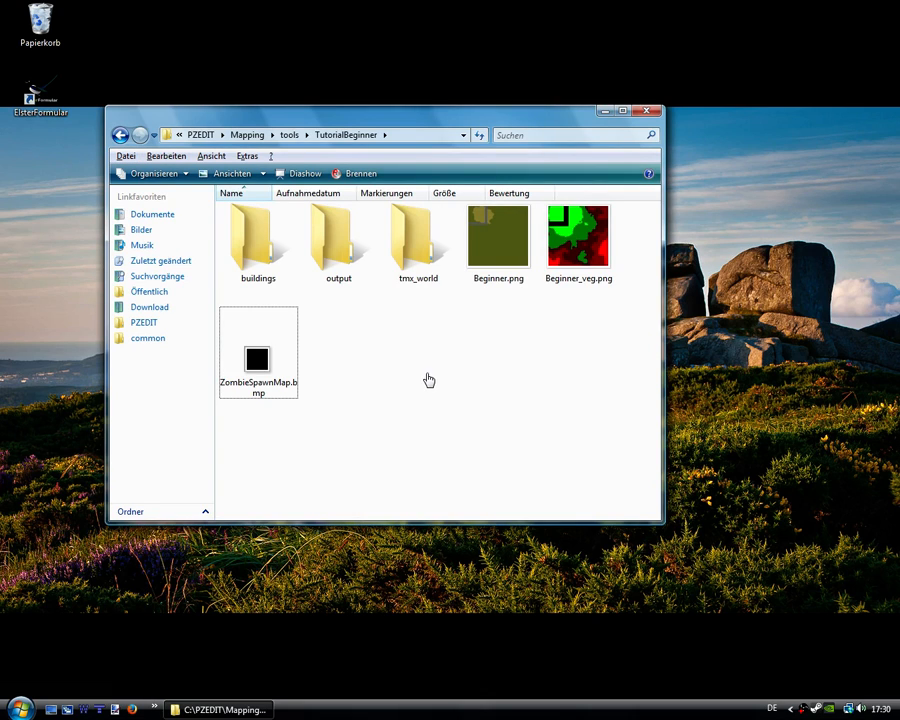
{"action": "mouse_move", "coordinate": [372, 407]}
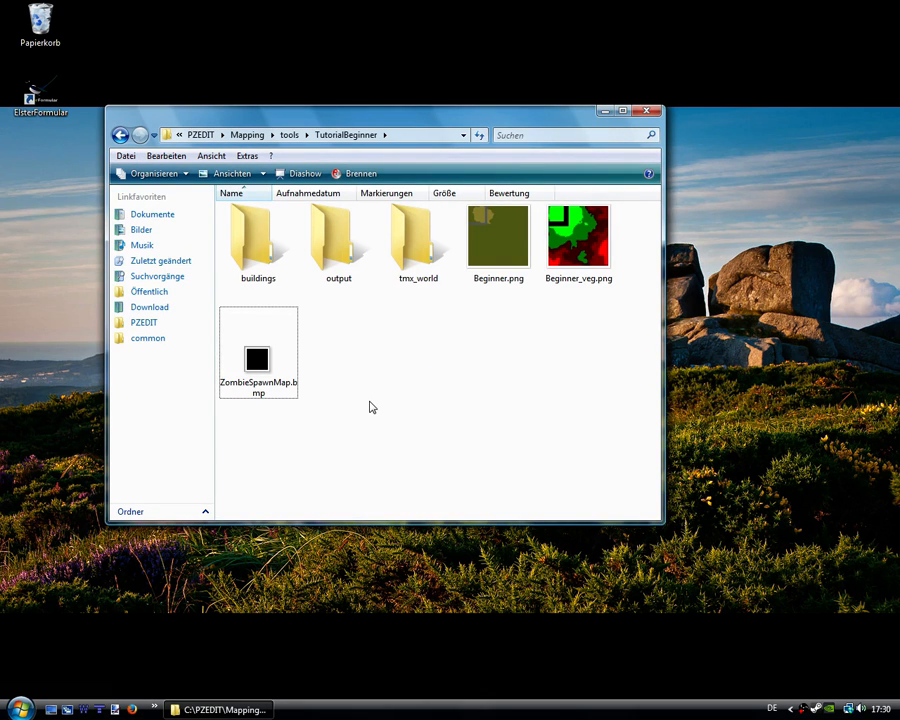
{"action": "mouse_move", "coordinate": [400, 419]}
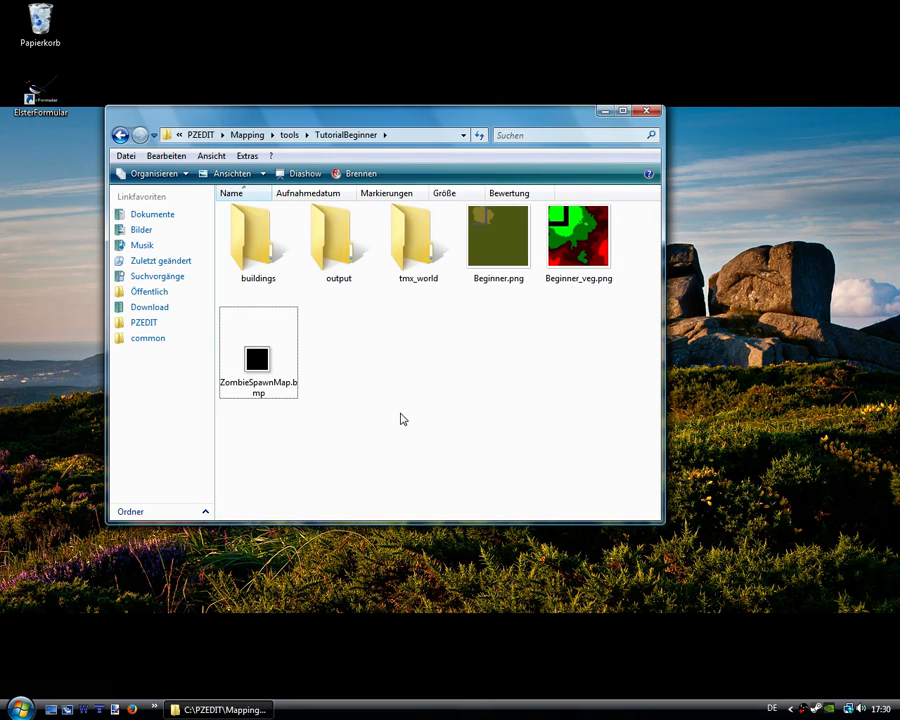
{"action": "mouse_move", "coordinate": [405, 378]}
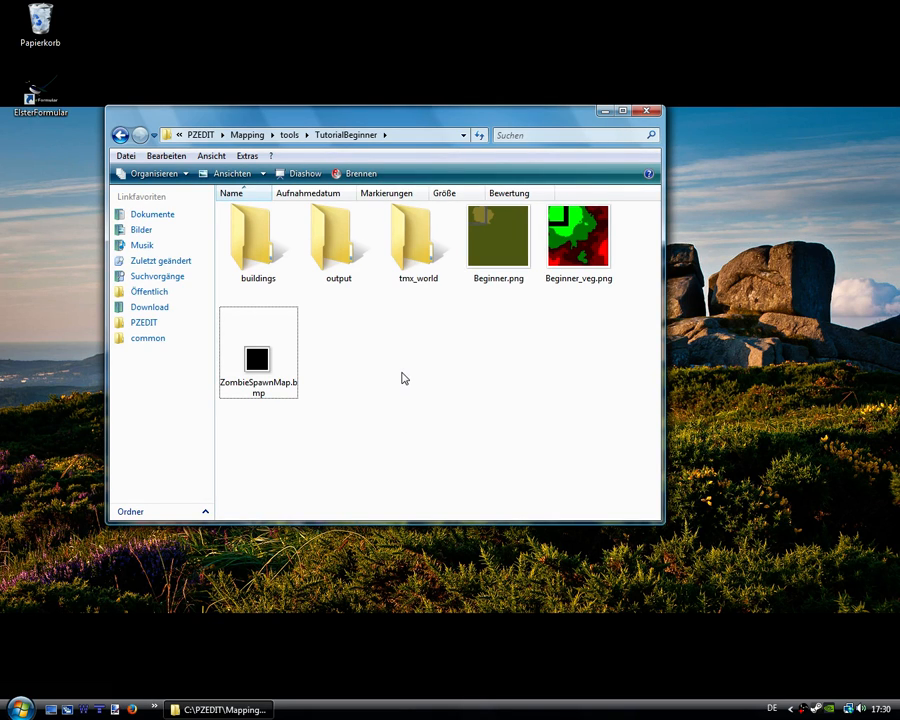
{"action": "mouse_move", "coordinate": [382, 372]}
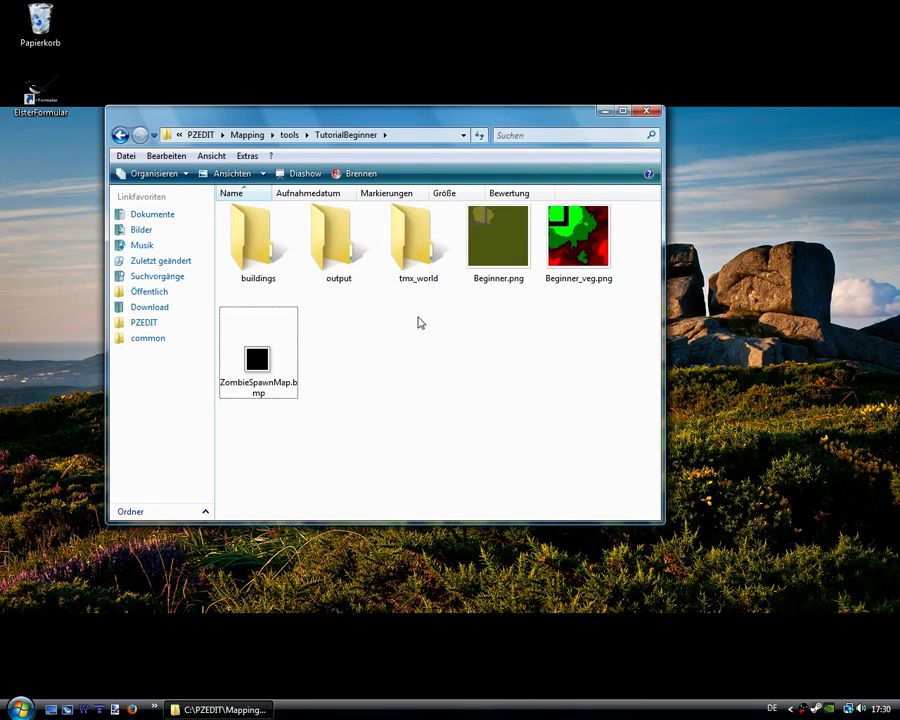
In Explorer, look at Beginner.png, then select ZombieSpawnMap.bmp.
{"action": "left_click", "coordinate": [578, 240]}
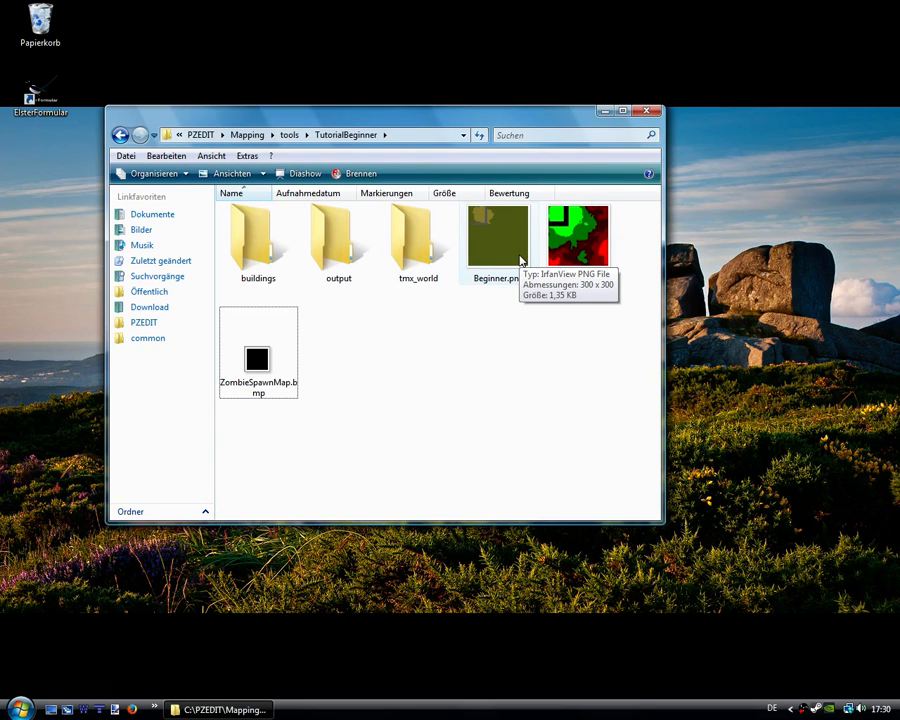
{"action": "left_click", "coordinate": [498, 235]}
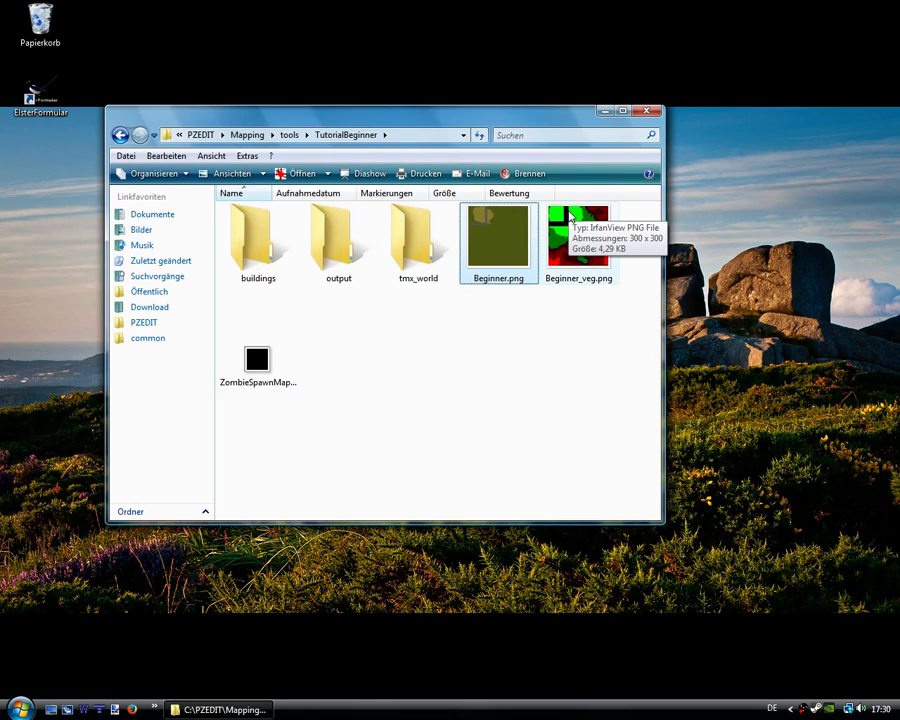
{"action": "mouse_move", "coordinate": [577, 230]}
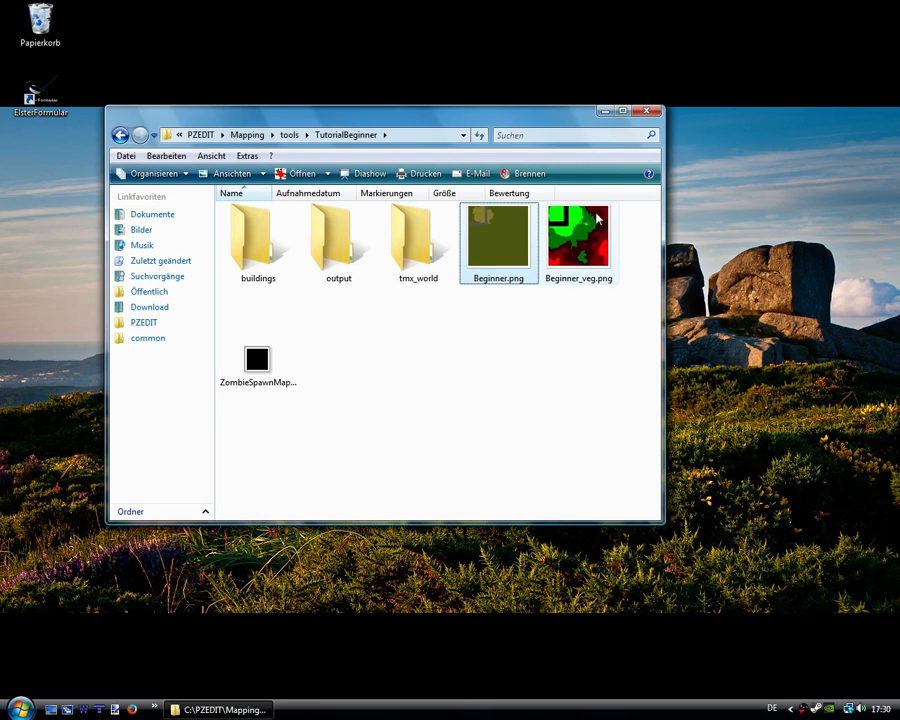
{"action": "mouse_move", "coordinate": [596, 218]}
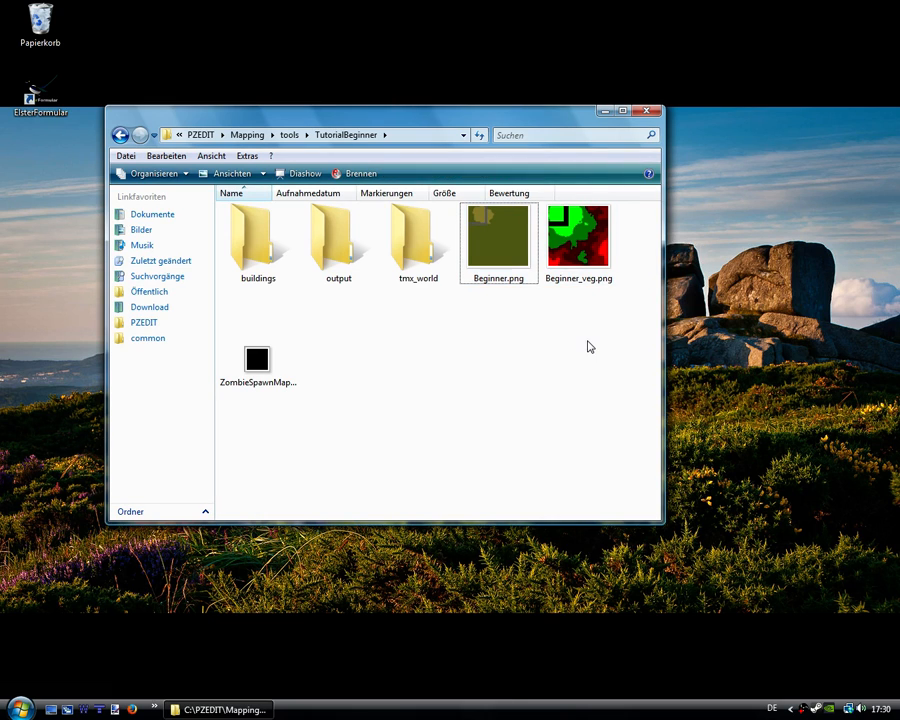
{"action": "left_click", "coordinate": [257, 358]}
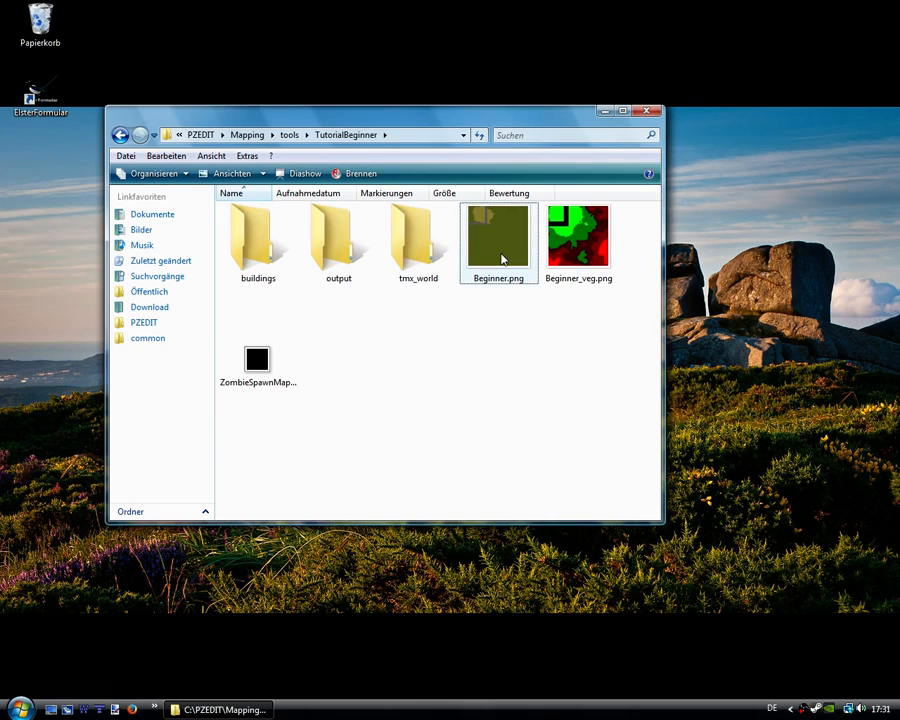
{"action": "left_click", "coordinate": [257, 358]}
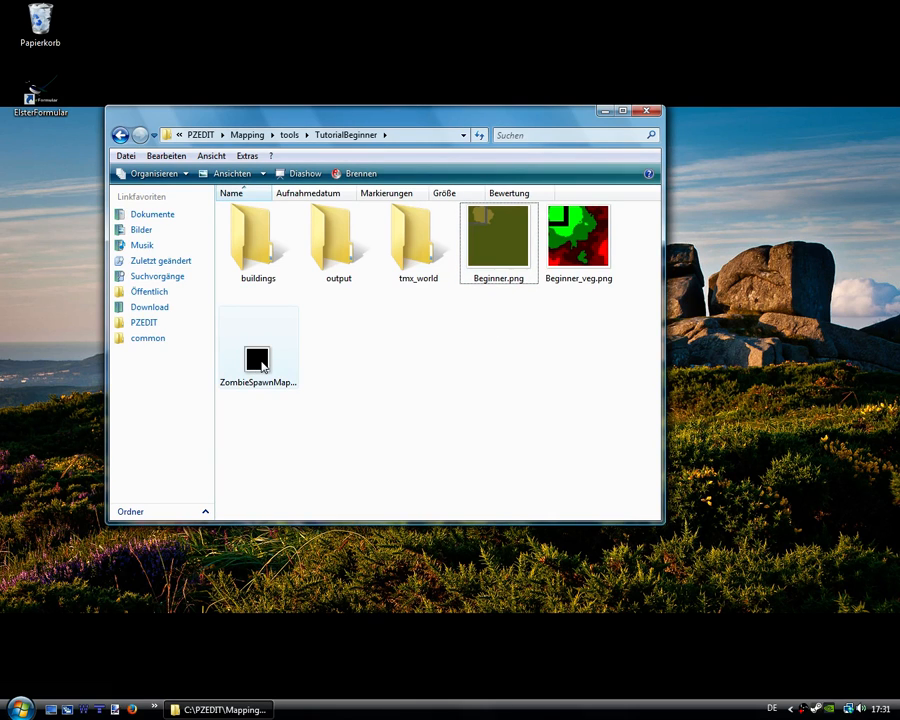
{"action": "left_click", "coordinate": [257, 355]}
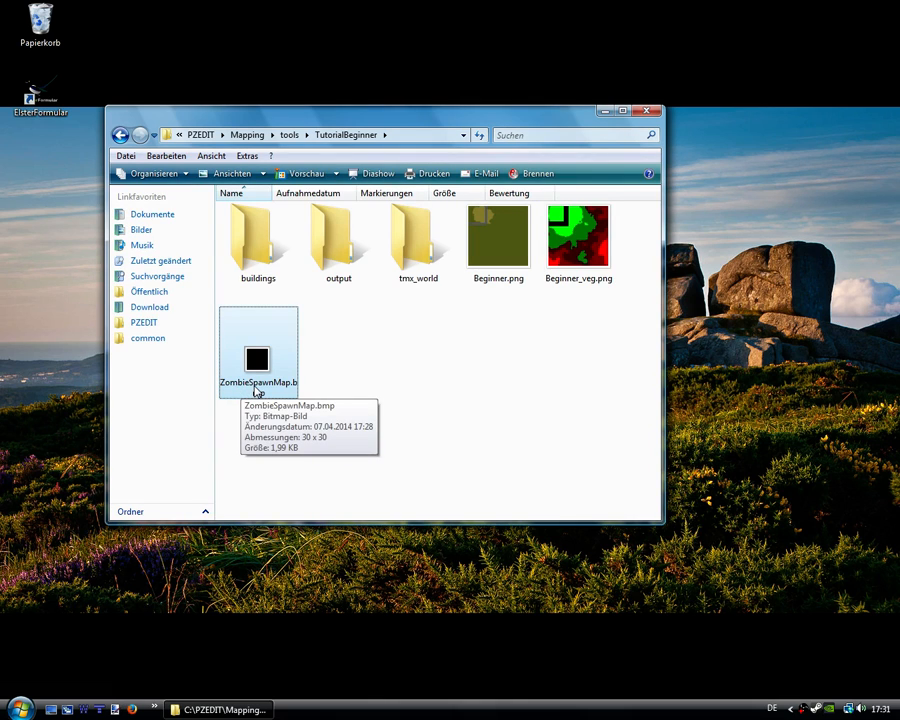
{"action": "mouse_move", "coordinate": [367, 357]}
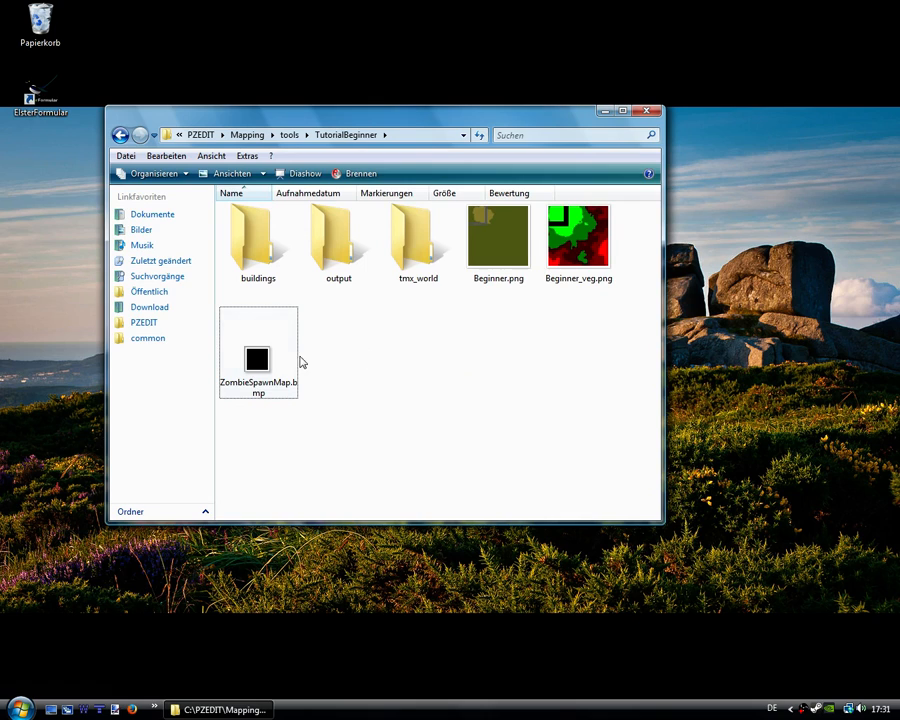
{"action": "mouse_move", "coordinate": [258, 355]}
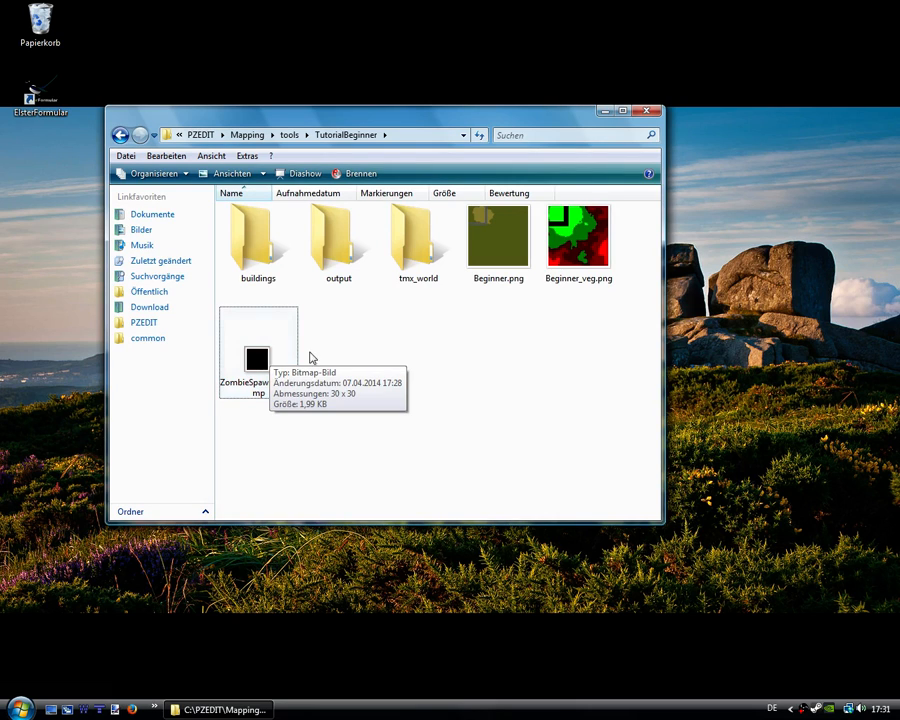
{"action": "left_click", "coordinate": [258, 345]}
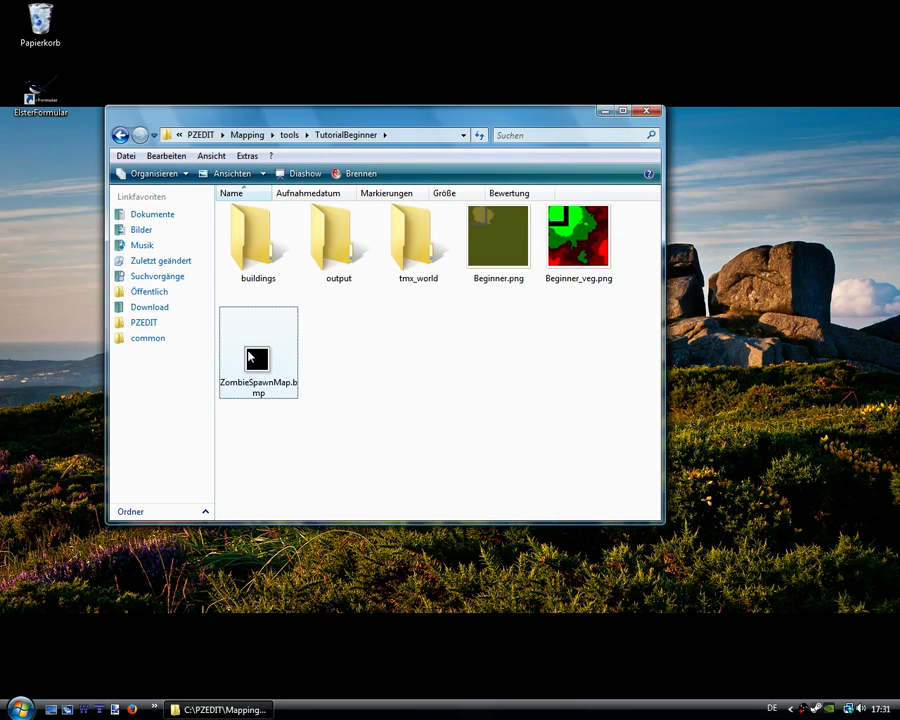
{"action": "mouse_move", "coordinate": [250, 358]}
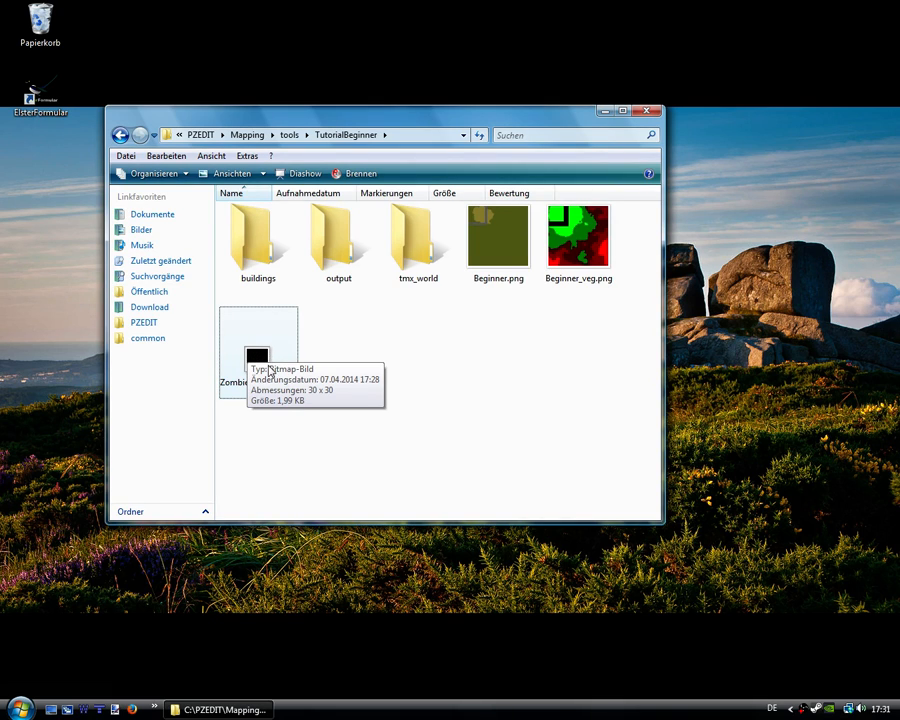
{"action": "mouse_move", "coordinate": [365, 358]}
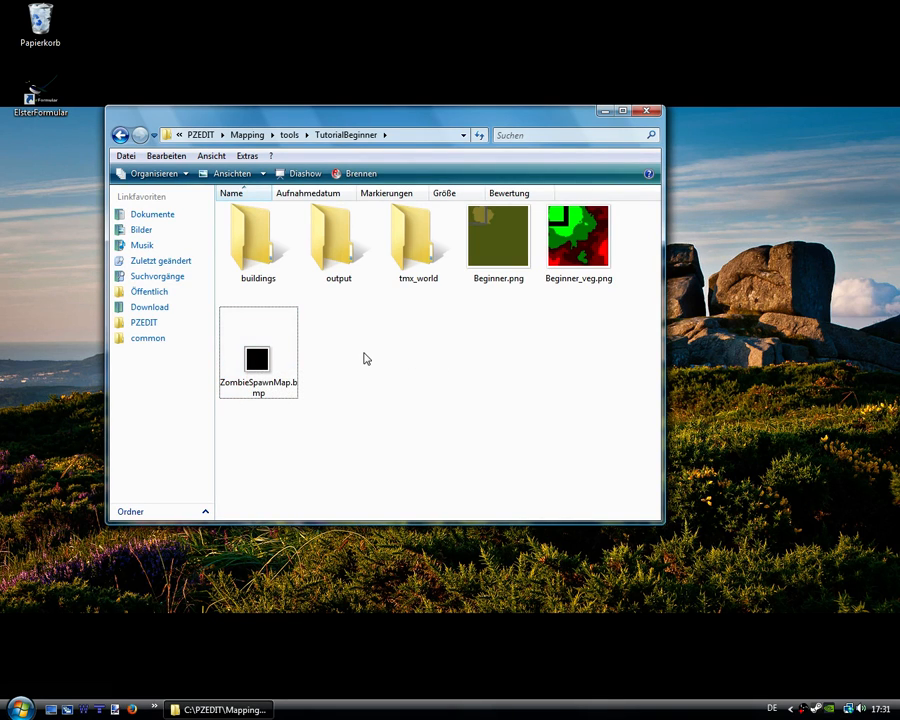
{"action": "mouse_move", "coordinate": [438, 335]}
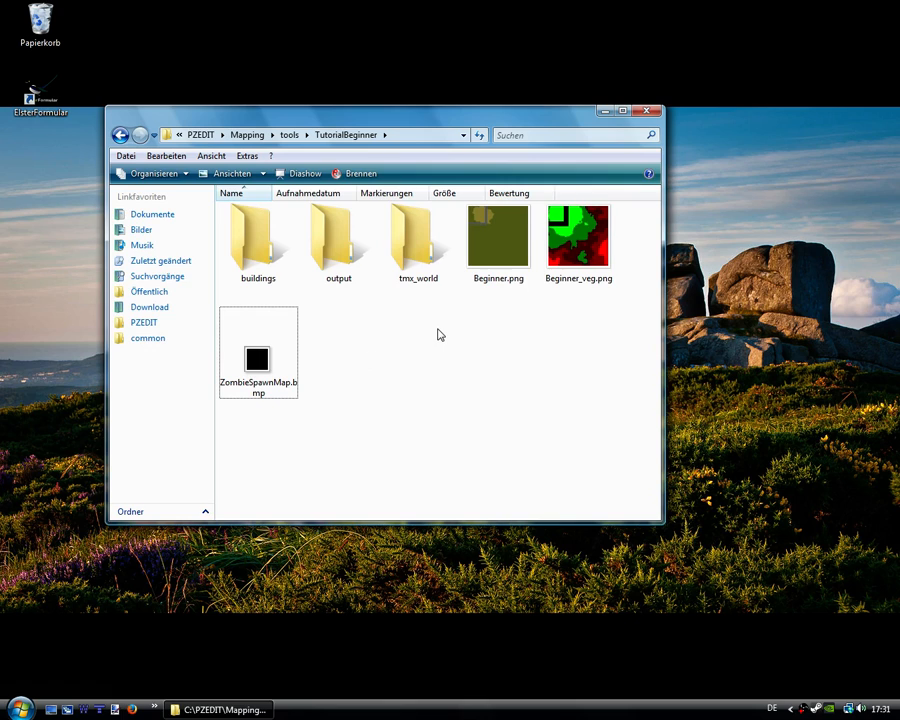
{"action": "mouse_move", "coordinate": [446, 337]}
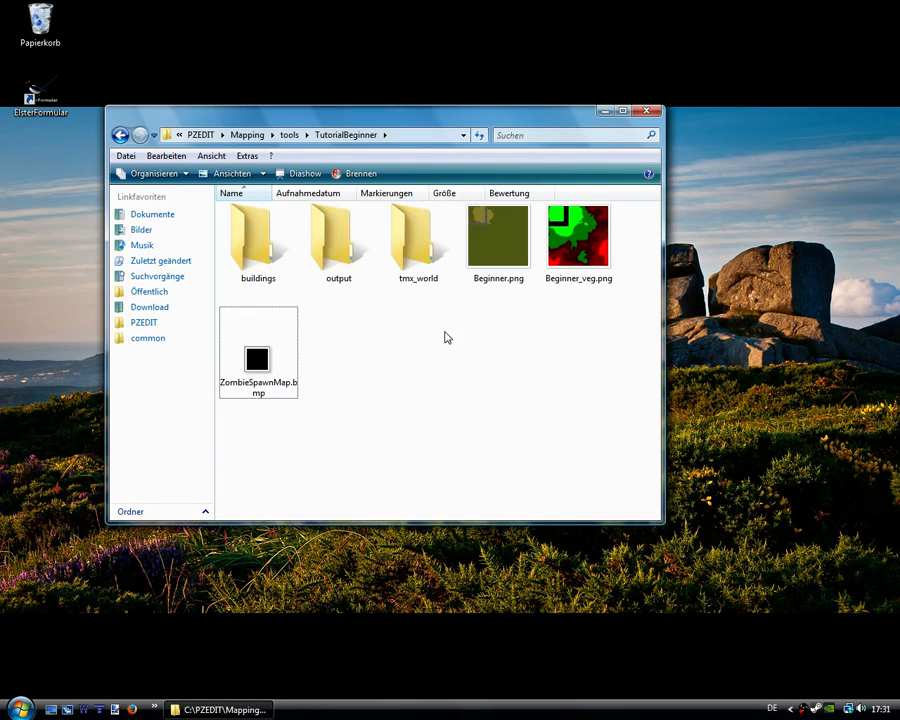
{"action": "mouse_move", "coordinate": [257, 360]}
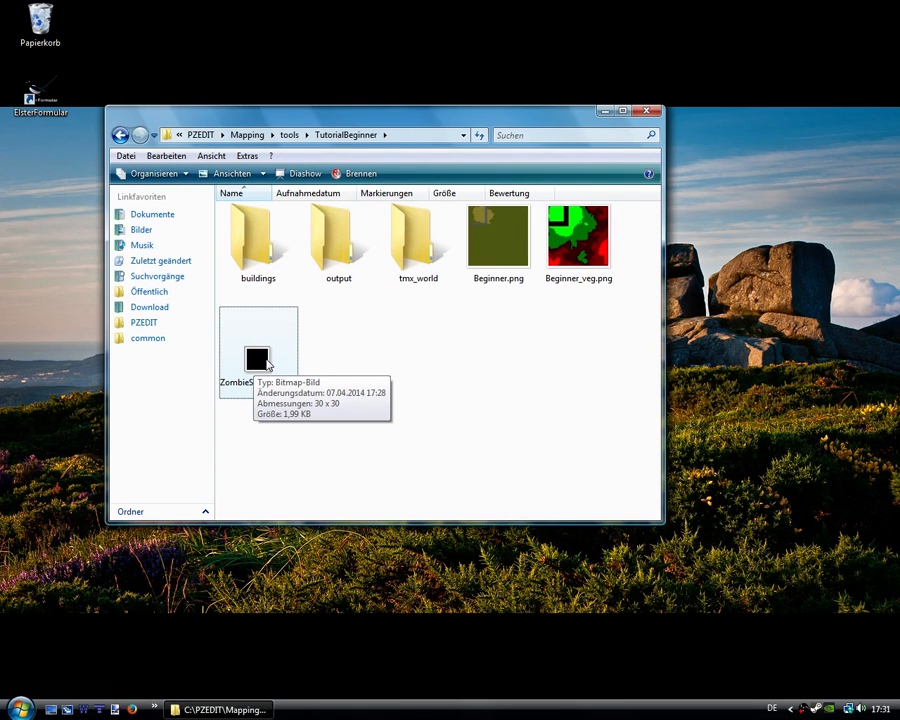
Open ZombieSpawnMap.bmp in Paint.NET, paint white dots, and save with OK on the save settings.
{"action": "right_click", "coordinate": [258, 340]}
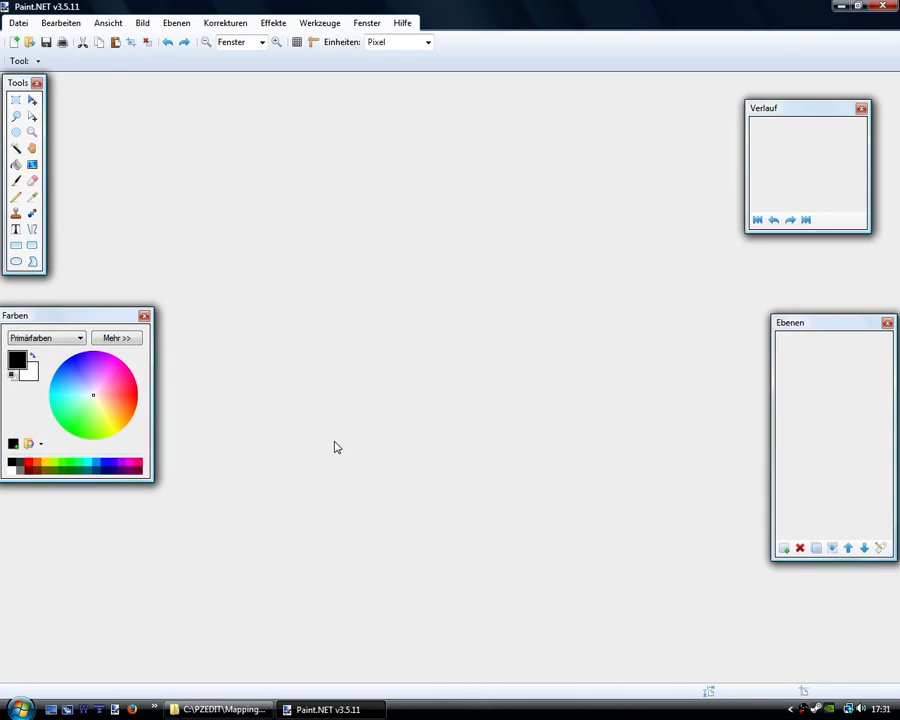
{"action": "left_click", "coordinate": [17, 22]}
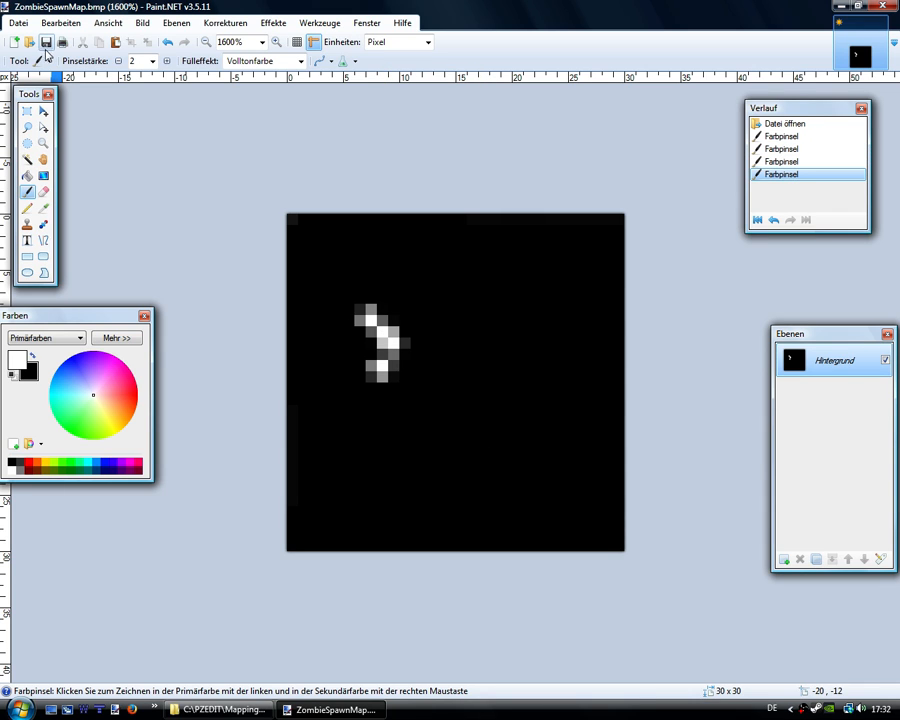
{"action": "left_click", "coordinate": [46, 41]}
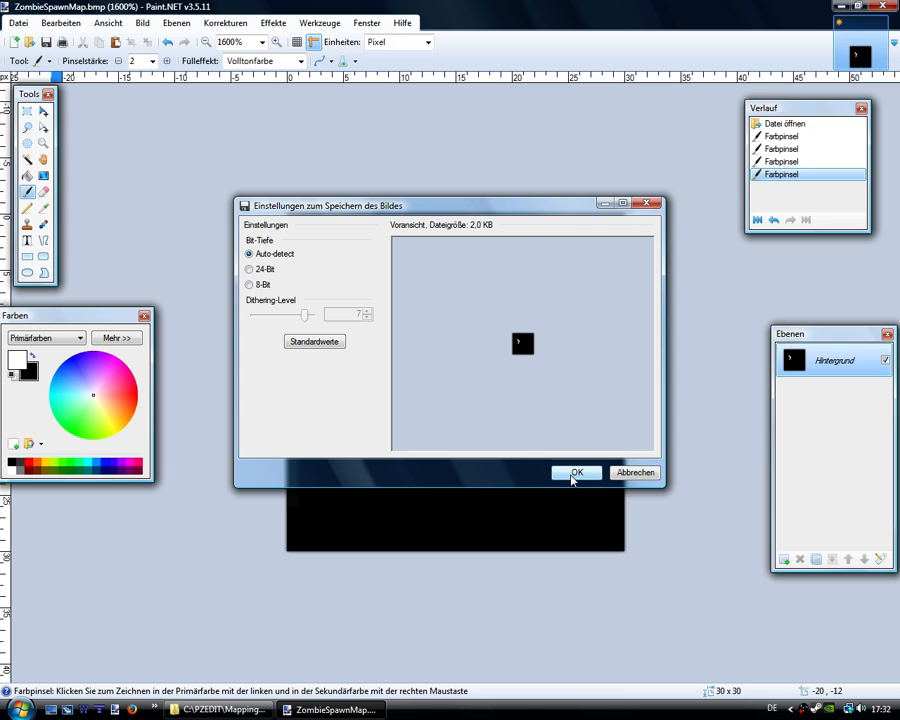
{"action": "left_click", "coordinate": [576, 472]}
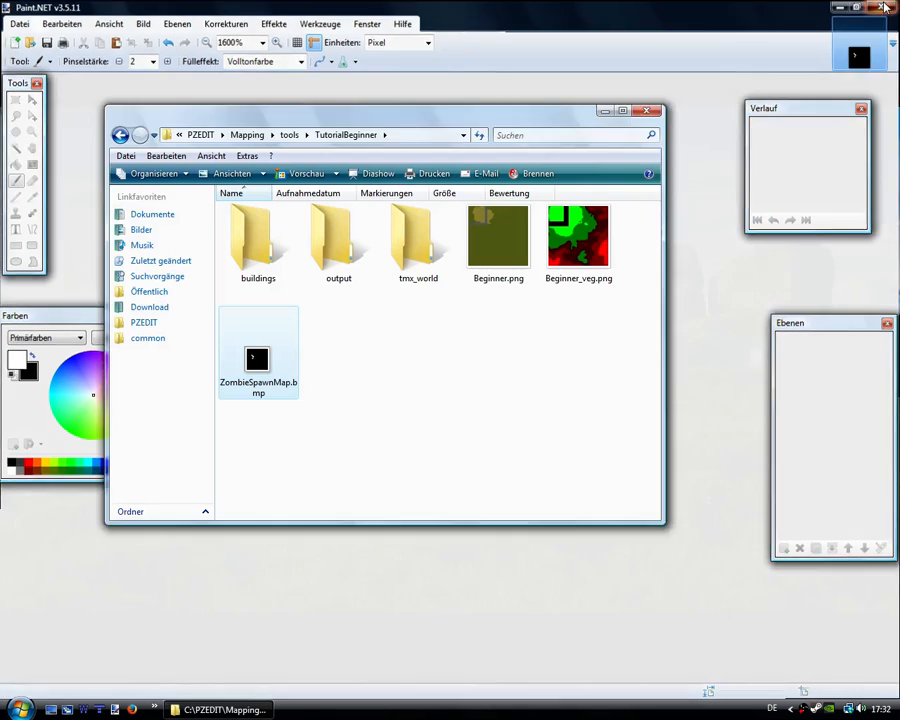
Close Paint.NET and review the buildings folder and other TutorialBeginner contents in Explorer.
{"action": "left_click", "coordinate": [882, 8]}
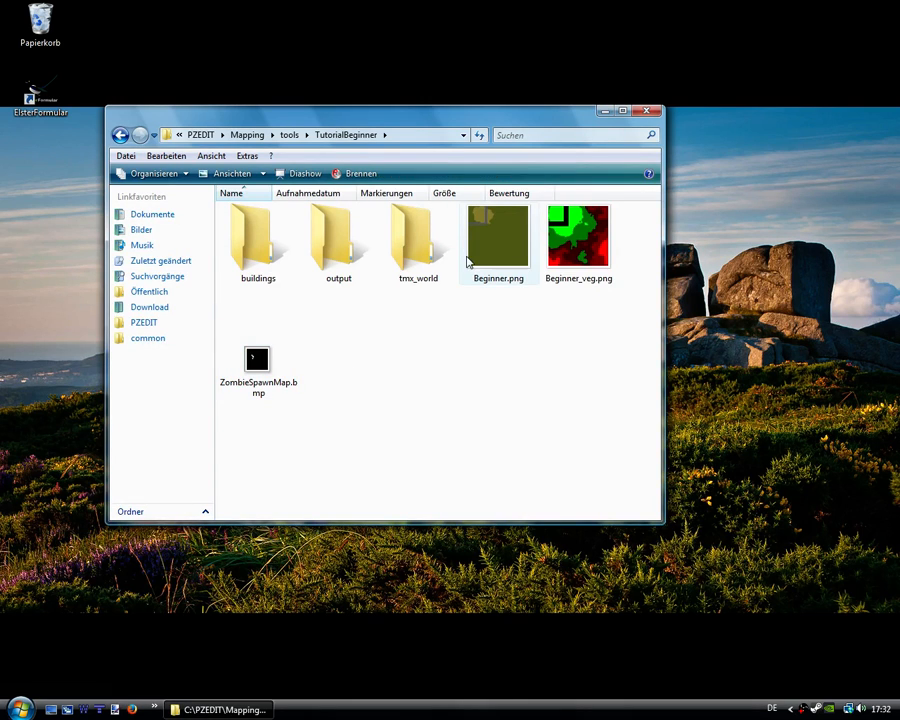
{"action": "mouse_move", "coordinate": [483, 230]}
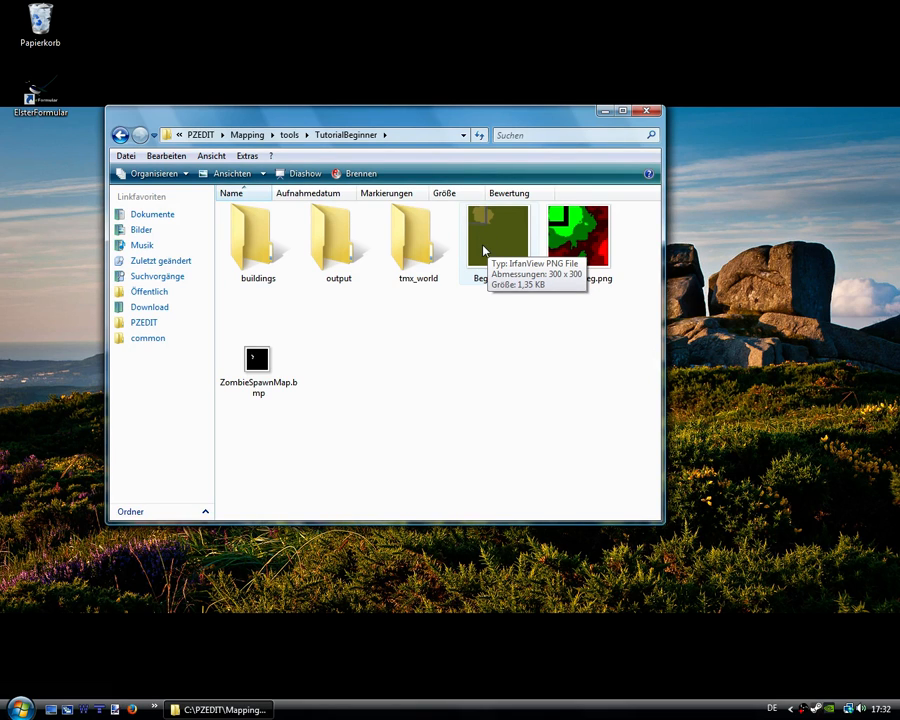
{"action": "mouse_move", "coordinate": [278, 258]}
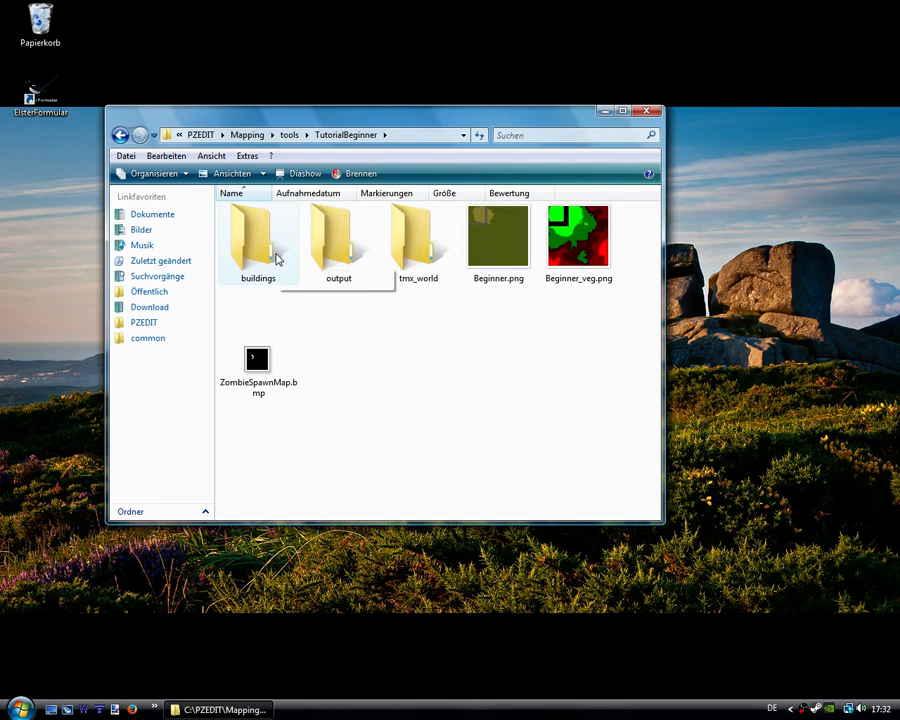
{"action": "left_click", "coordinate": [257, 240]}
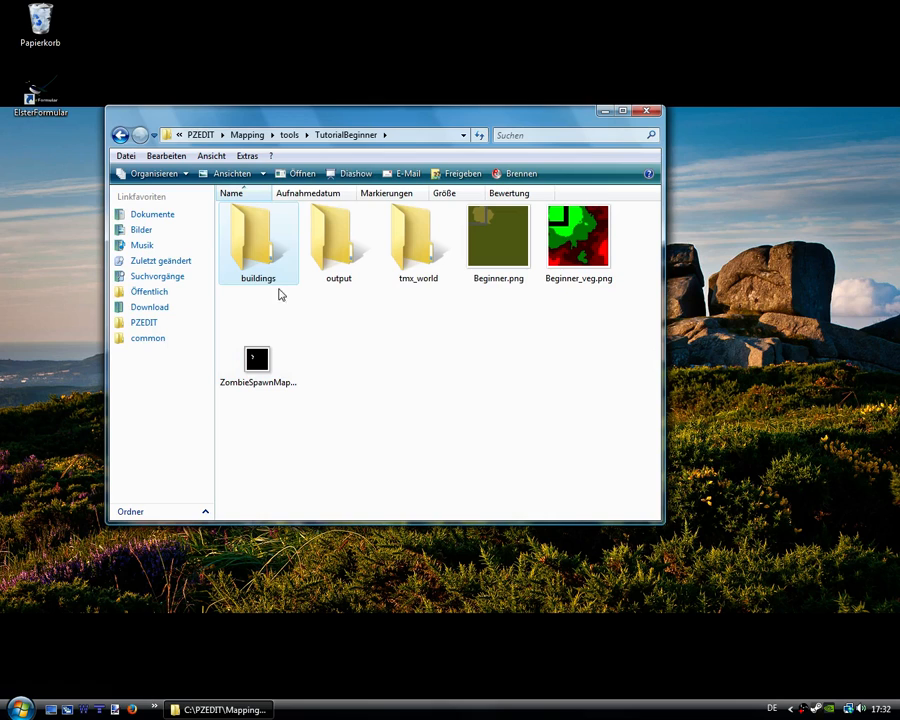
{"action": "mouse_move", "coordinate": [418, 245]}
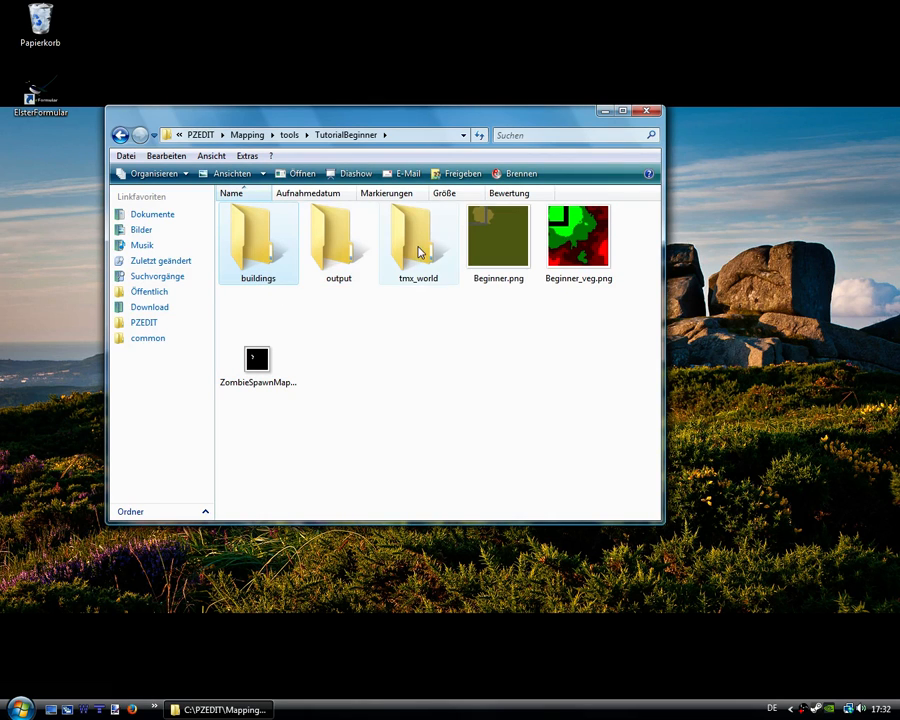
{"action": "mouse_move", "coordinate": [412, 235]}
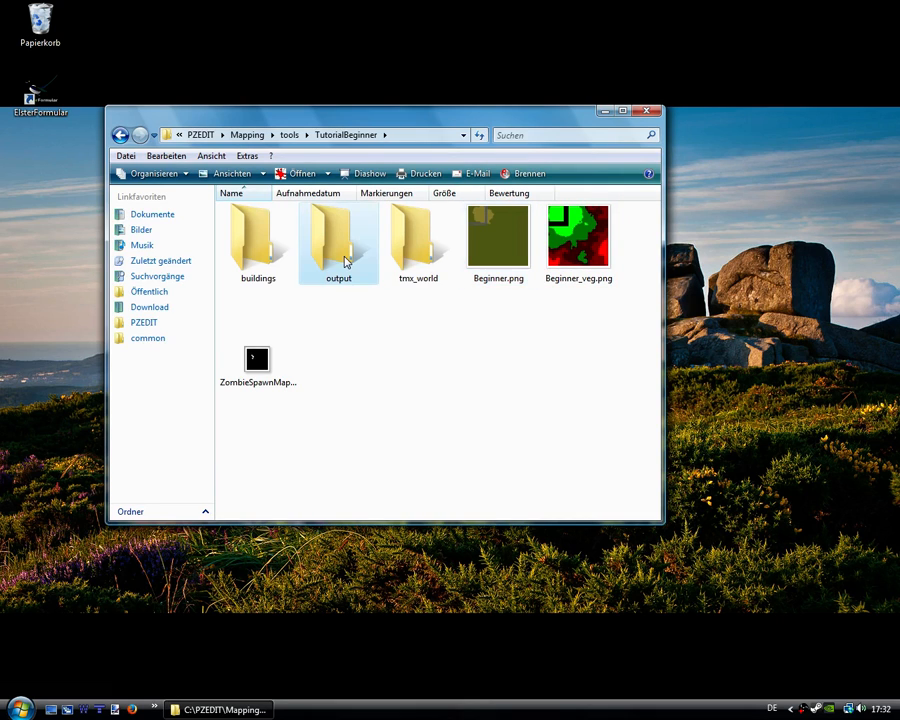
{"action": "left_click", "coordinate": [338, 240]}
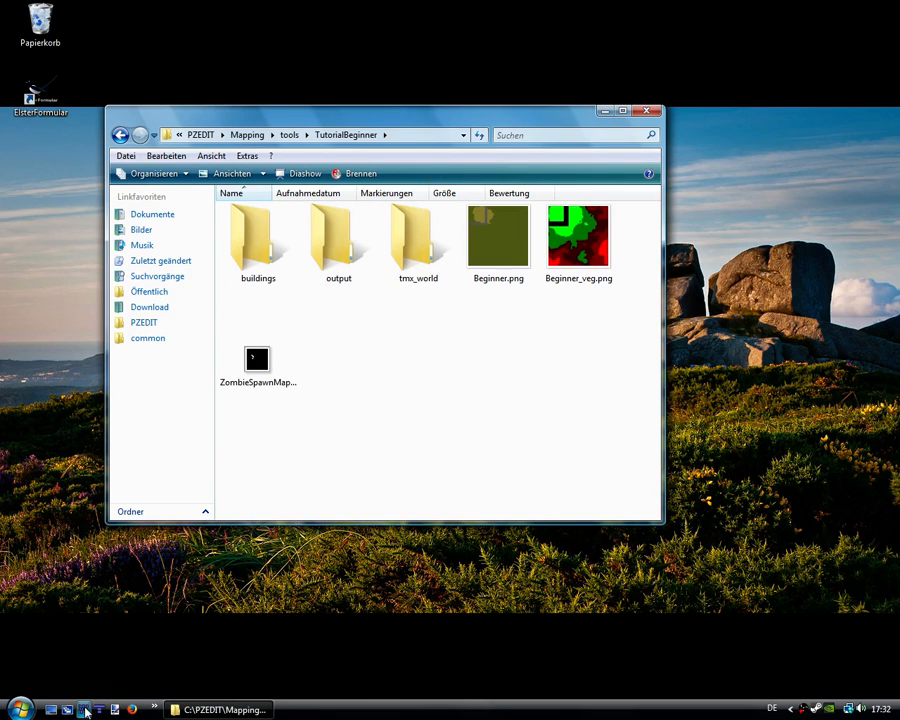
{"action": "mouse_move", "coordinate": [68, 709]}
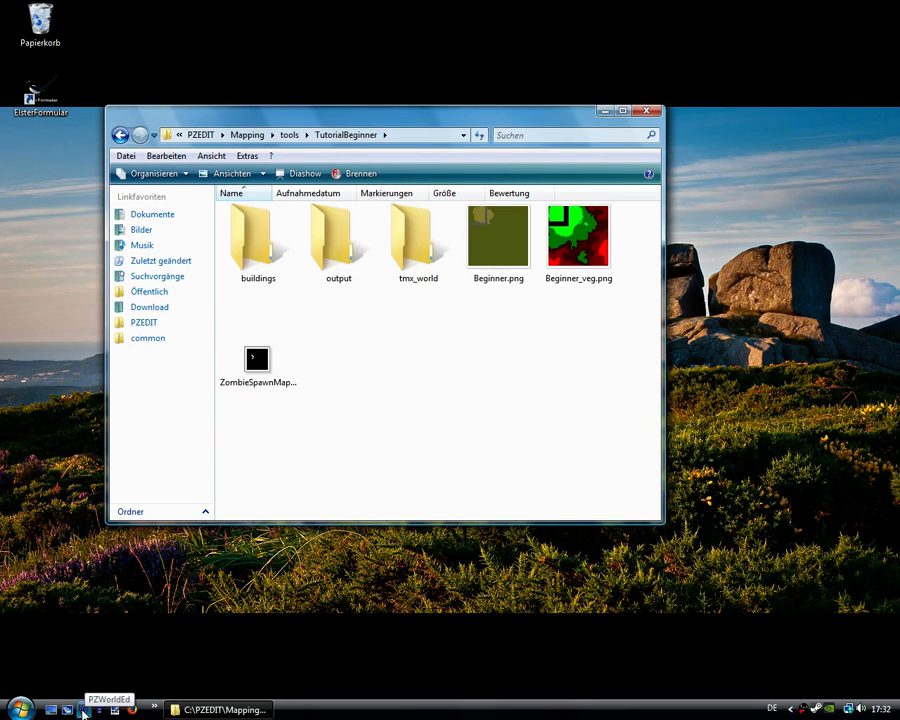
Launch PZWorldEd and create a new world with width and height of 1 cell.
{"action": "left_click", "coordinate": [67, 709]}
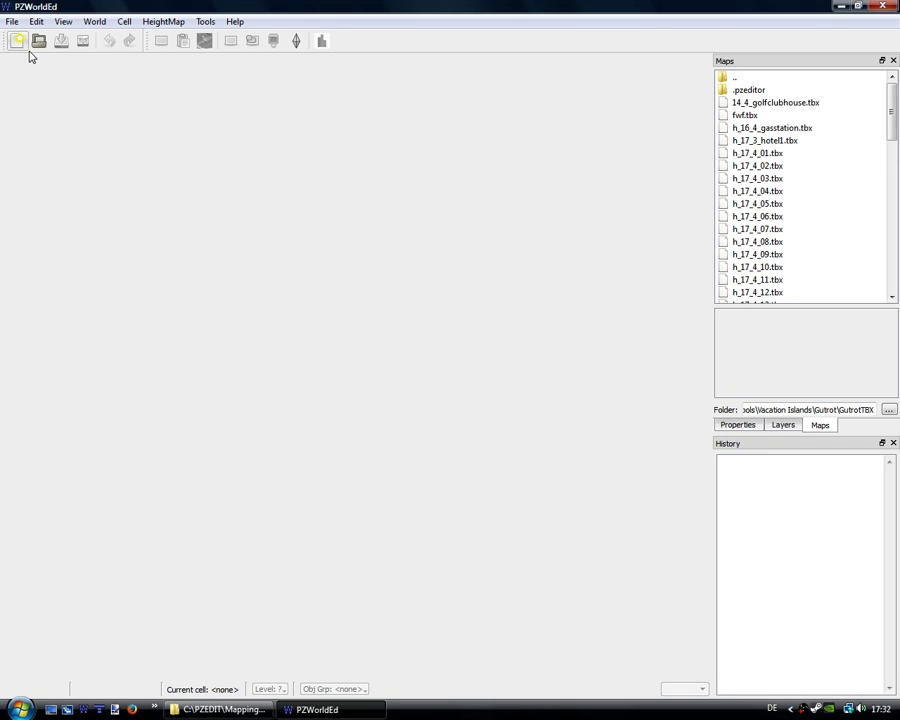
{"action": "left_click", "coordinate": [17, 40]}
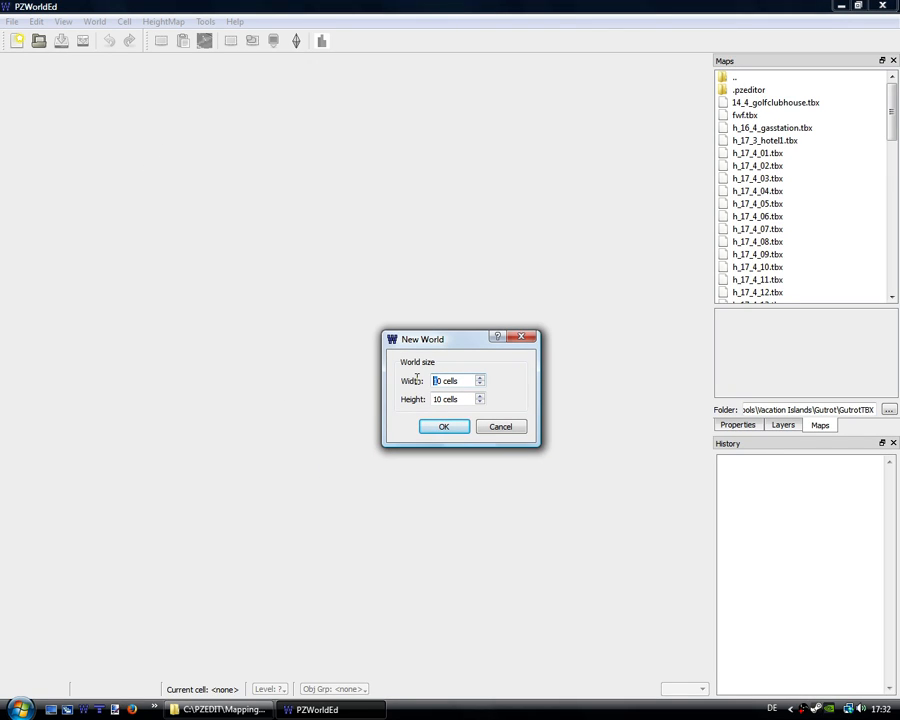
{"action": "type", "text": "1"}
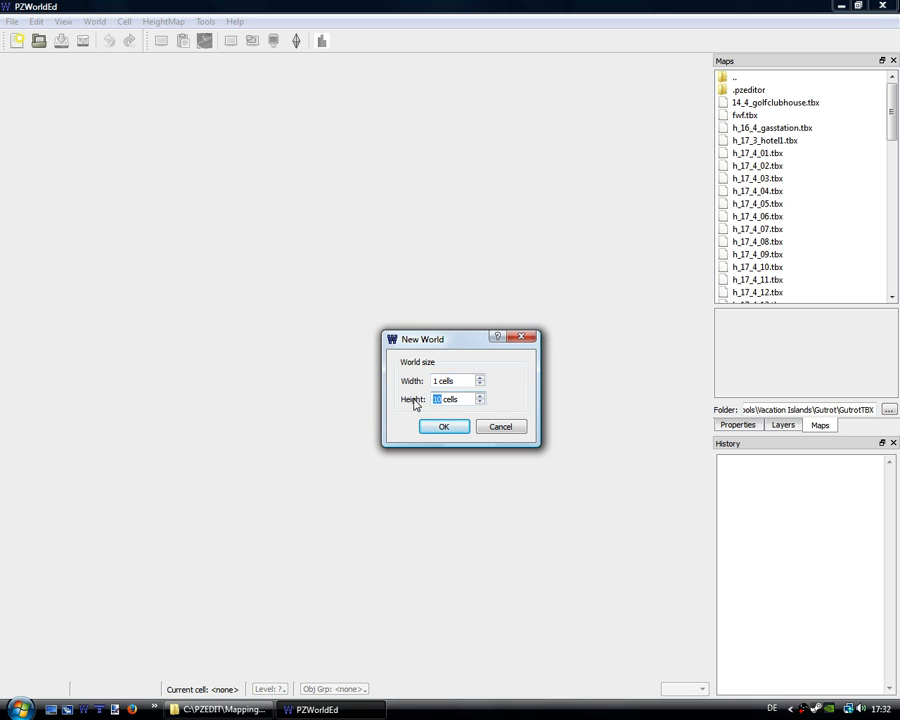
{"action": "left_click", "coordinate": [443, 426]}
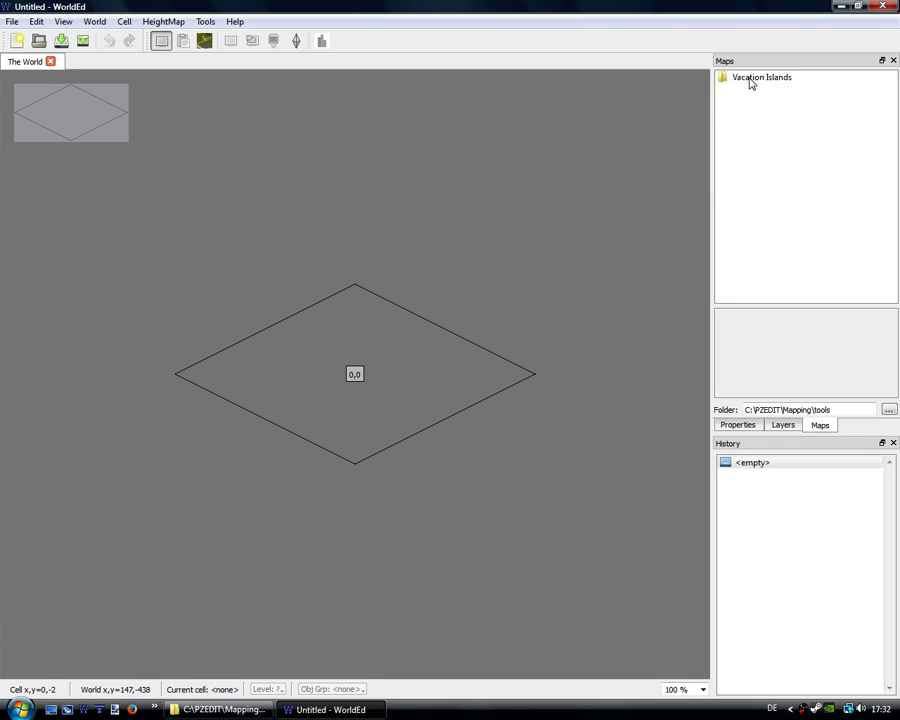
Browse to TutorialBeginner in the Maps panel and add Beginner.png to cell 0,0.
{"action": "double_click", "coordinate": [762, 77]}
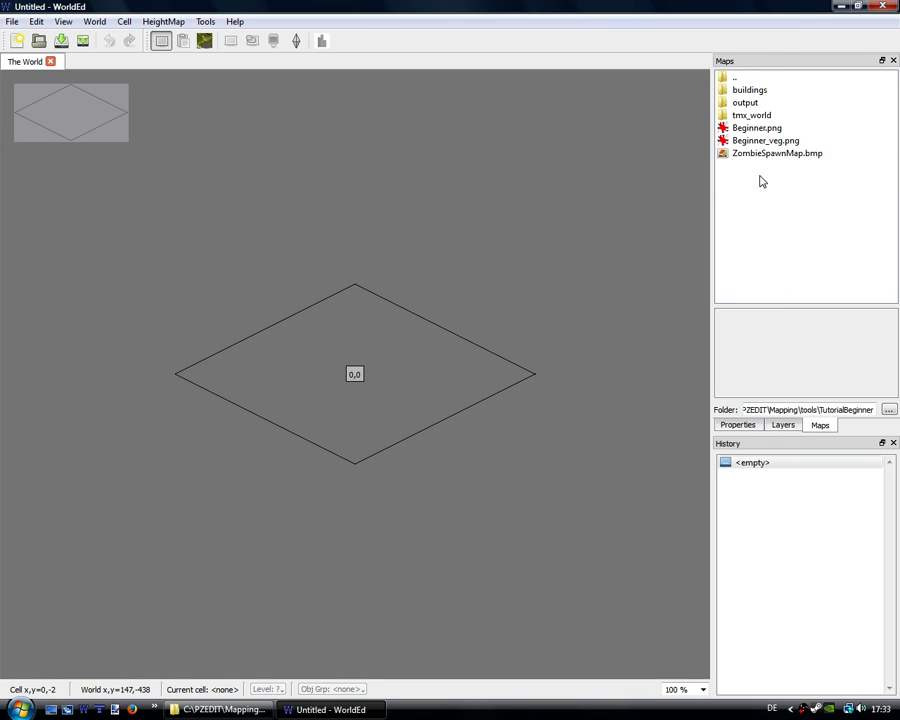
{"action": "left_click", "coordinate": [757, 140]}
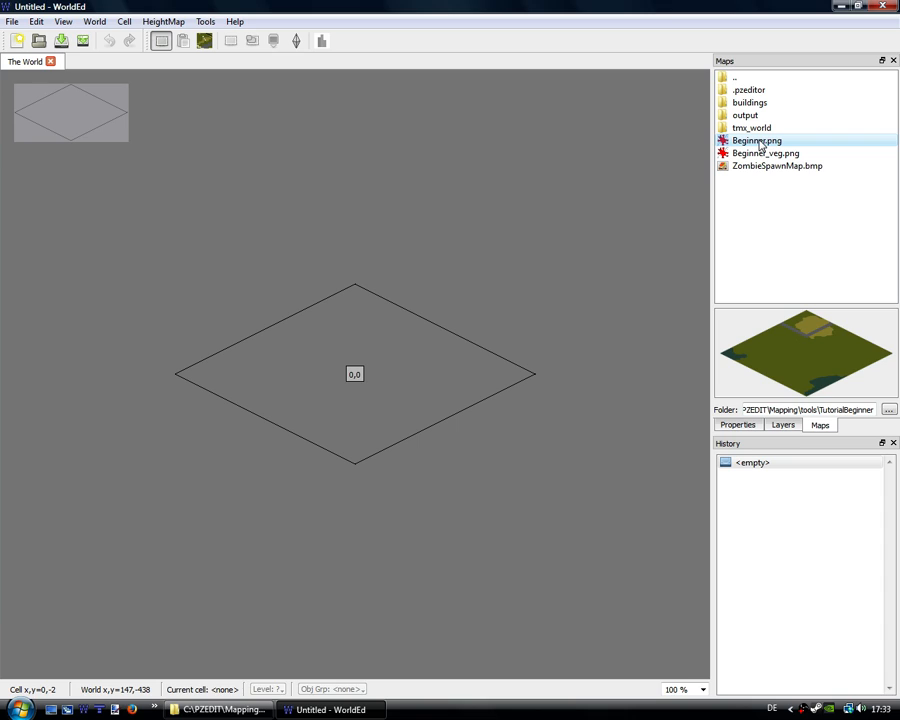
{"action": "mouse_move", "coordinate": [760, 145]}
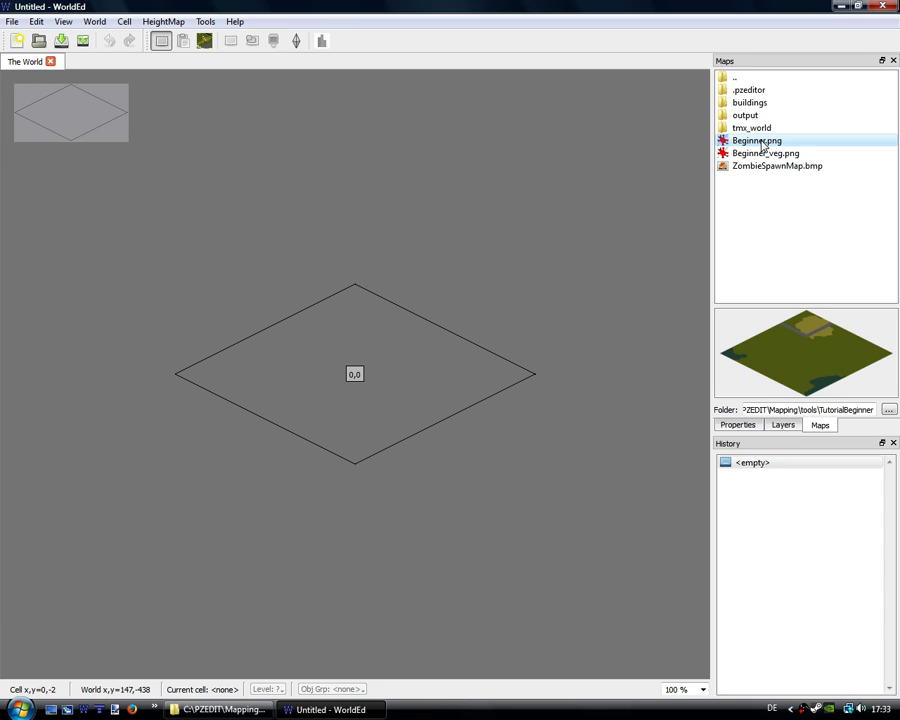
{"action": "double_click", "coordinate": [756, 140]}
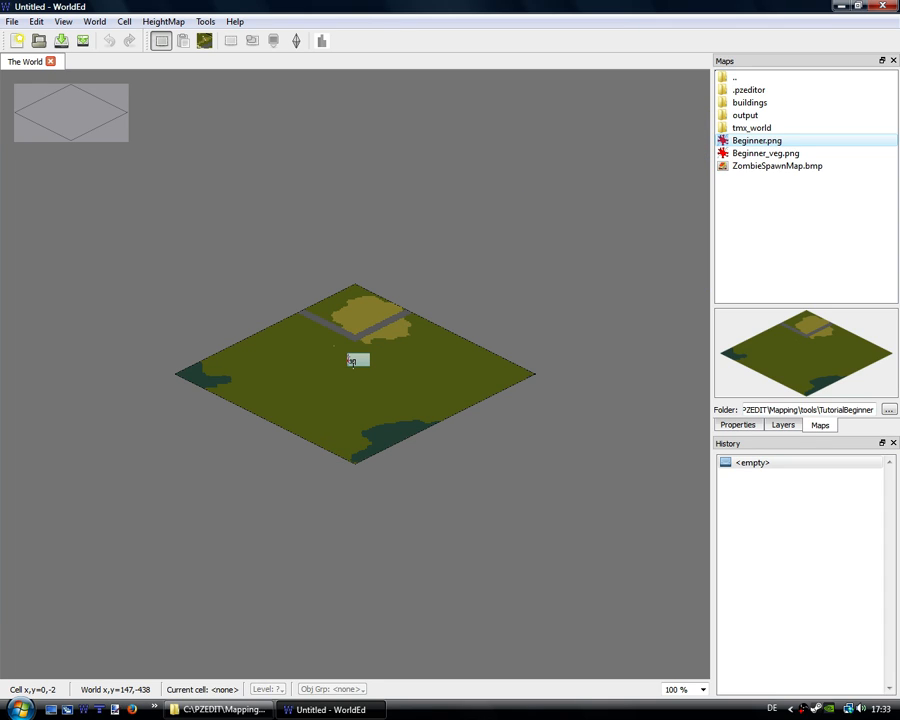
{"action": "mouse_move", "coordinate": [335, 371]}
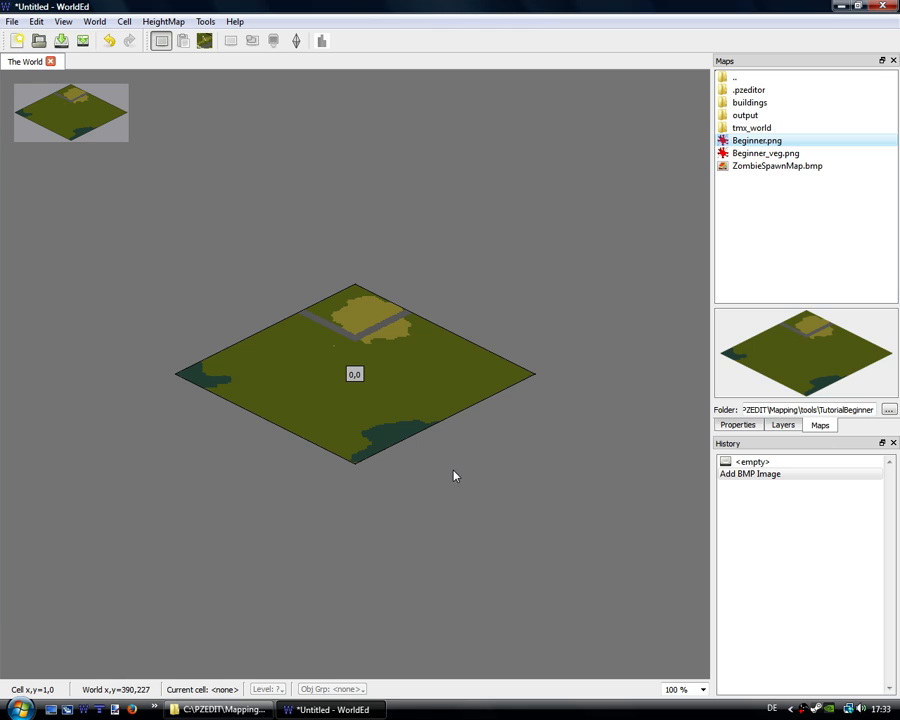
{"action": "mouse_move", "coordinate": [605, 345]}
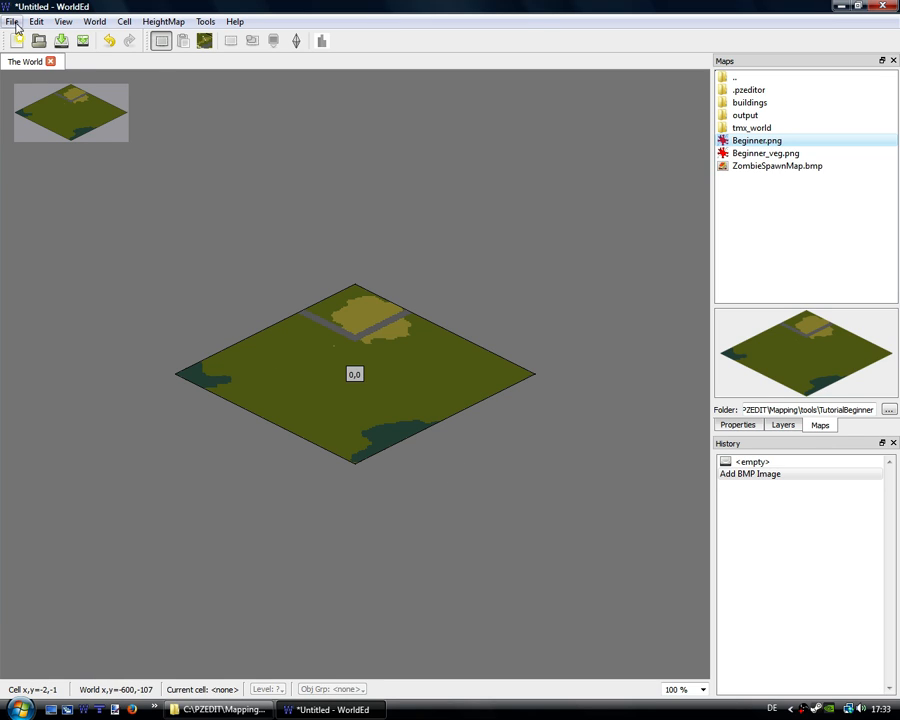
Choose File > BMP To TMX > All Cells to open the conversion dialog.
{"action": "left_click", "coordinate": [12, 21]}
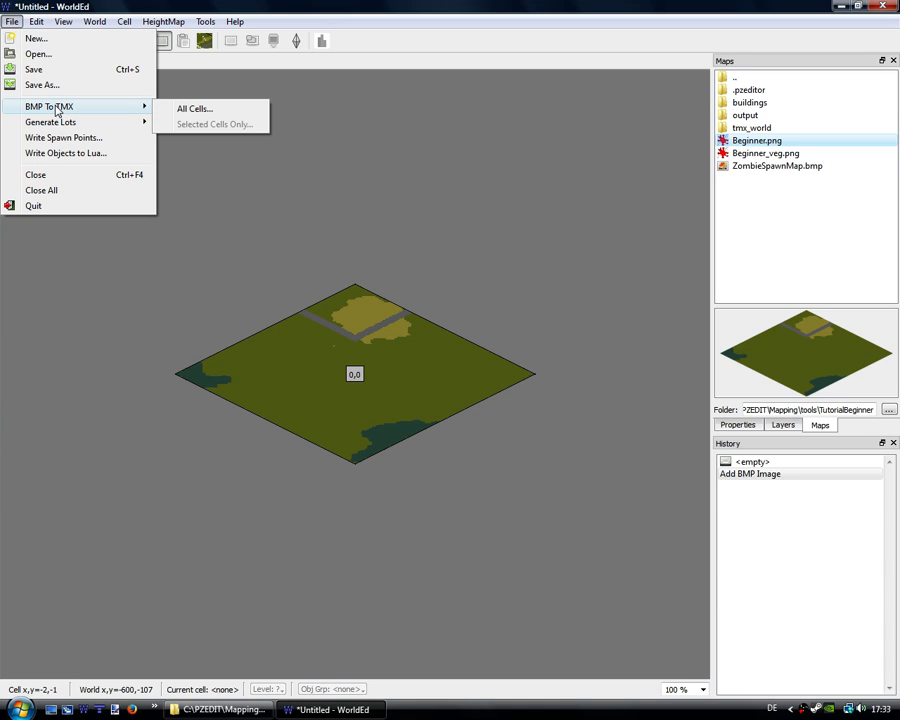
{"action": "mouse_move", "coordinate": [50, 110]}
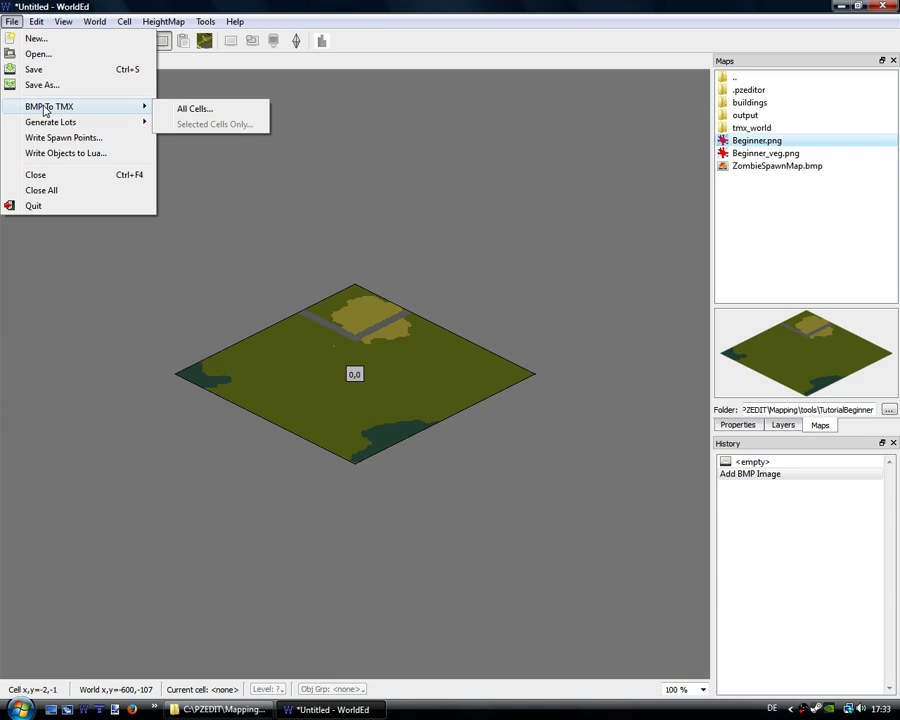
{"action": "mouse_move", "coordinate": [77, 108]}
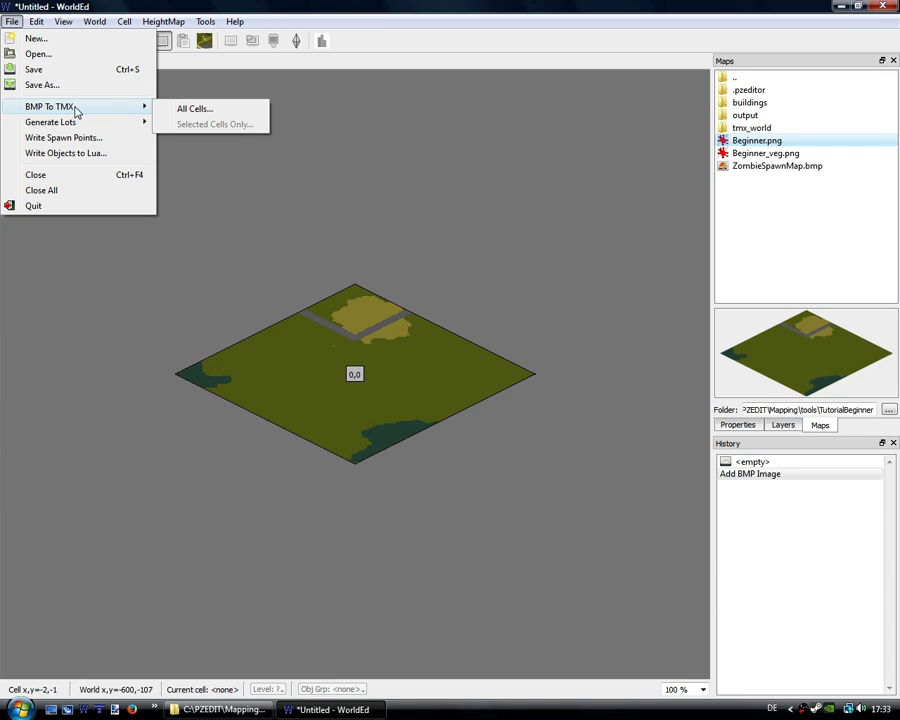
{"action": "mouse_move", "coordinate": [345, 436]}
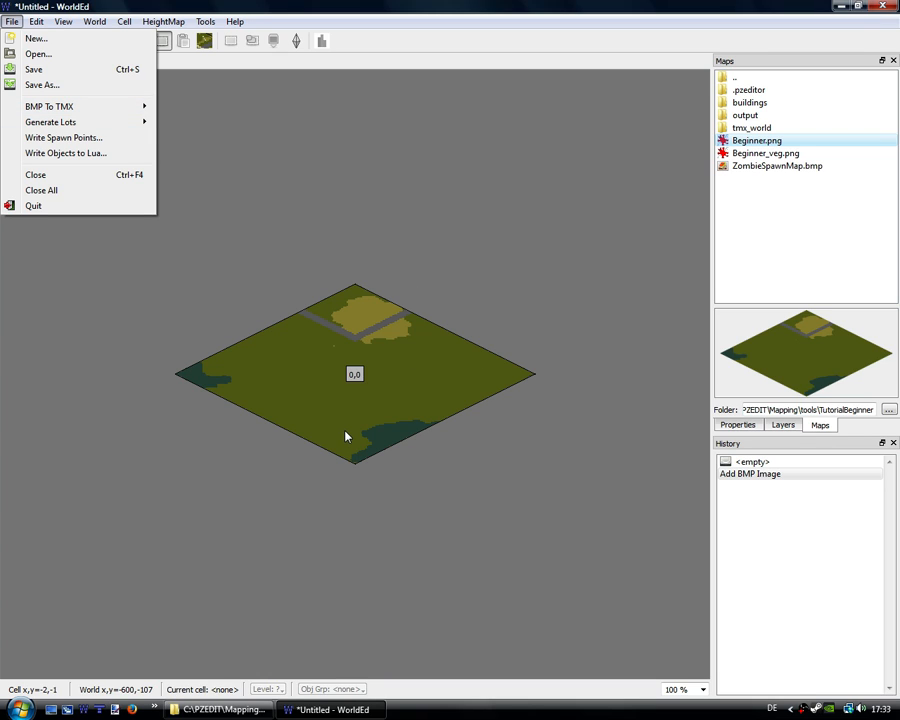
{"action": "mouse_move", "coordinate": [48, 106]}
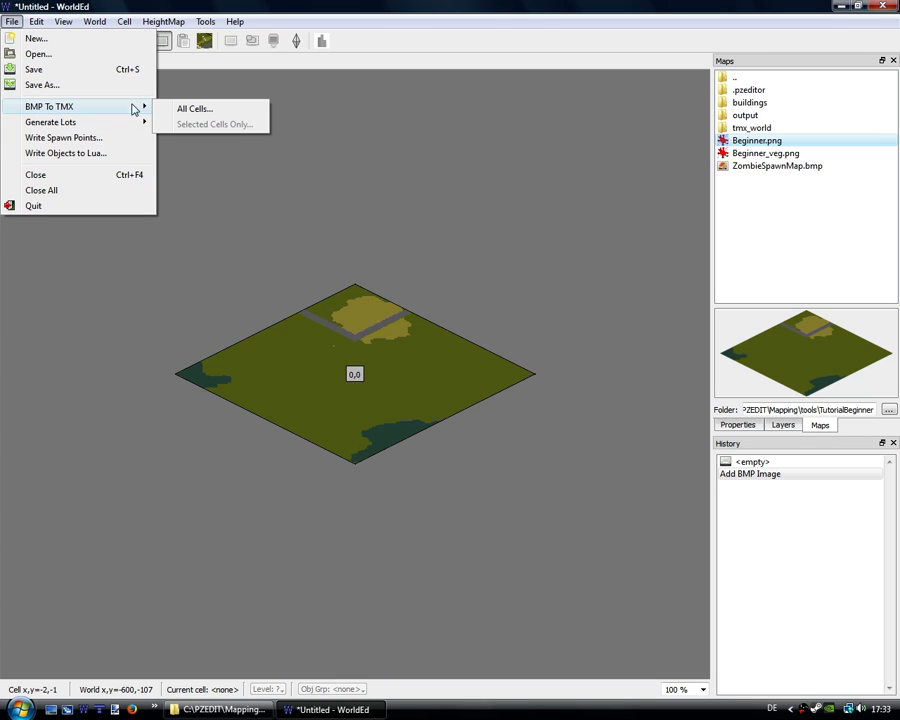
{"action": "left_click", "coordinate": [194, 108]}
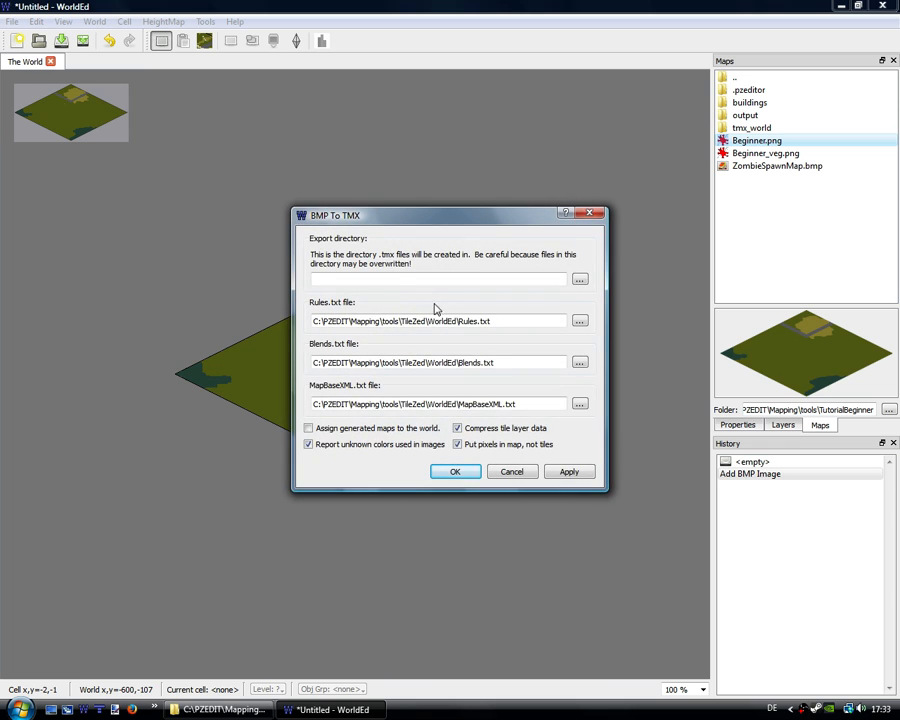
Set the export directory to the tmx_world folder inside TutorialBeginner.
{"action": "left_click", "coordinate": [580, 279]}
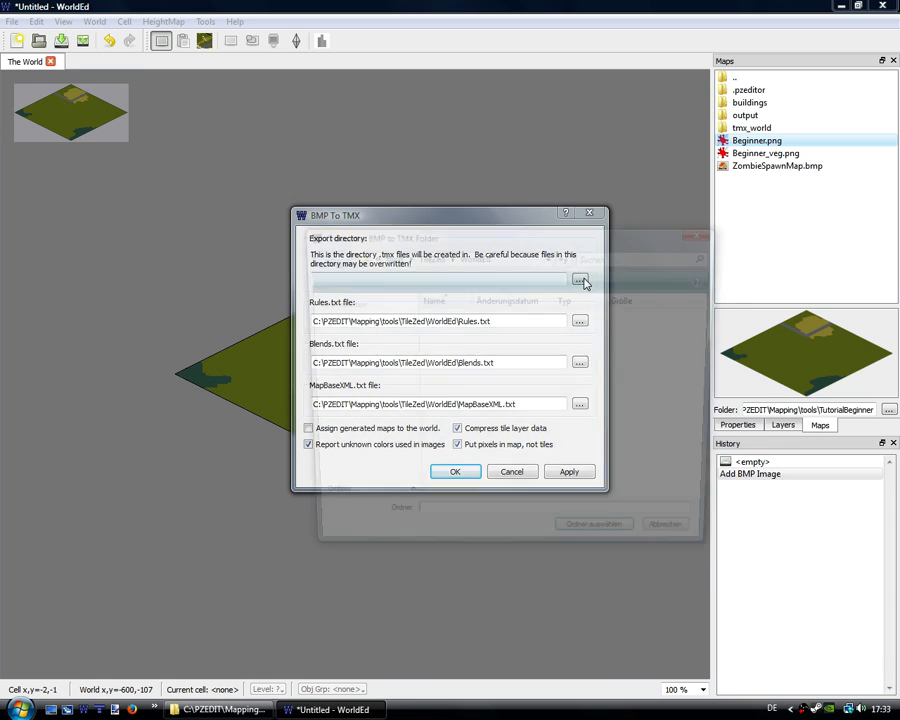
{"action": "left_click", "coordinate": [580, 281]}
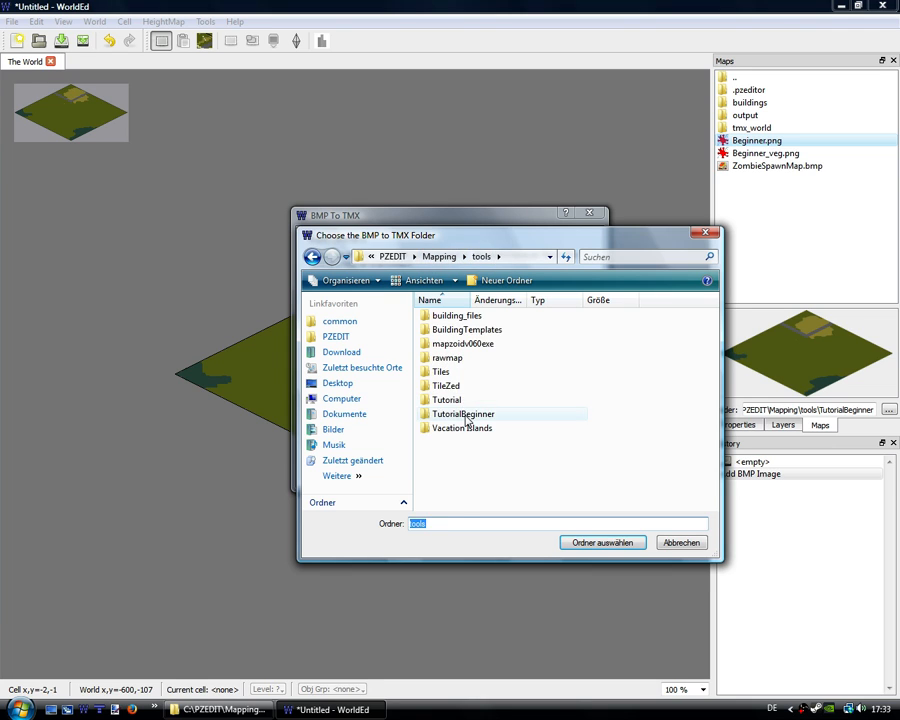
{"action": "double_click", "coordinate": [462, 414]}
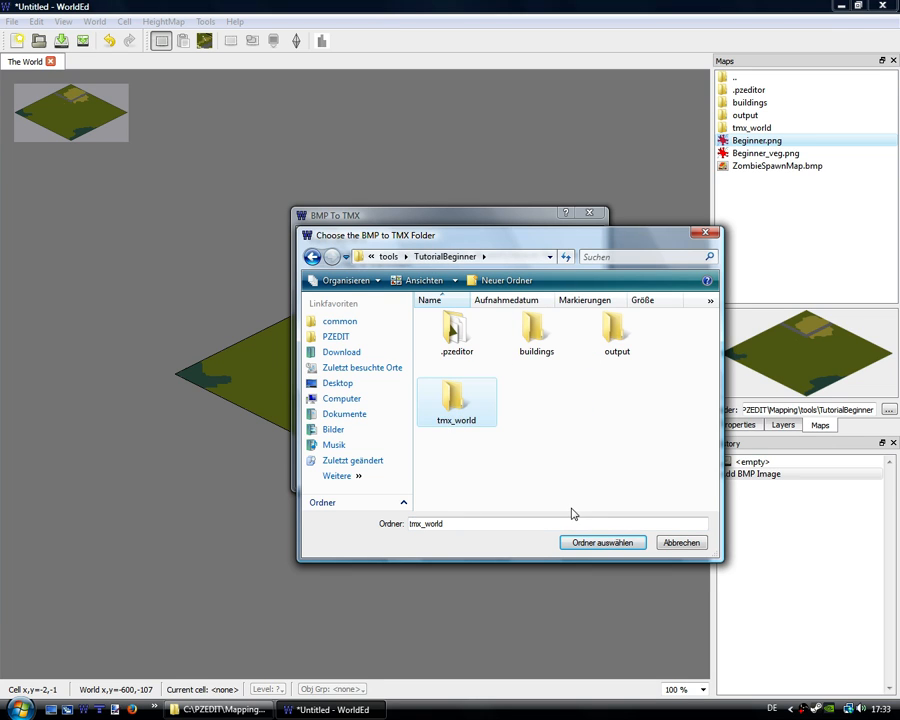
{"action": "left_click", "coordinate": [602, 542]}
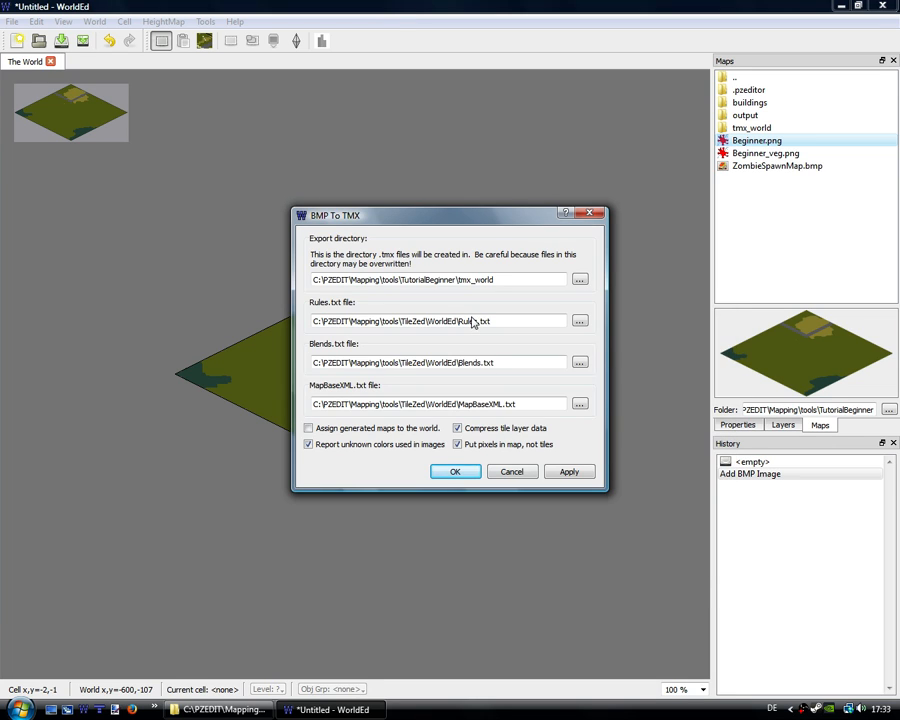
{"action": "mouse_move", "coordinate": [475, 404]}
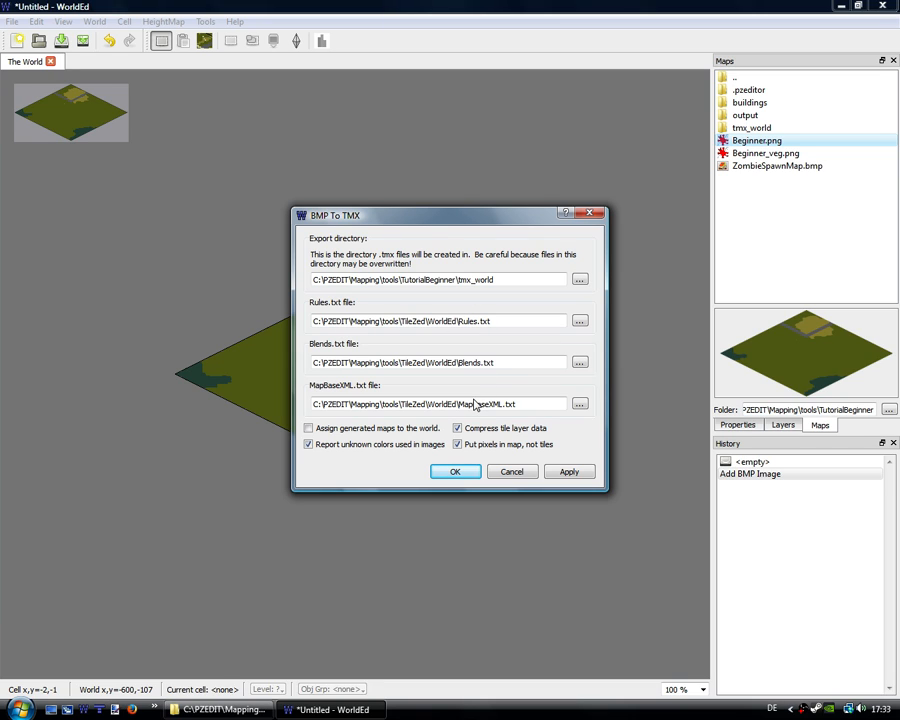
Tick 'Assign generated maps to the world' and run the TMX conversion.
{"action": "left_click", "coordinate": [309, 428]}
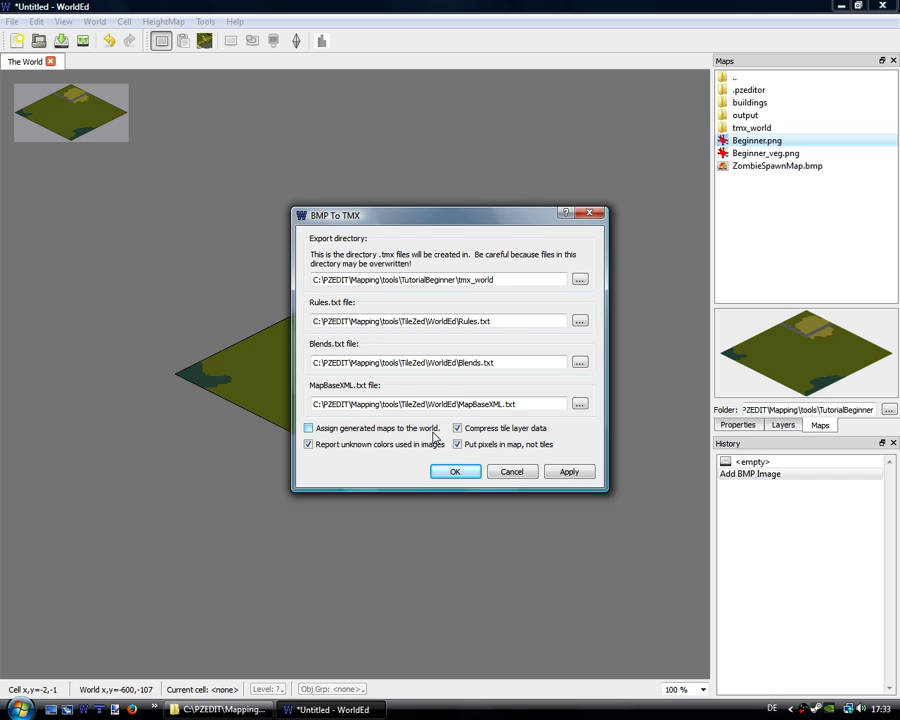
{"action": "left_click", "coordinate": [309, 428]}
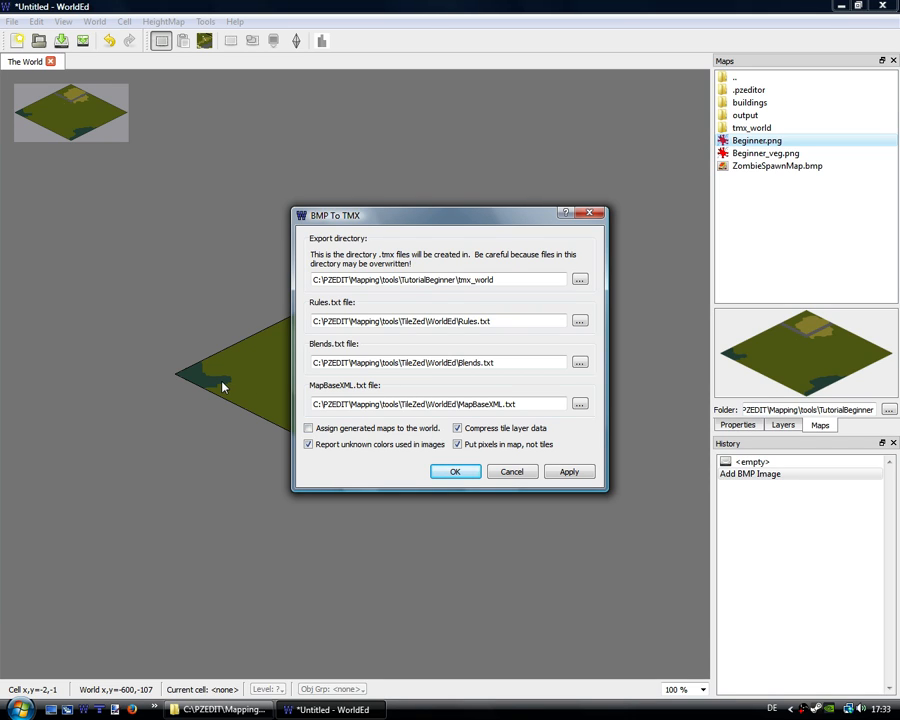
{"action": "left_click", "coordinate": [309, 428]}
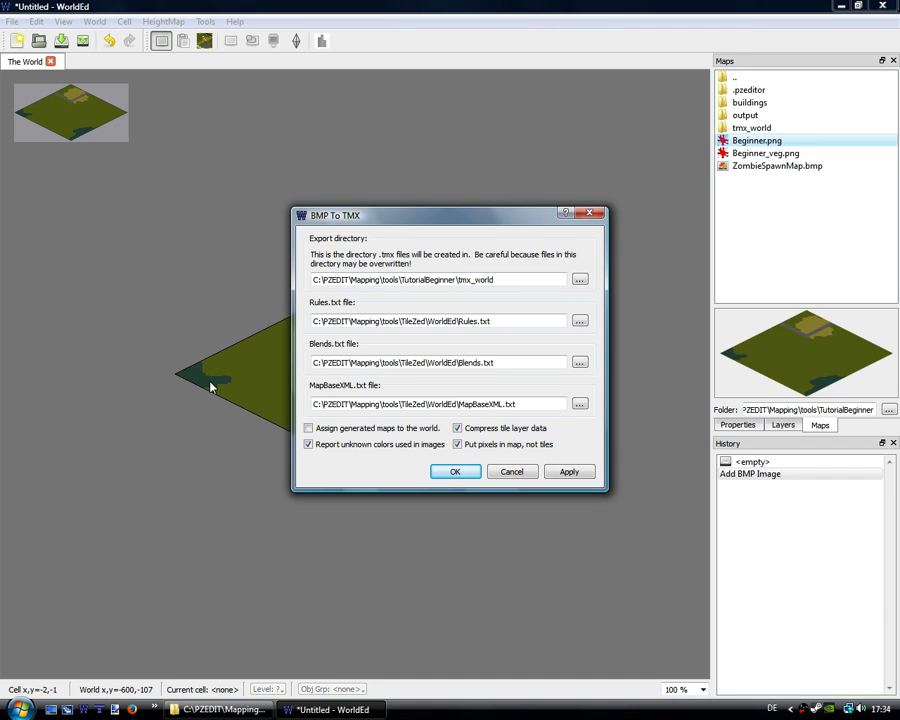
{"action": "mouse_move", "coordinate": [215, 340]}
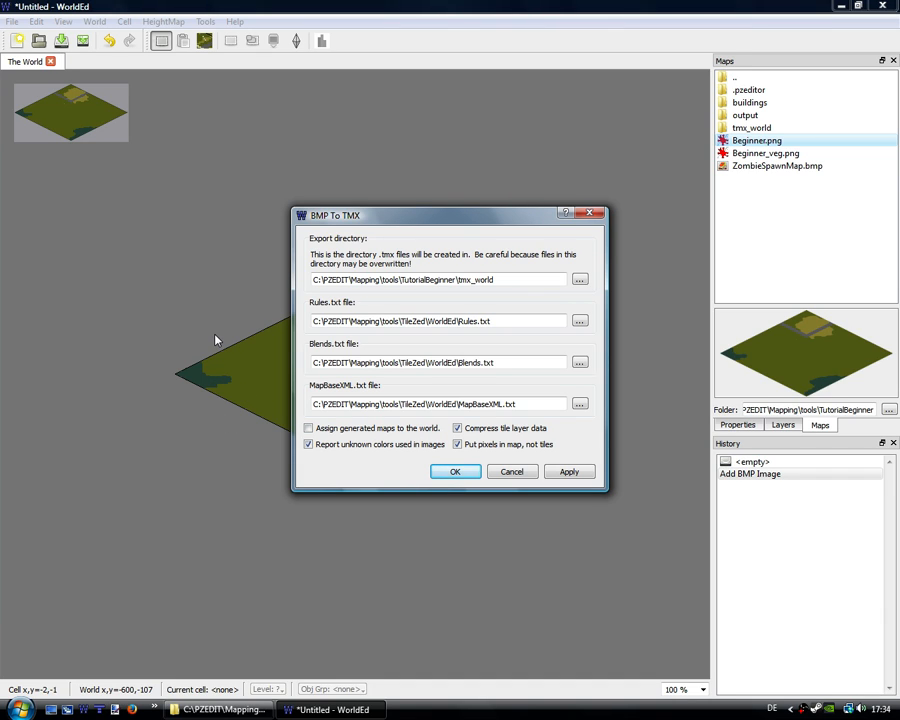
{"action": "mouse_move", "coordinate": [224, 382]}
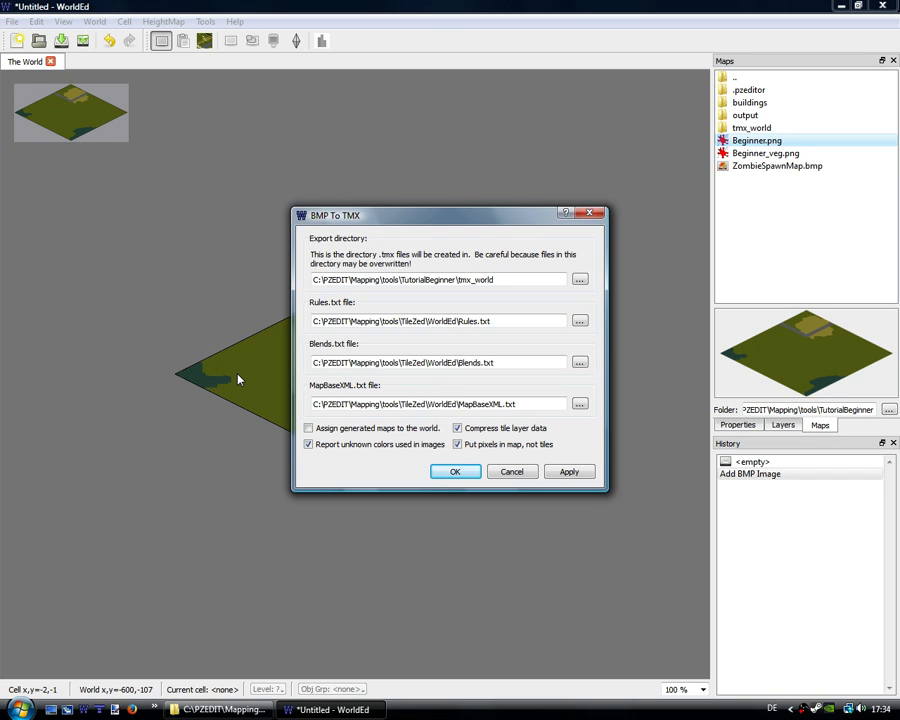
{"action": "mouse_move", "coordinate": [243, 392]}
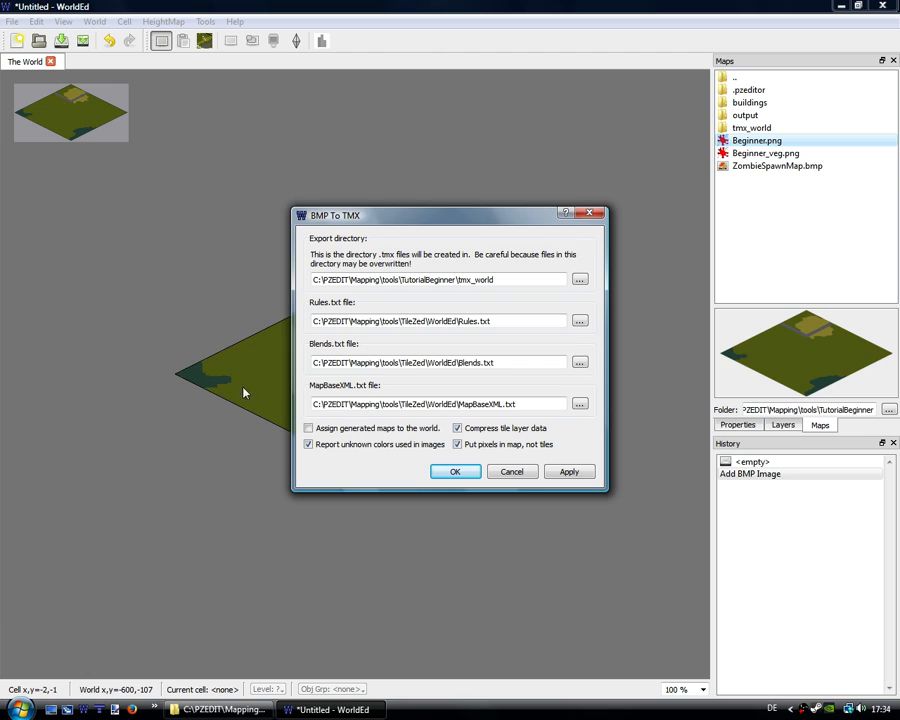
{"action": "left_click", "coordinate": [308, 444]}
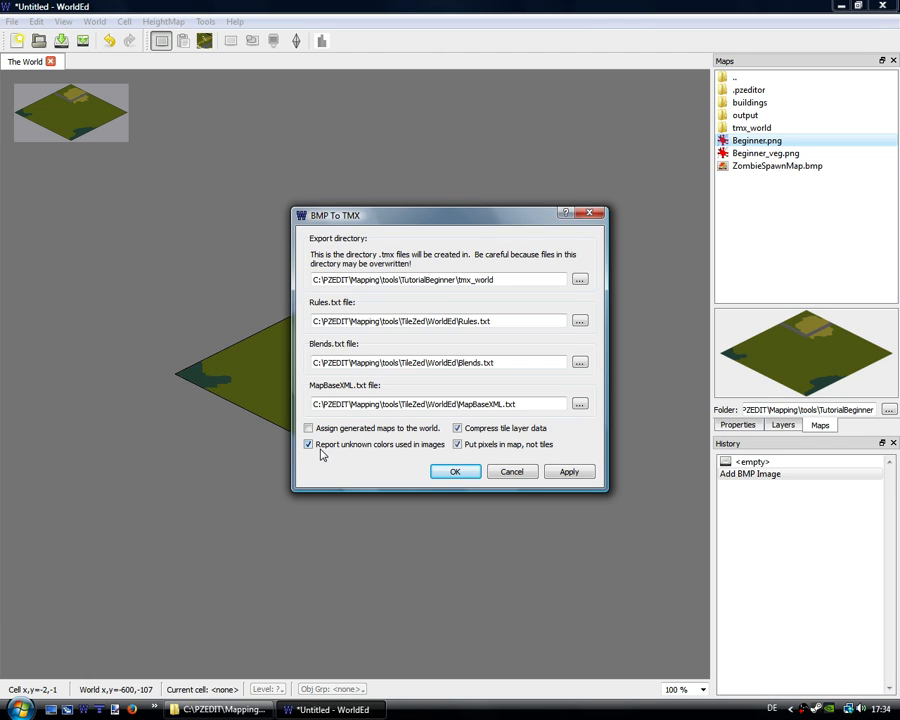
{"action": "left_click", "coordinate": [308, 428]}
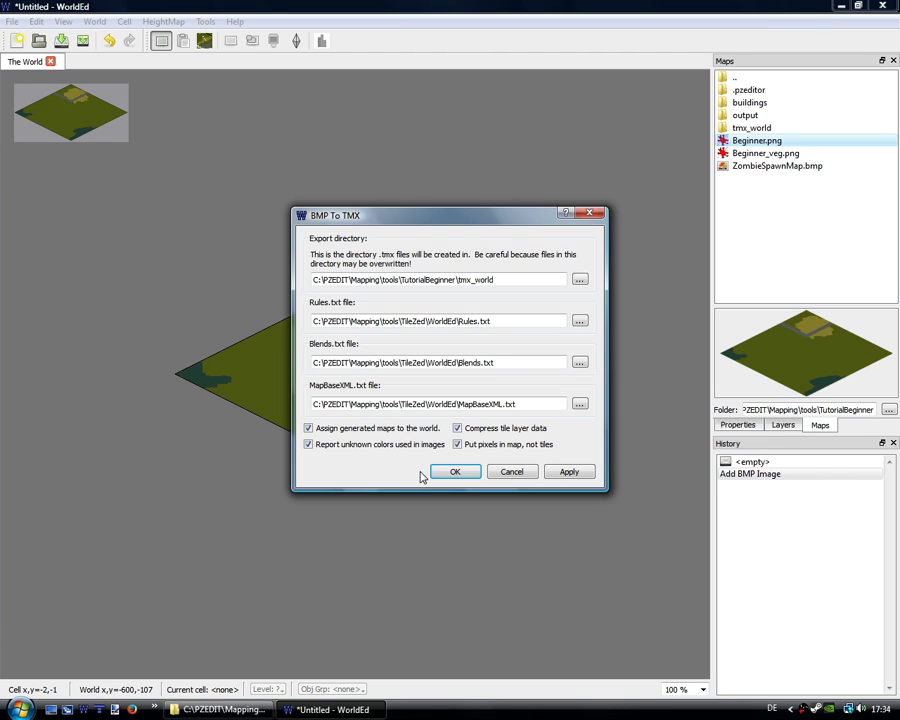
{"action": "left_click", "coordinate": [454, 471]}
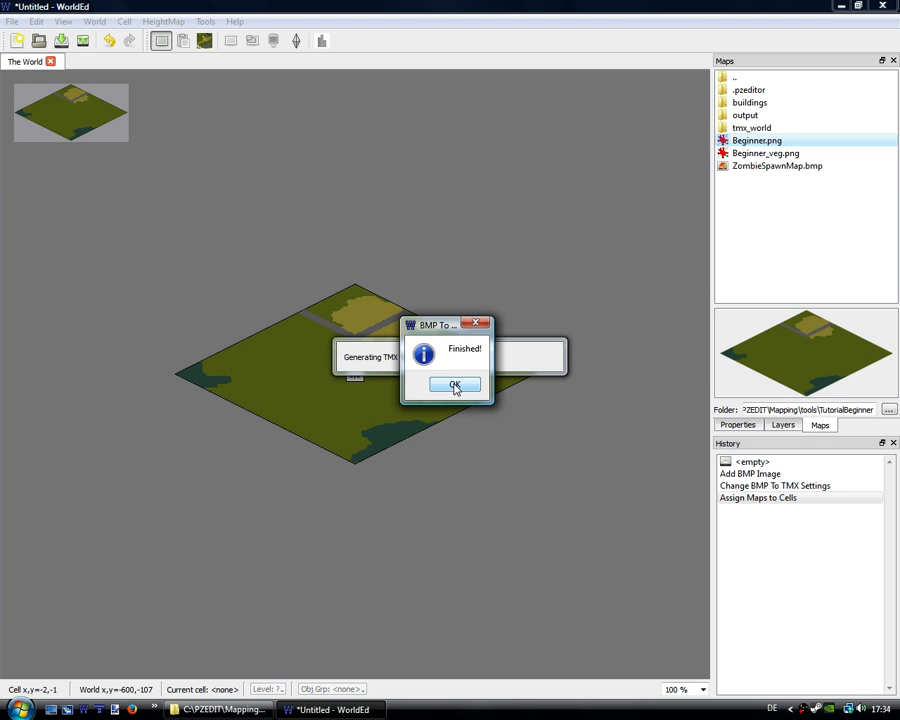
Dismiss the 'Finished!' message box with OK.
{"action": "left_click", "coordinate": [454, 386]}
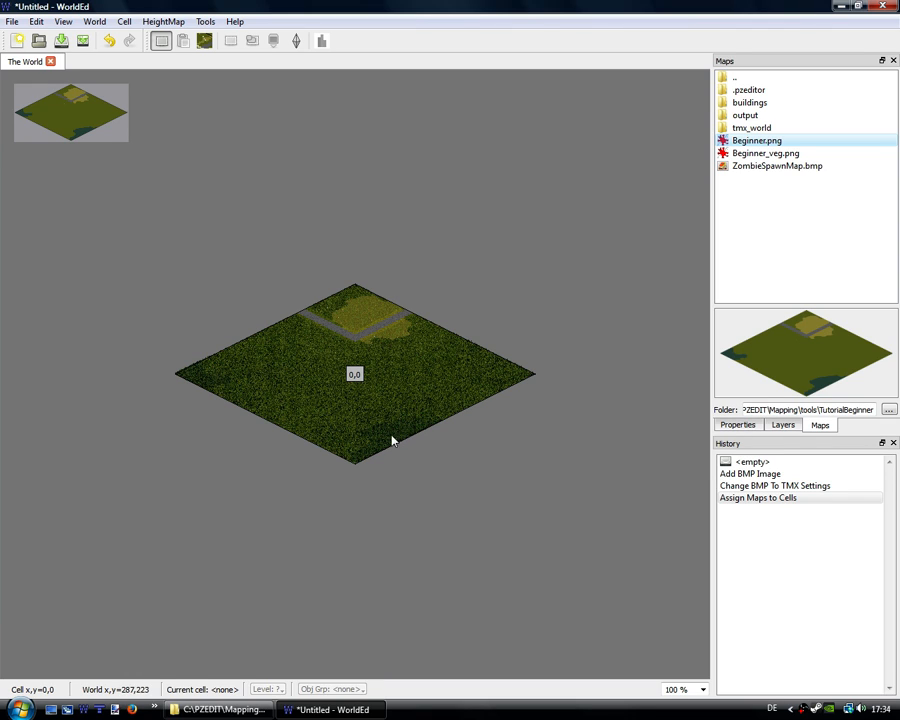
{"action": "mouse_move", "coordinate": [443, 350]}
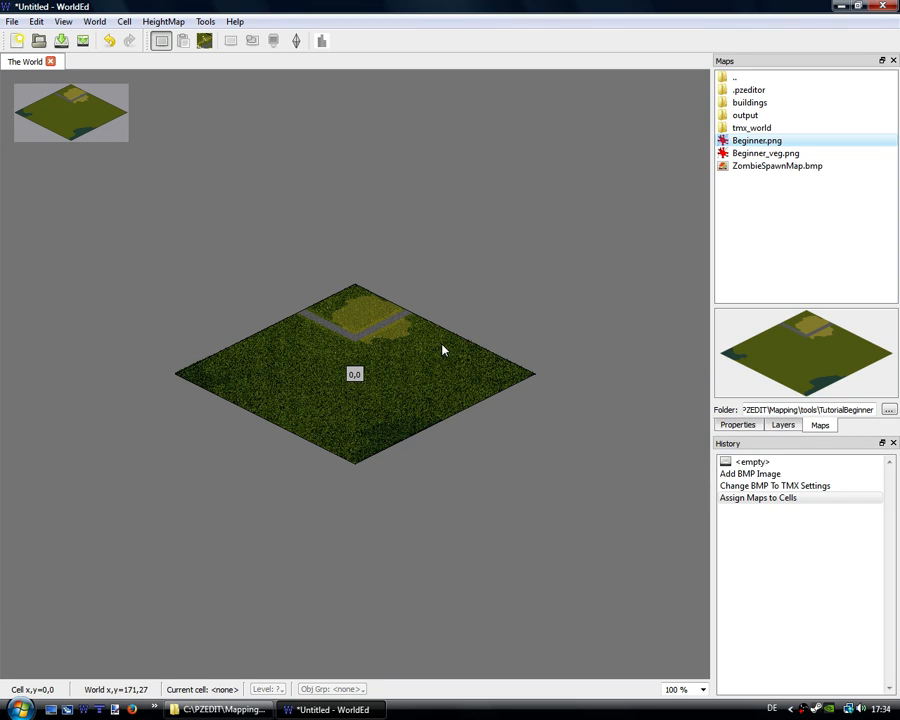
Open Edit > Preferences and review the tiles directory and map thumbnail options.
{"action": "left_click", "coordinate": [36, 21]}
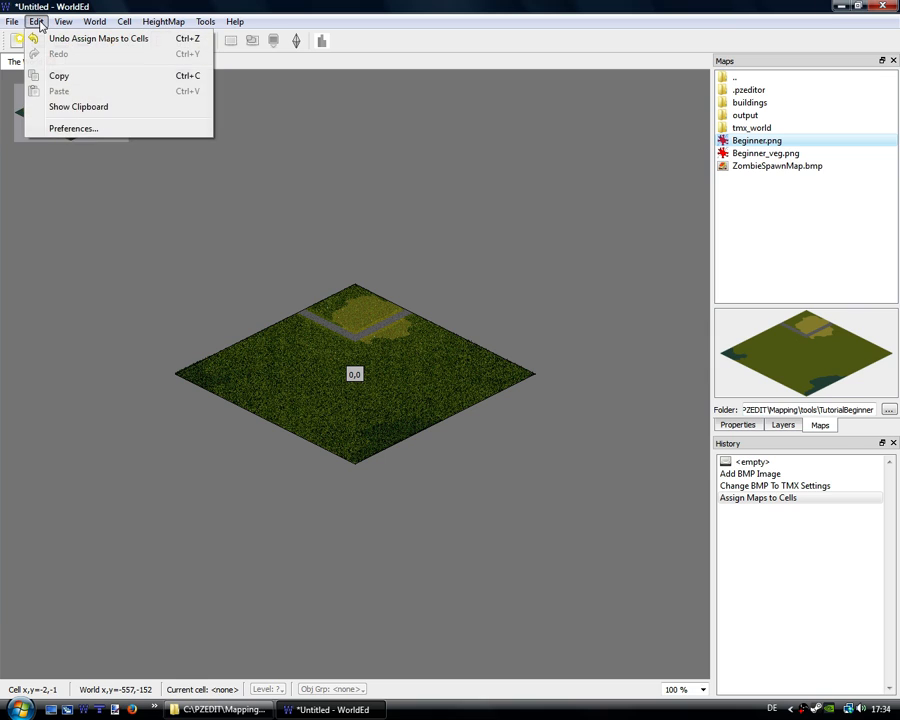
{"action": "mouse_move", "coordinate": [73, 128]}
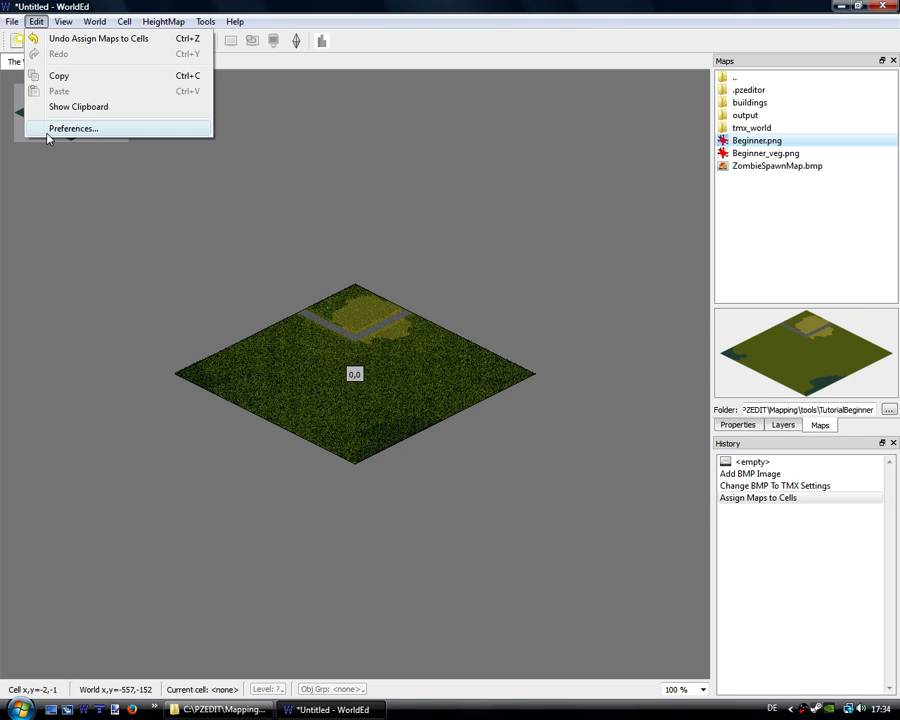
{"action": "left_click", "coordinate": [73, 128]}
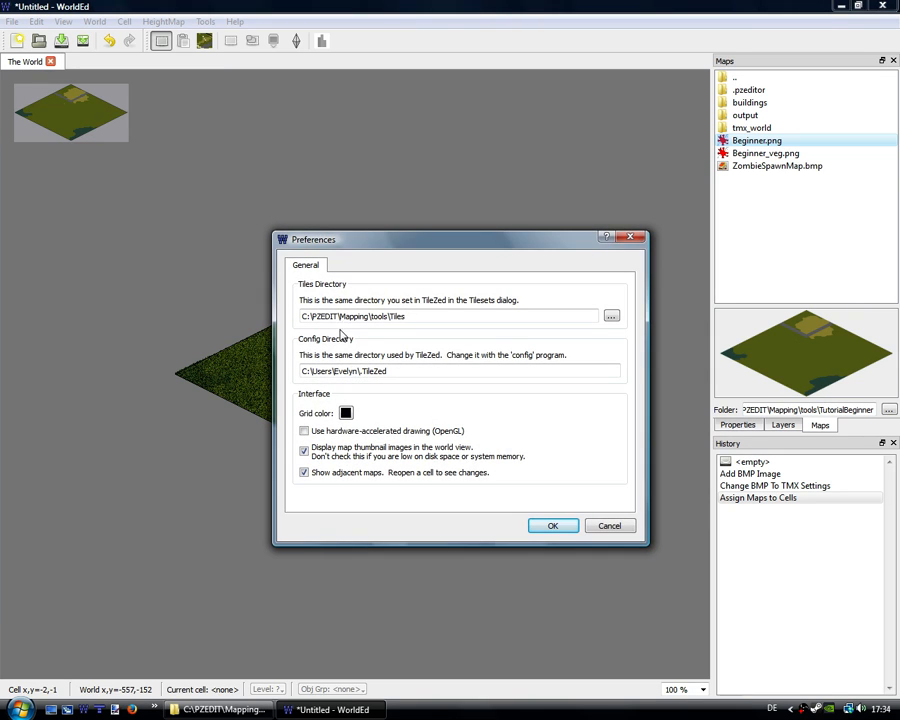
{"action": "left_click", "coordinate": [305, 449]}
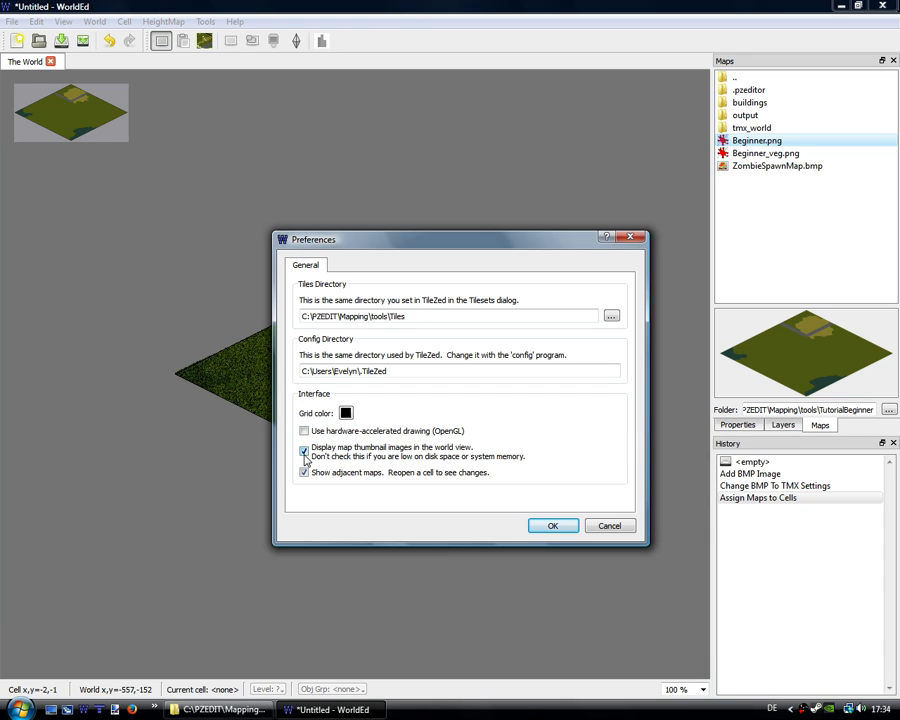
{"action": "left_click", "coordinate": [304, 472]}
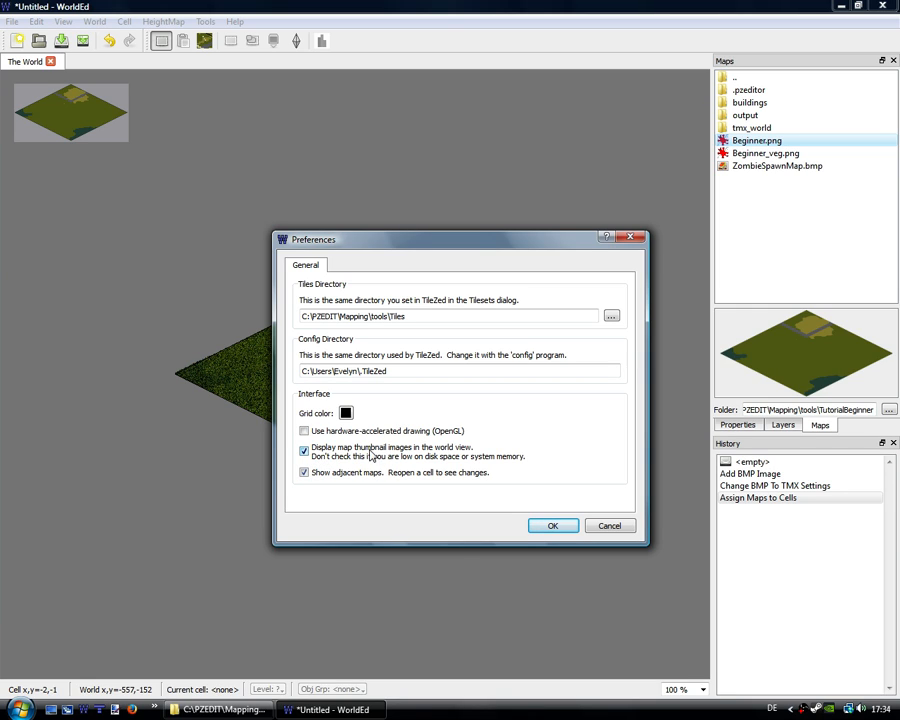
{"action": "mouse_move", "coordinate": [403, 456]}
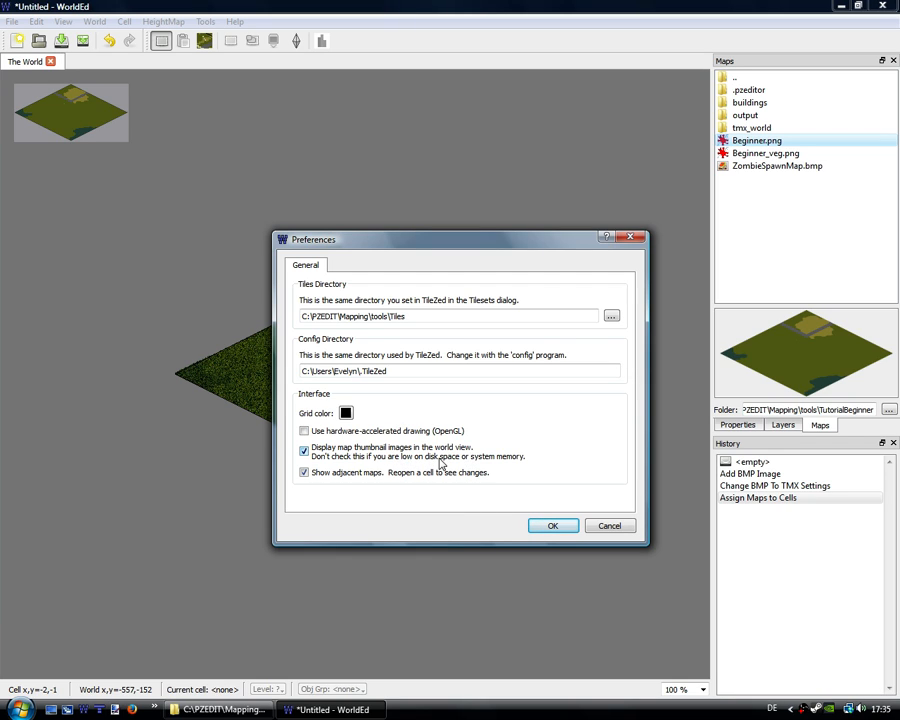
{"action": "mouse_move", "coordinate": [410, 460]}
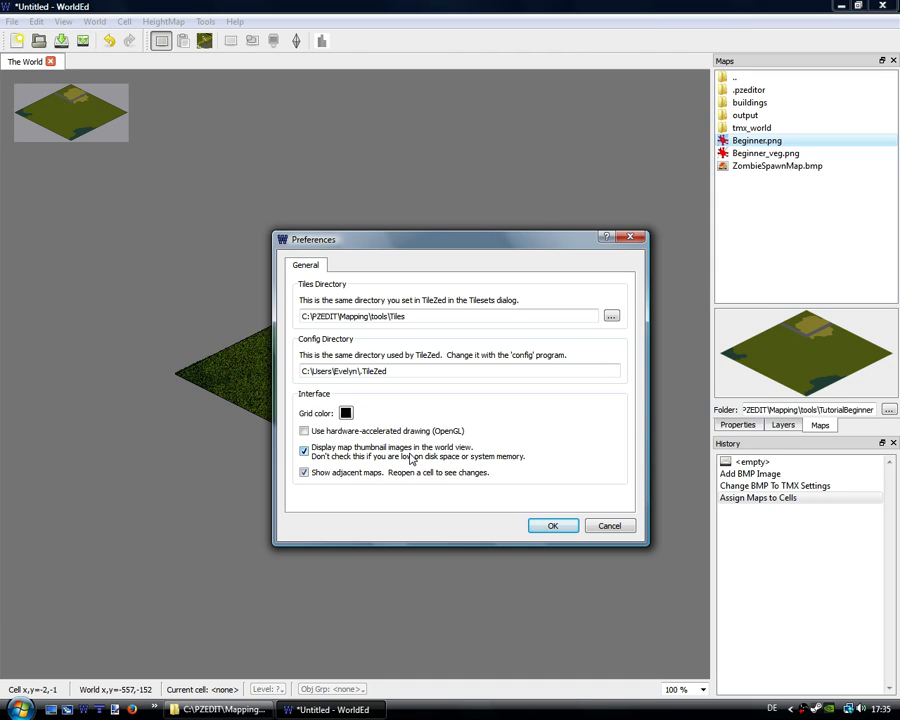
{"action": "mouse_move", "coordinate": [470, 462]}
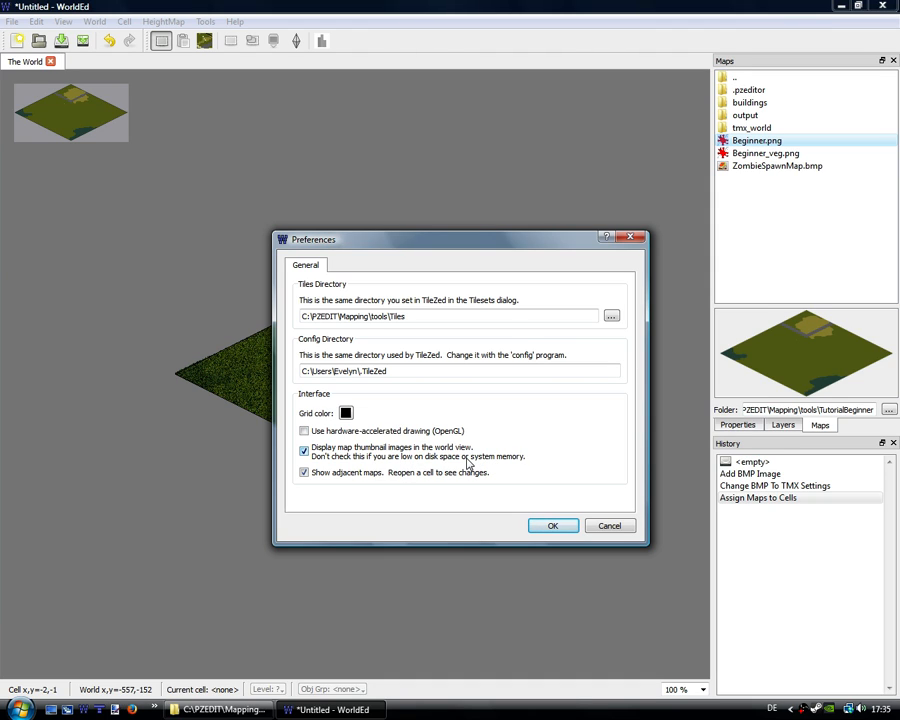
{"action": "mouse_move", "coordinate": [460, 463]}
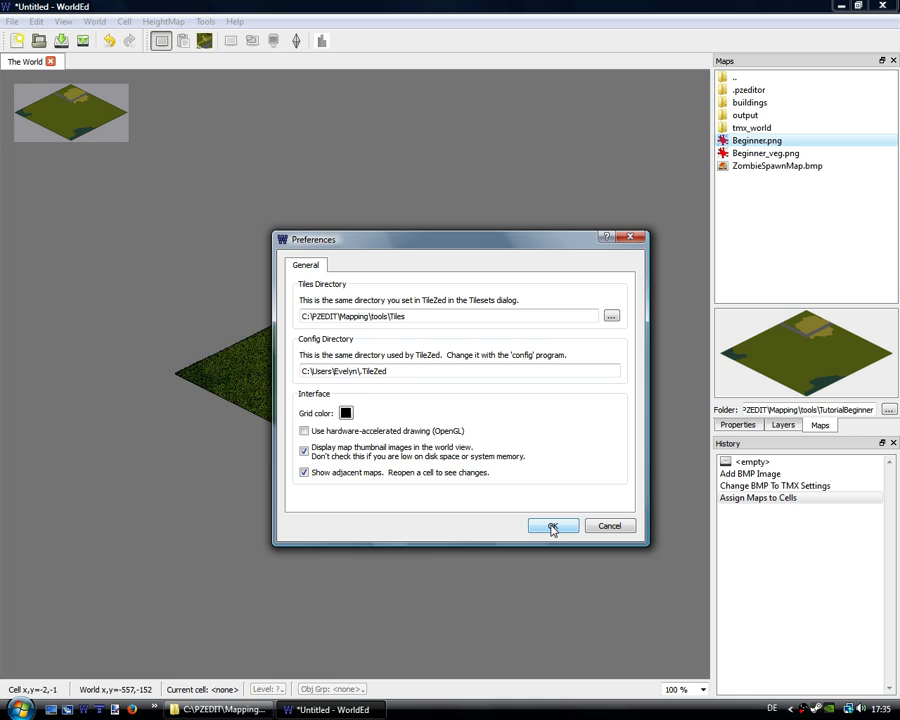
Close Preferences with OK, then open cell 0,0 and pan around its grass and road tiles.
{"action": "left_click", "coordinate": [552, 526]}
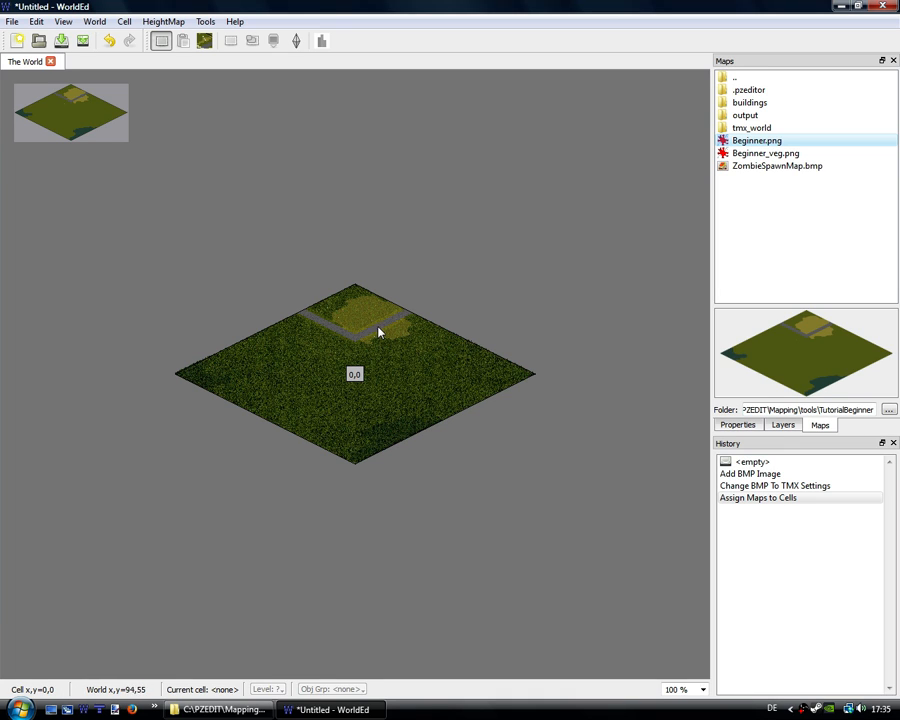
{"action": "mouse_move", "coordinate": [365, 405]}
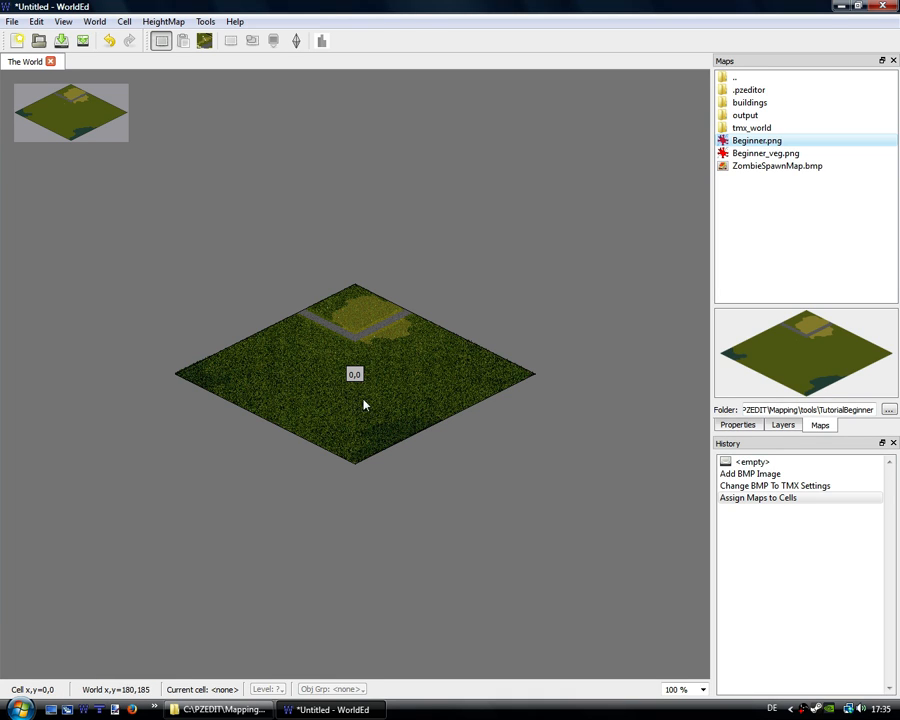
{"action": "left_click", "coordinate": [355, 375]}
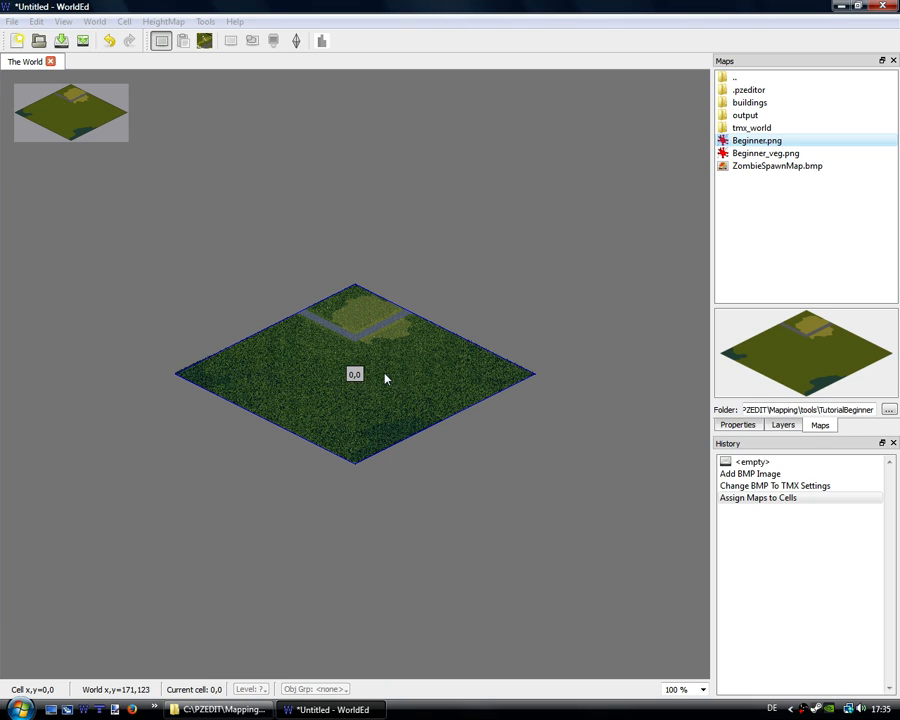
{"action": "double_click", "coordinate": [354, 374]}
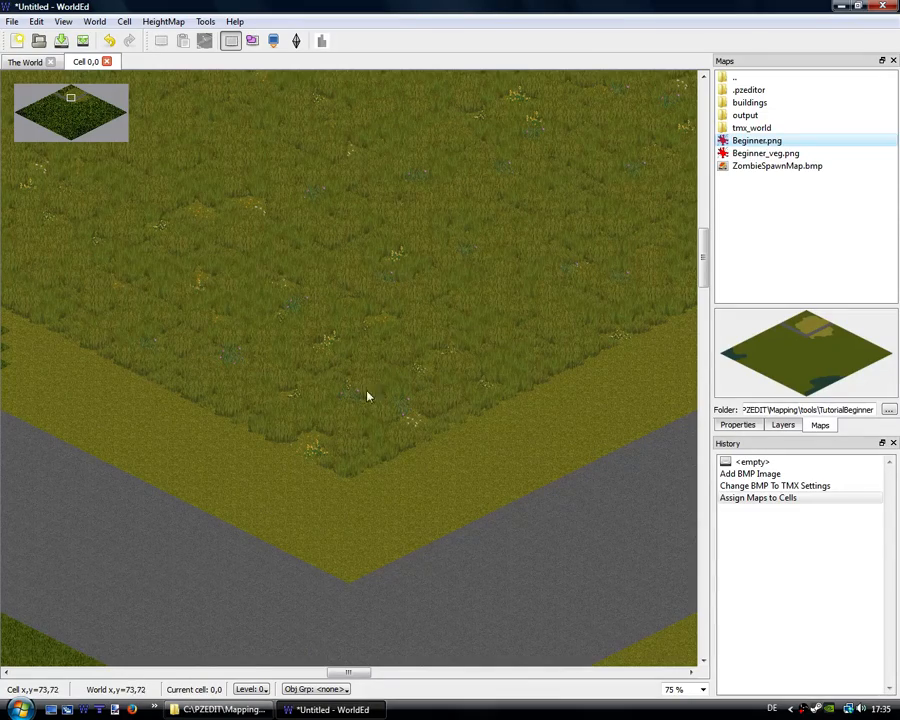
{"action": "left_click_drag", "start_coordinate": [367, 396], "coordinate": [477, 453]}
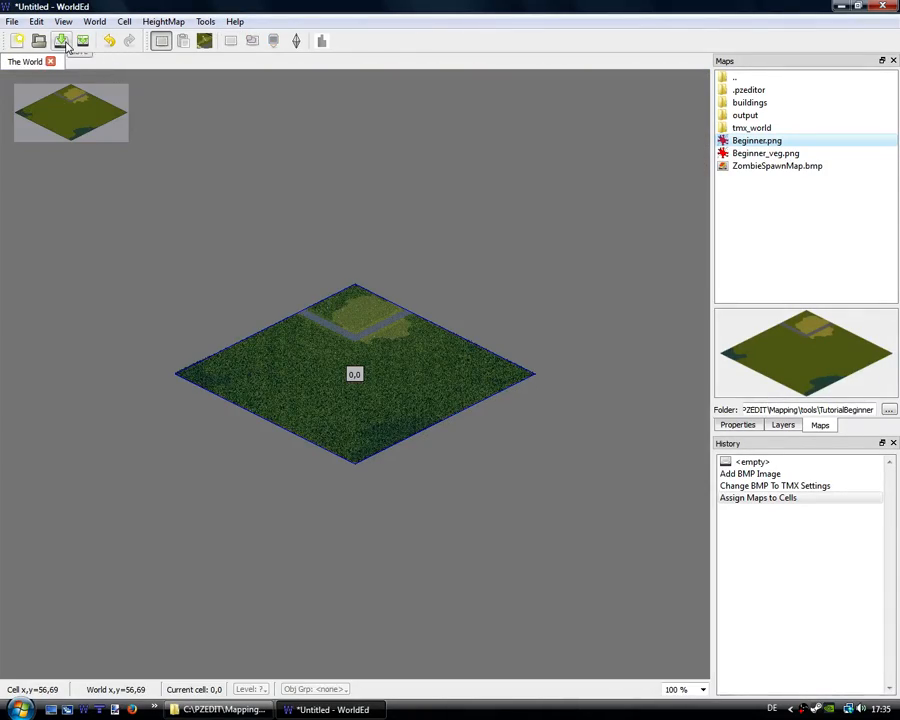
Use File > Save As to save the world as tutbe.pzw in tools\TutorialBeginner.
{"action": "left_click", "coordinate": [11, 21]}
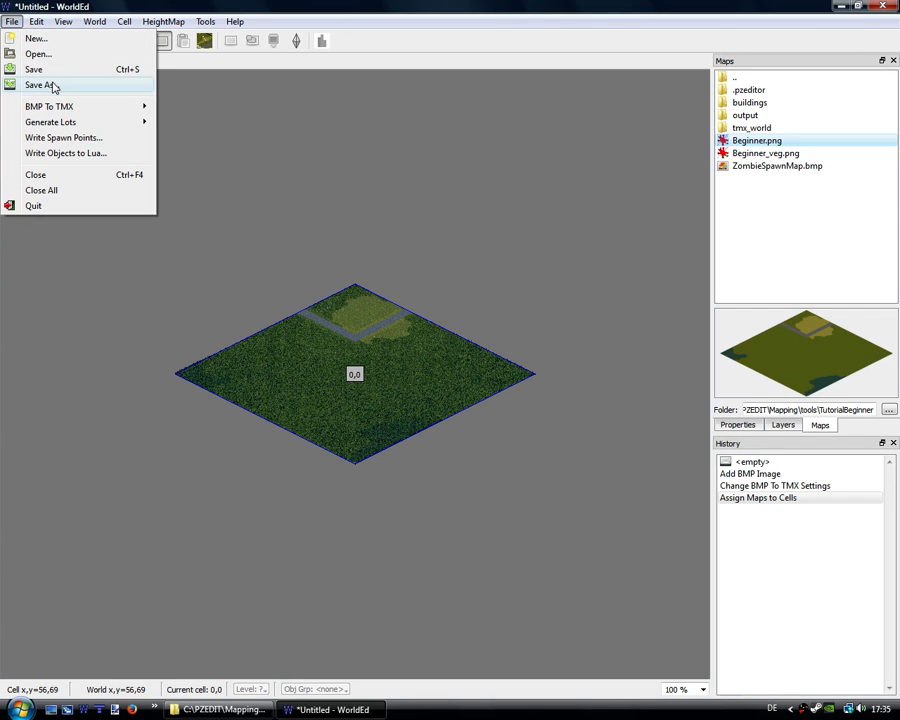
{"action": "left_click", "coordinate": [42, 84]}
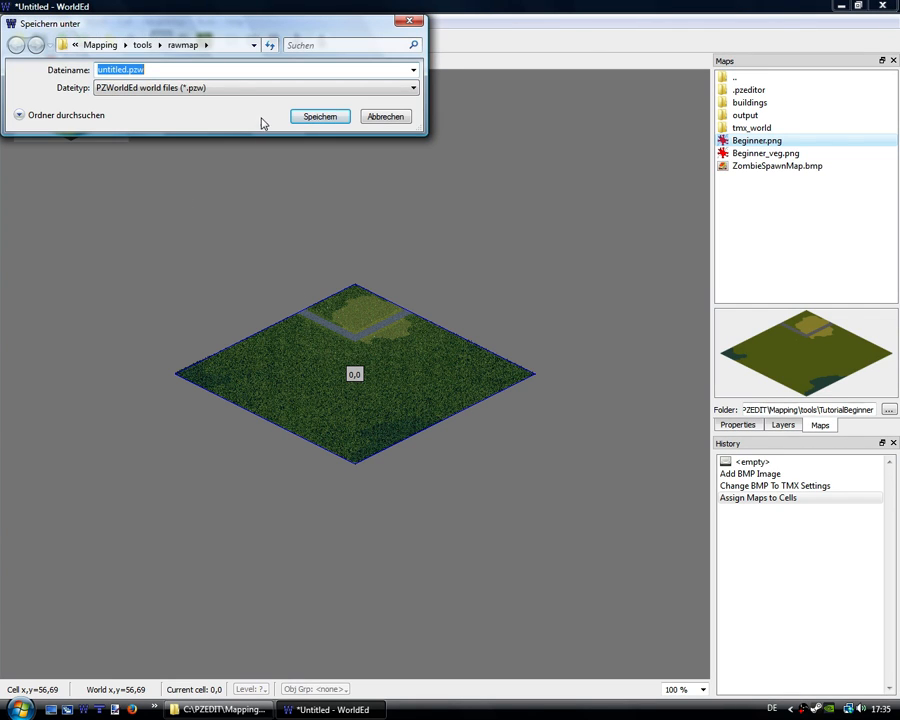
{"action": "left_click", "coordinate": [17, 45]}
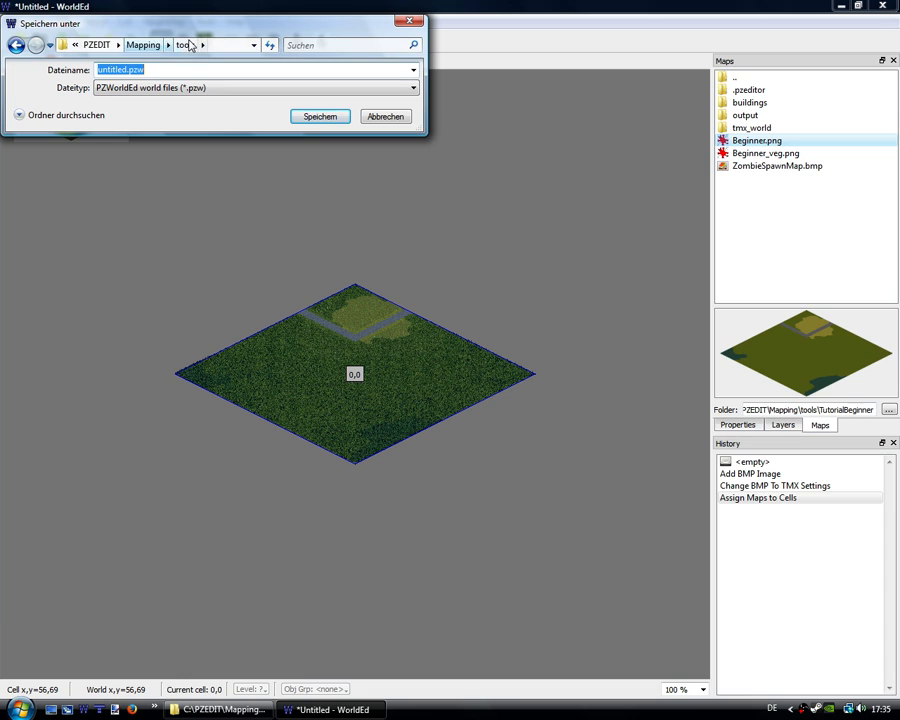
{"action": "left_click", "coordinate": [202, 45]}
{"action": "type", "text": "tutb"}
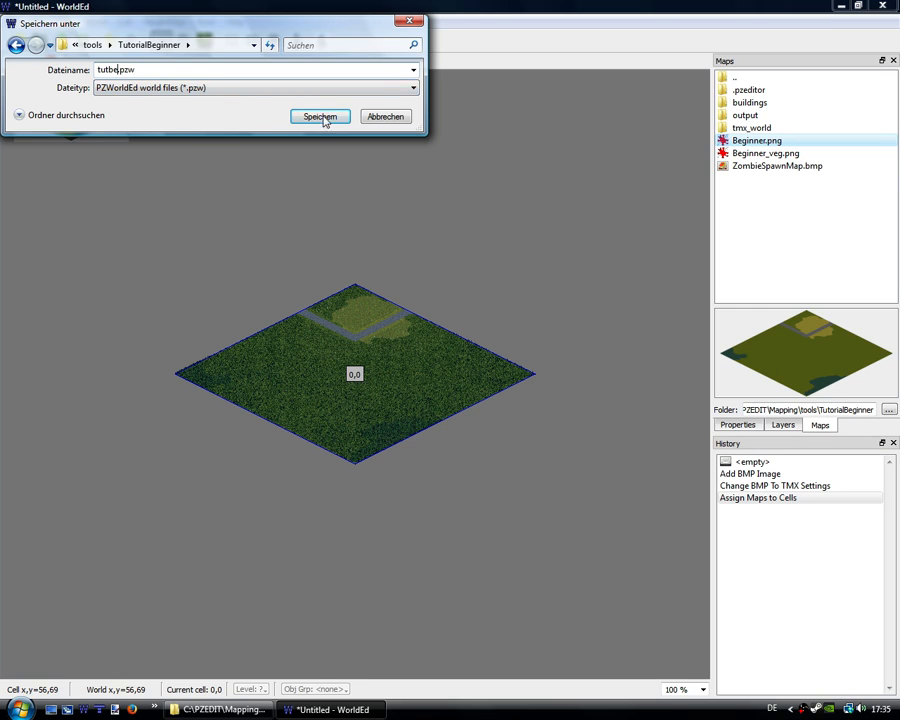
{"action": "left_click", "coordinate": [320, 116]}
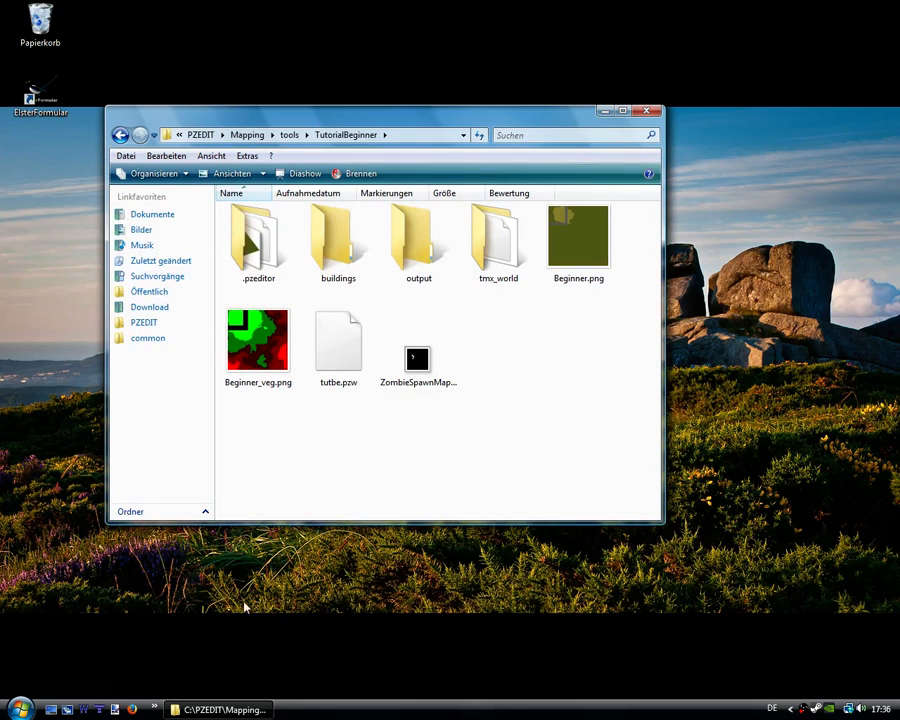
{"action": "mouse_move", "coordinate": [98, 709]}
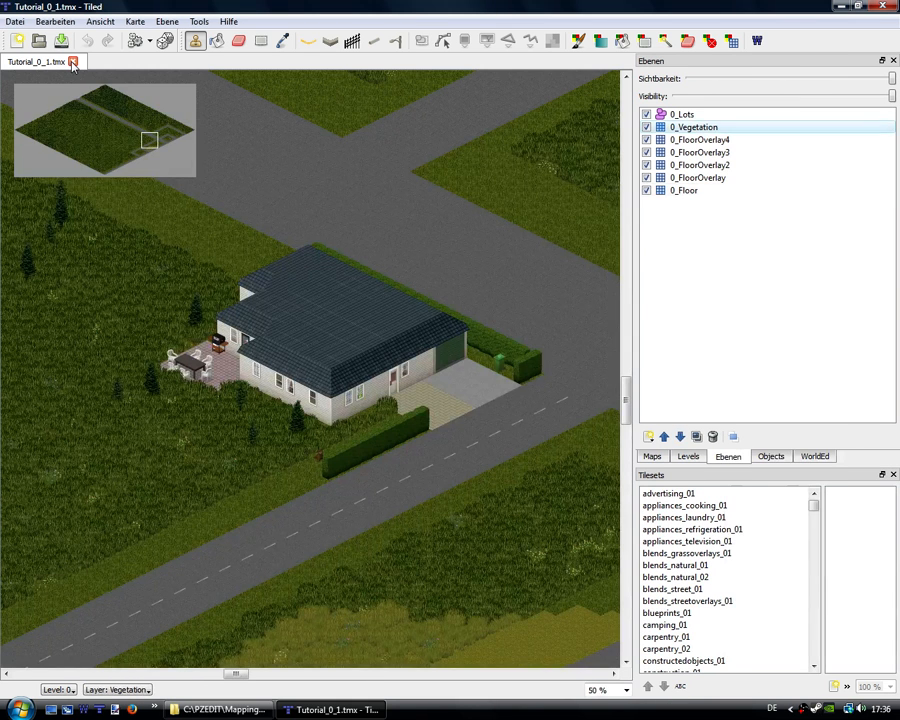
Open Beginner_0_0.tmx from the TutorialBeginner > tmx_world folder.
{"action": "left_click", "coordinate": [73, 61]}
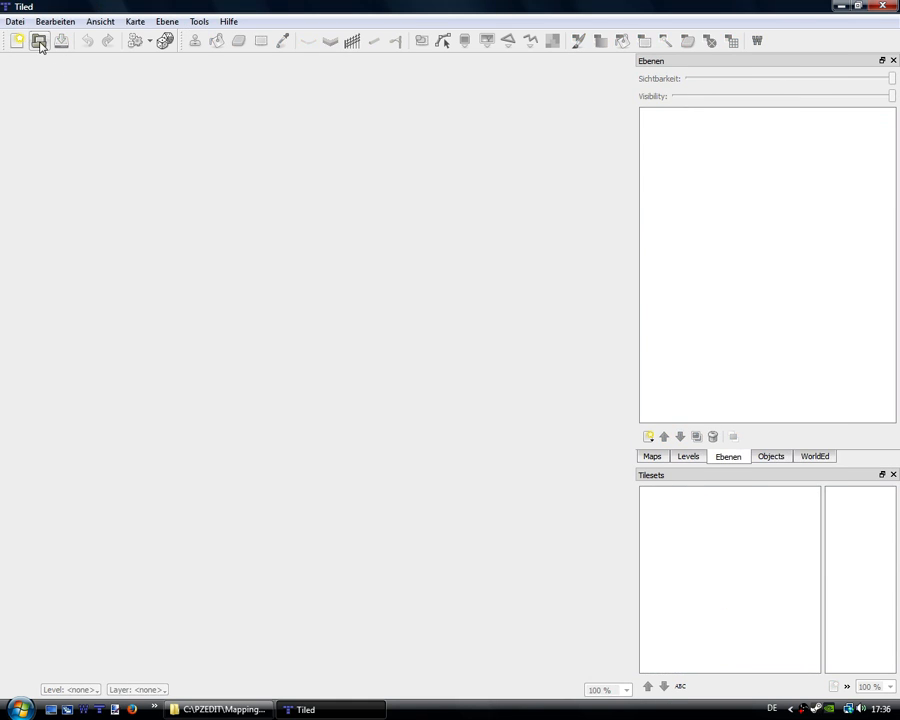
{"action": "left_click", "coordinate": [39, 41]}
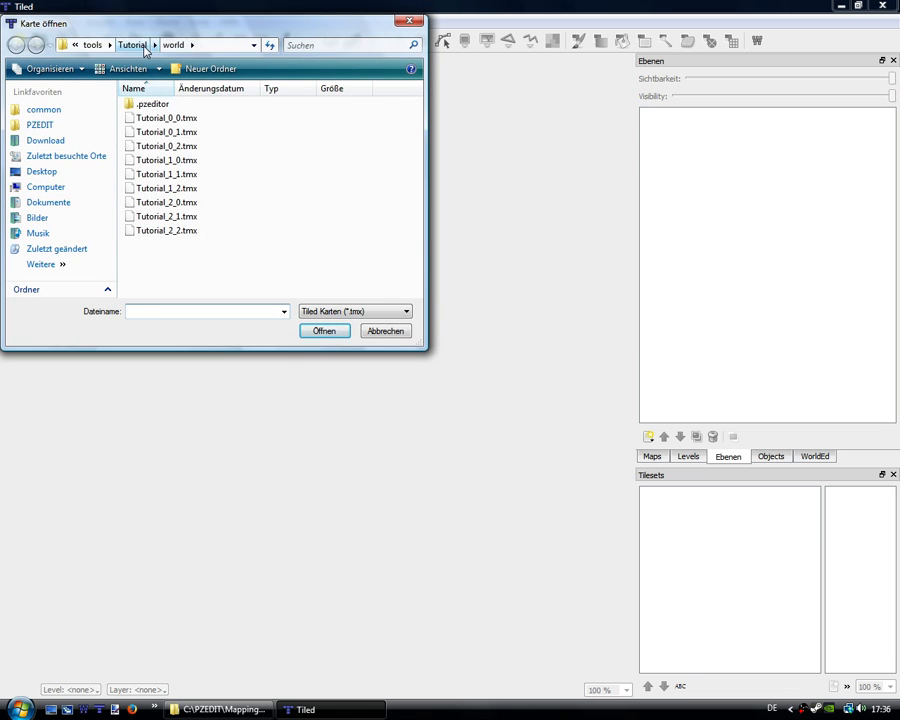
{"action": "left_click", "coordinate": [144, 45]}
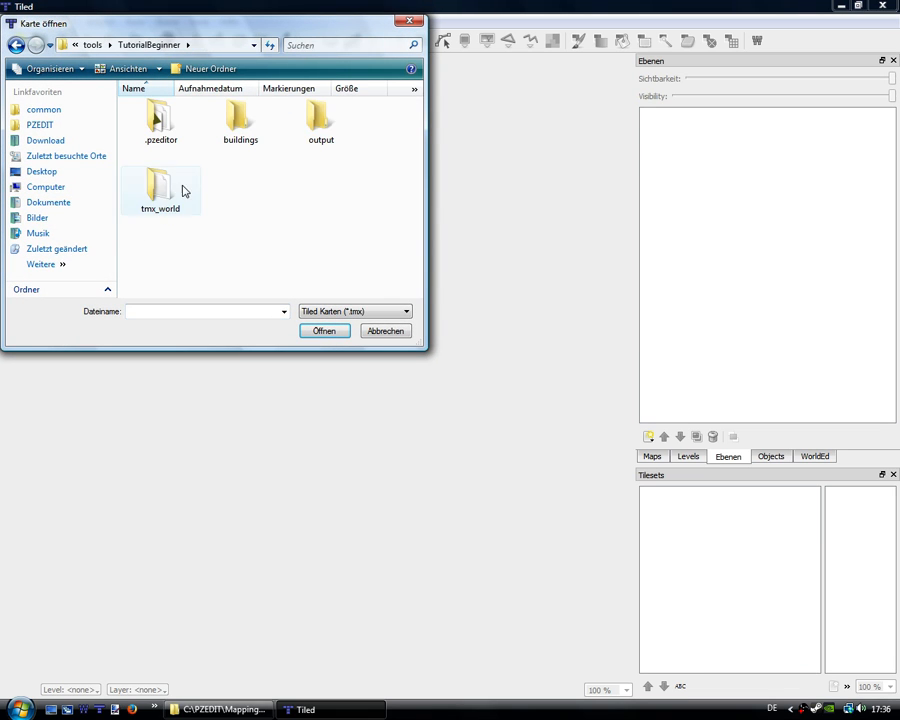
{"action": "double_click", "coordinate": [160, 185]}
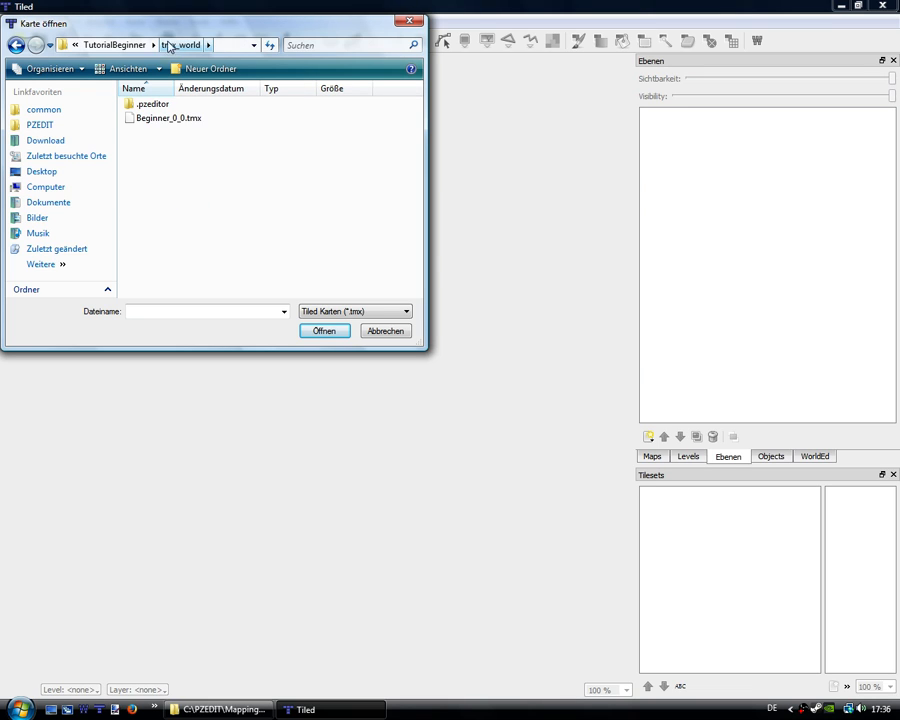
{"action": "left_click", "coordinate": [168, 118]}
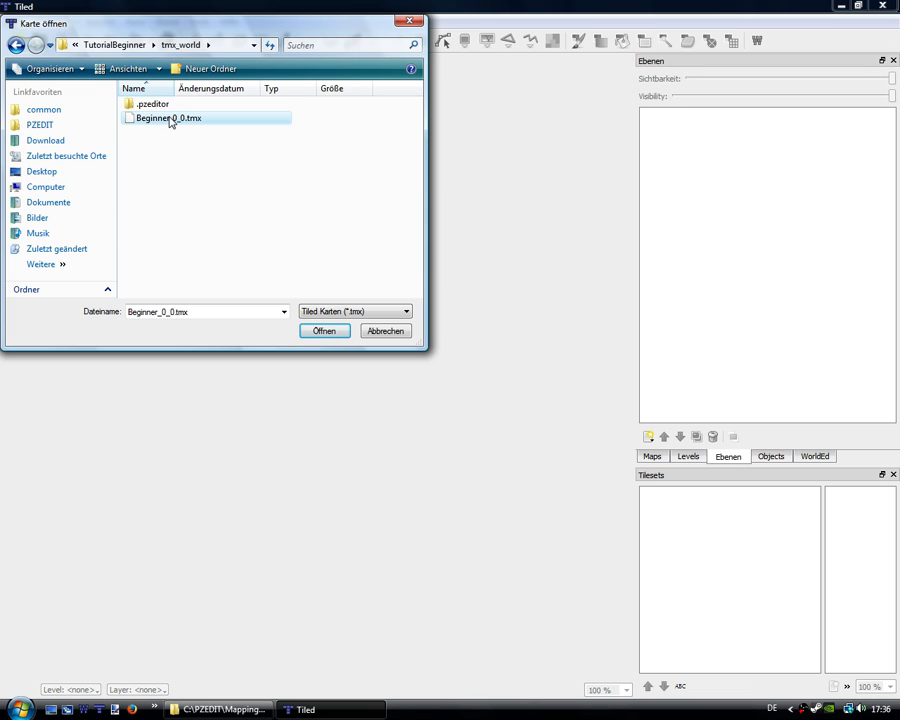
{"action": "left_click", "coordinate": [324, 331]}
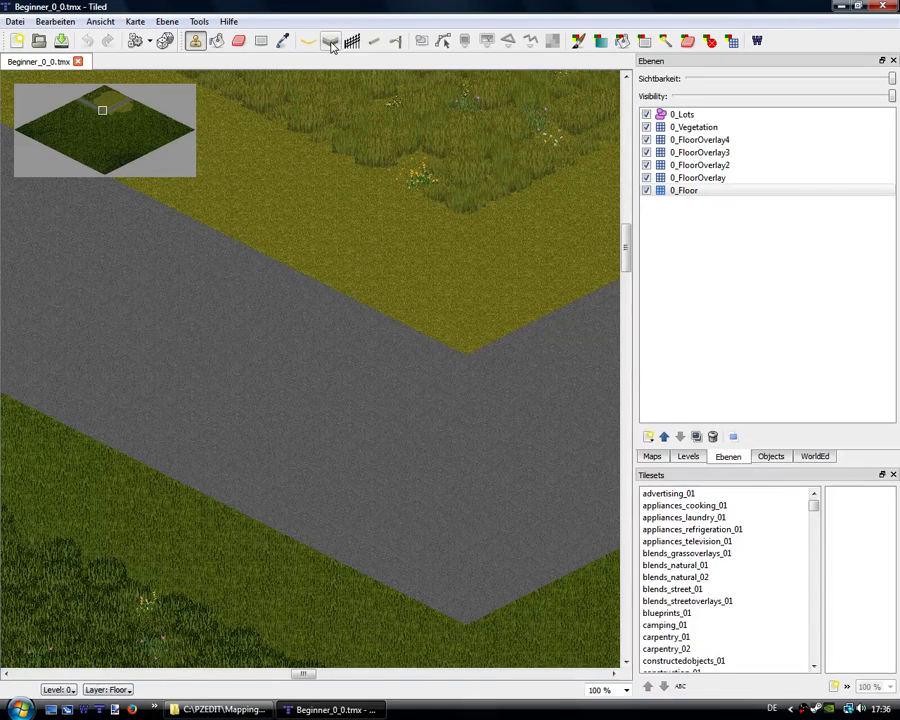
{"action": "left_click", "coordinate": [331, 41]}
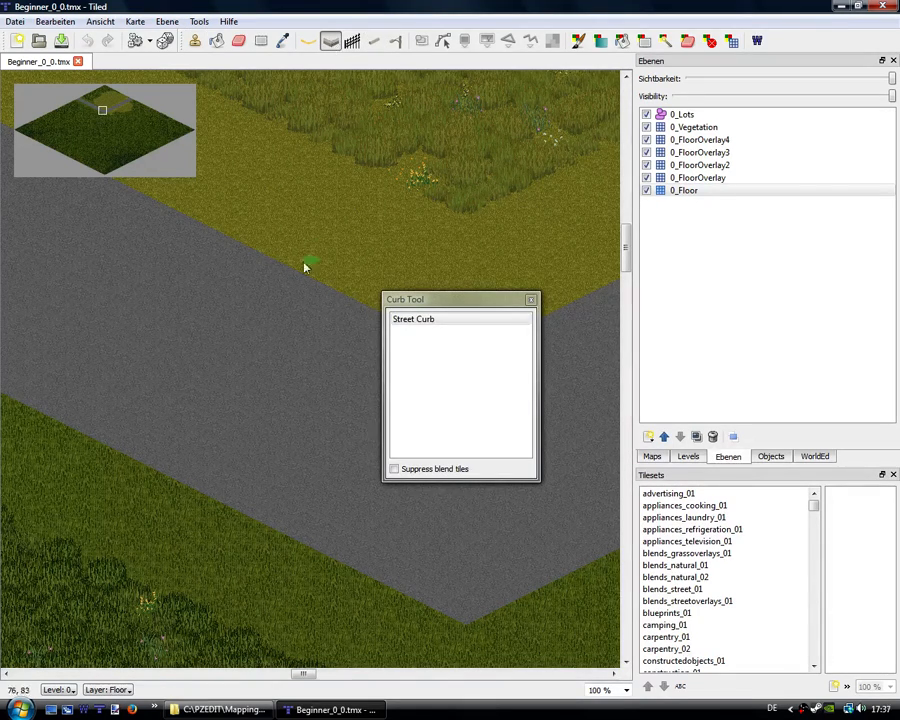
{"action": "left_click", "coordinate": [305, 267]}
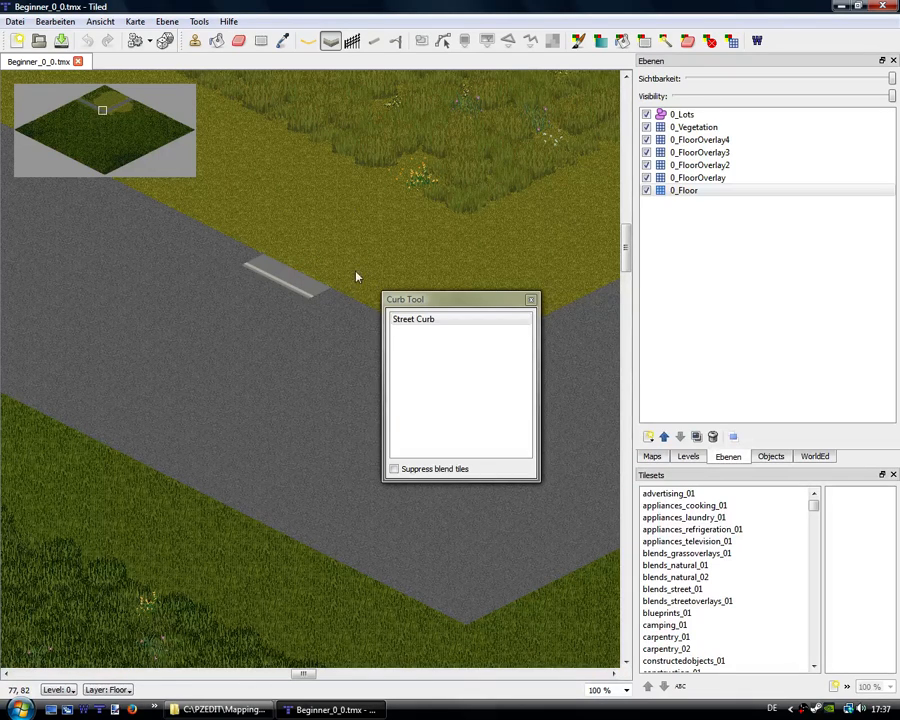
{"action": "left_click", "coordinate": [280, 290]}
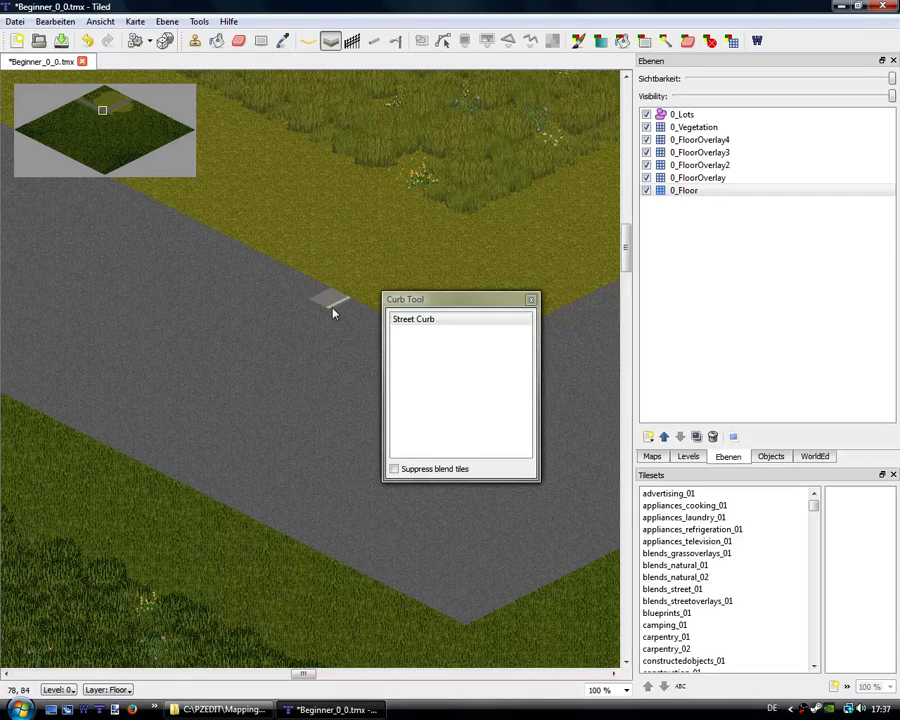
{"action": "mouse_move", "coordinate": [310, 295]}
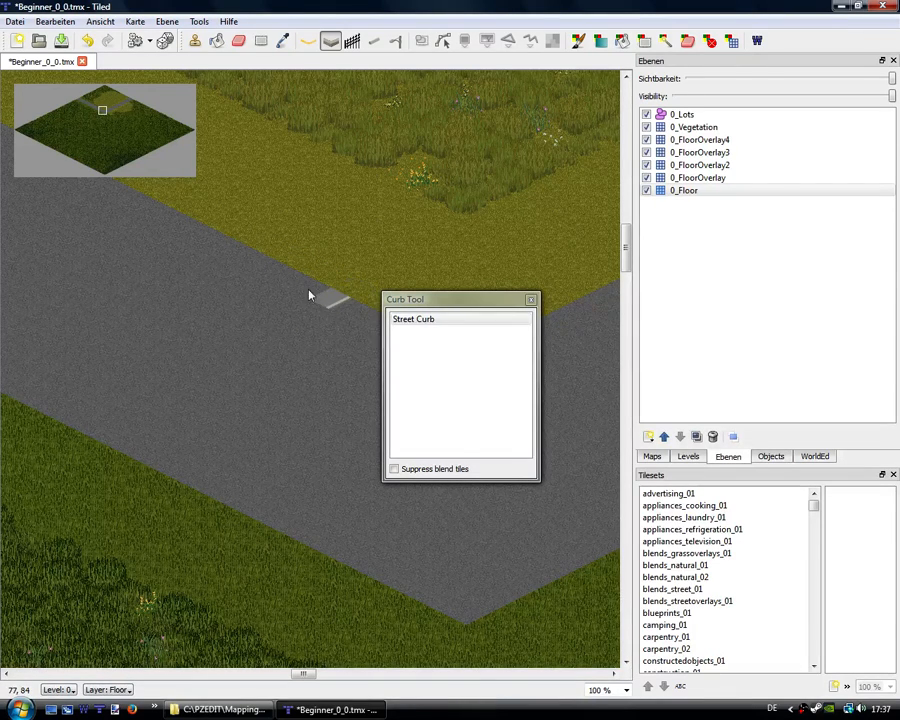
{"action": "mouse_move", "coordinate": [322, 300]}
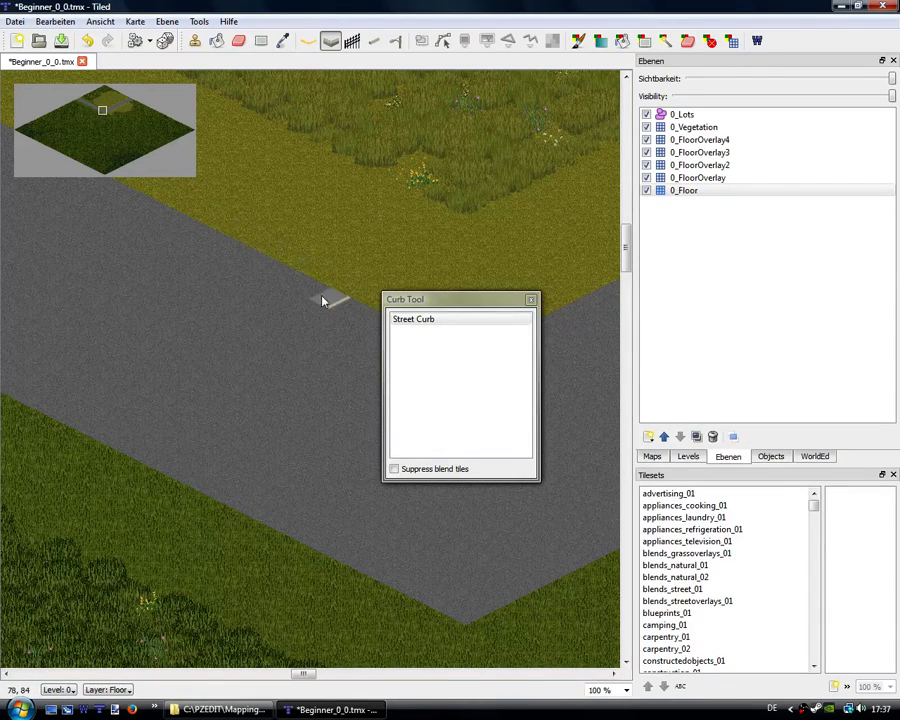
{"action": "left_click", "coordinate": [531, 299]}
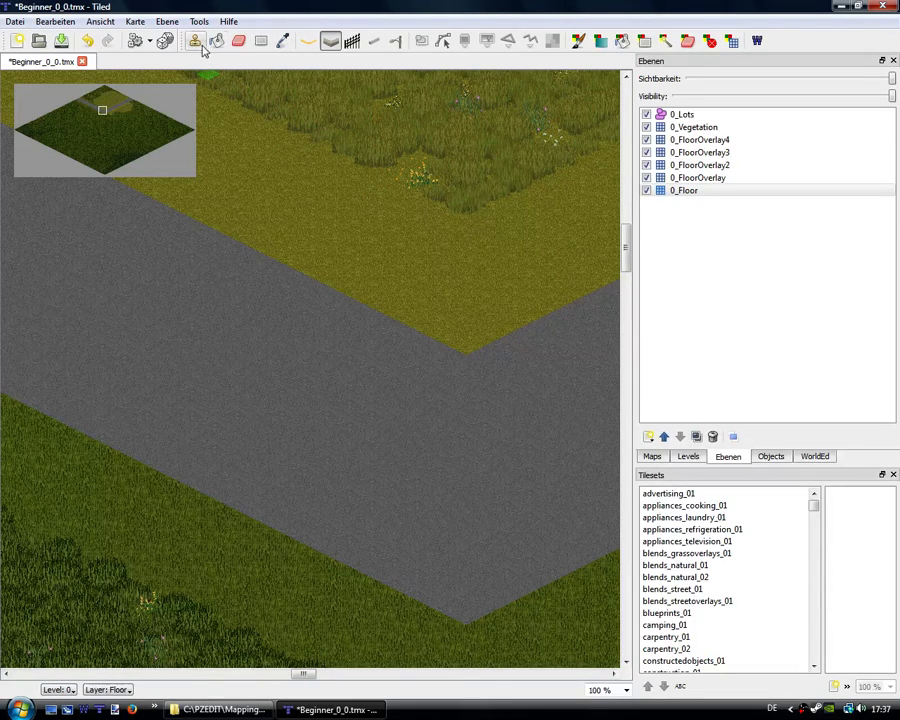
{"action": "mouse_move", "coordinate": [196, 41]}
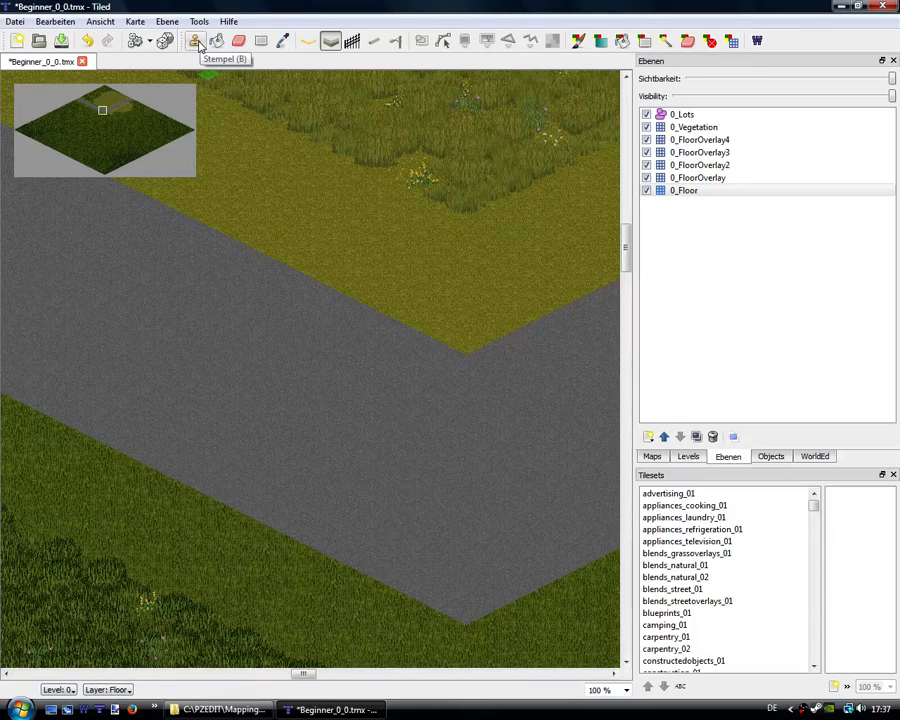
{"action": "mouse_move", "coordinate": [385, 328]}
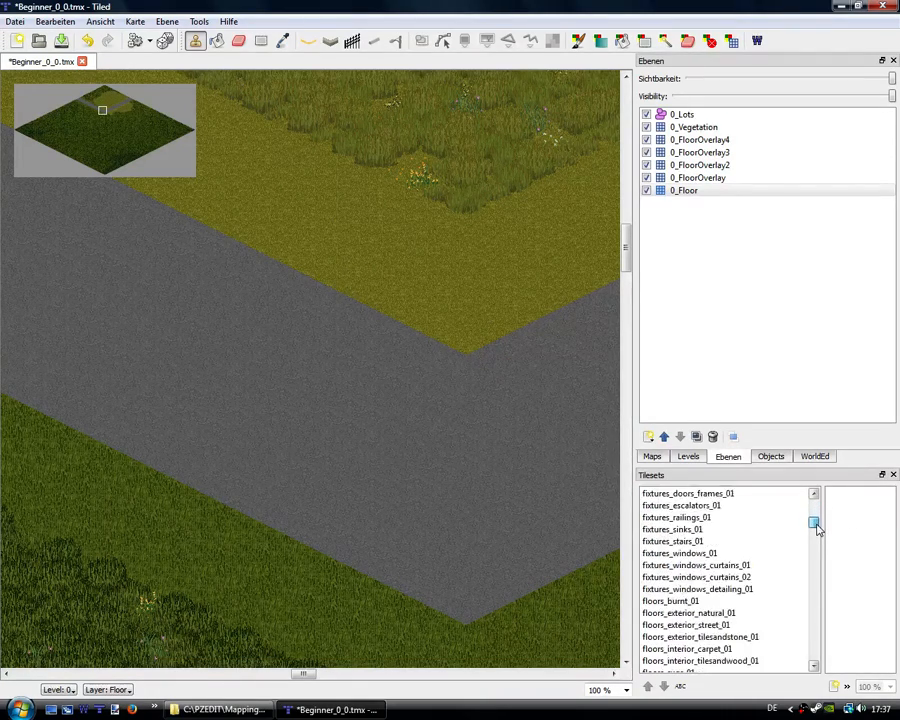
Scroll the tileset list and display the street_trafficlines_01 tiles.
{"action": "scroll", "scroll_direction": "down", "scroll_amount": 3}
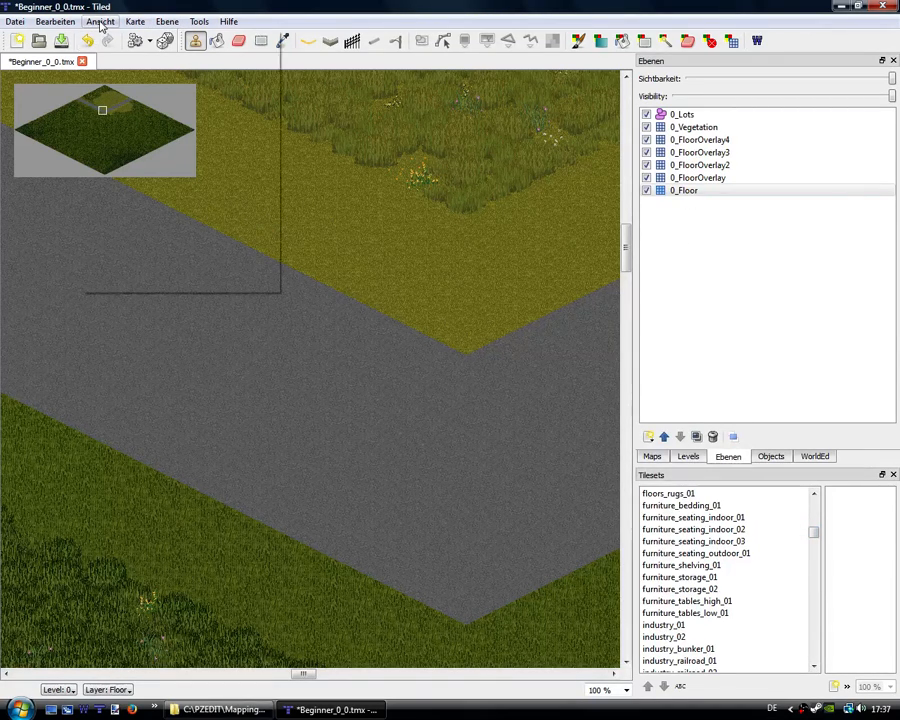
{"action": "left_click", "coordinate": [100, 21]}
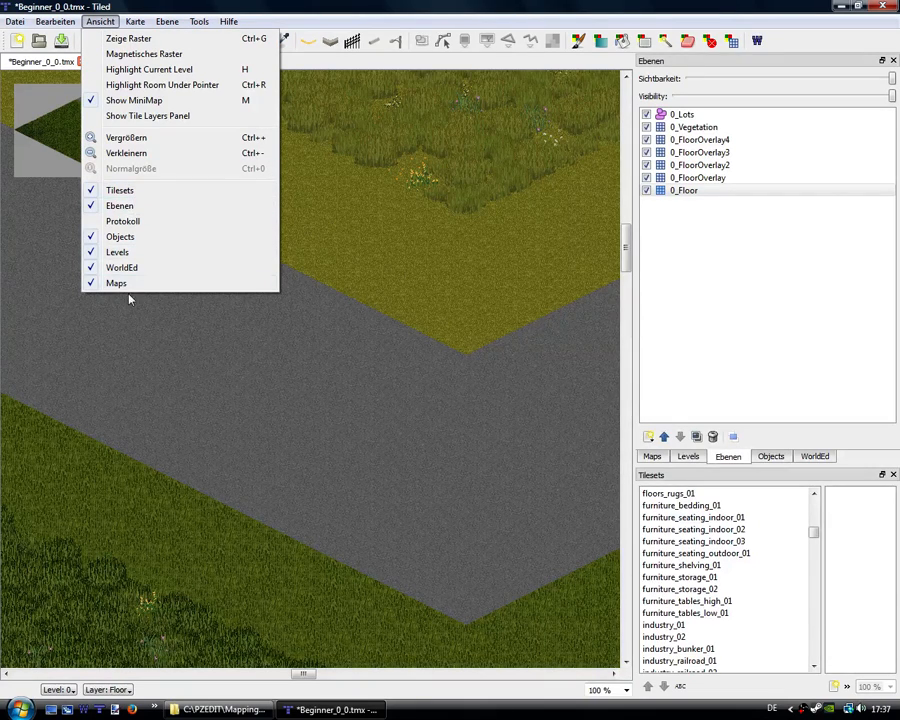
{"action": "mouse_move", "coordinate": [117, 252]}
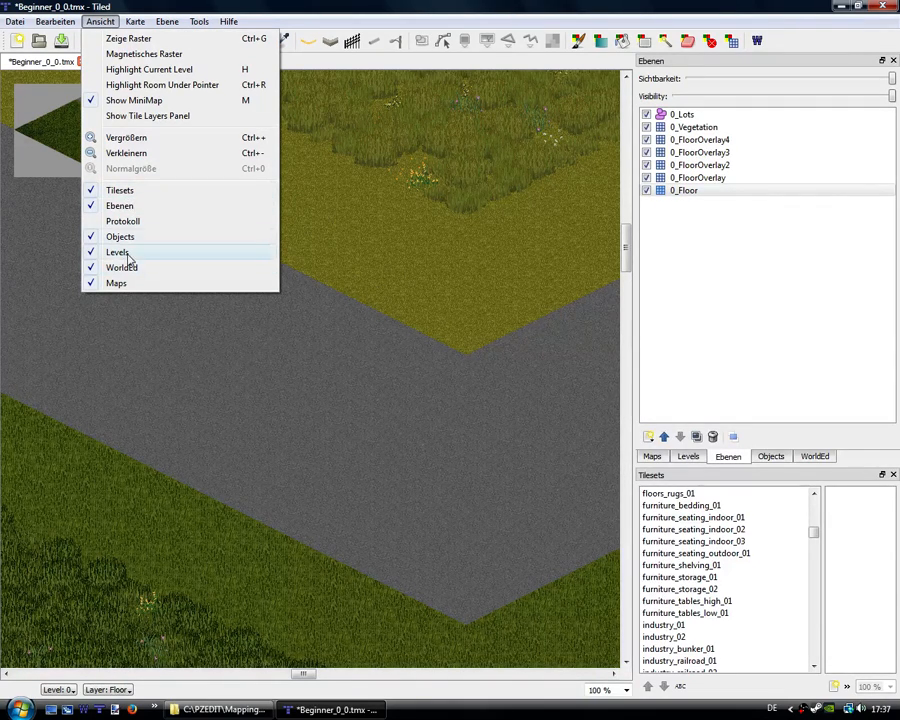
{"action": "mouse_move", "coordinate": [120, 240]}
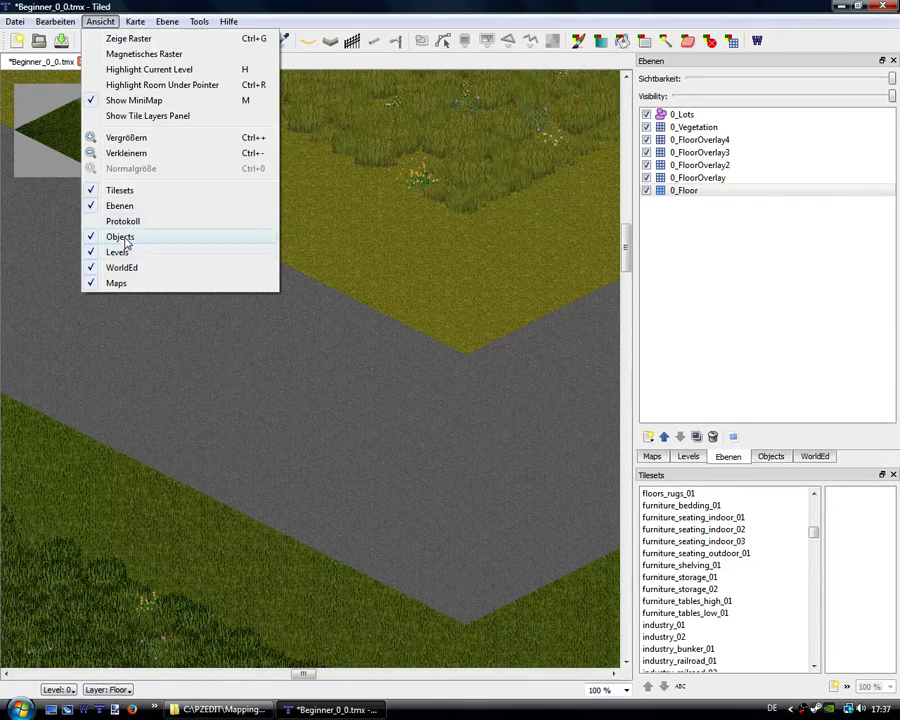
{"action": "mouse_move", "coordinate": [119, 205]}
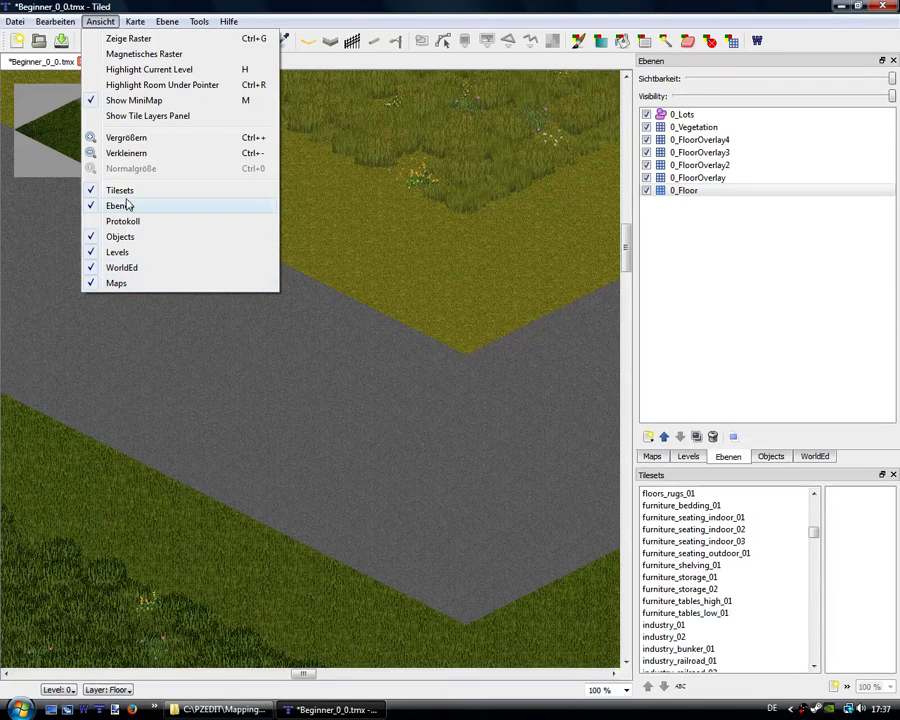
{"action": "mouse_move", "coordinate": [120, 190]}
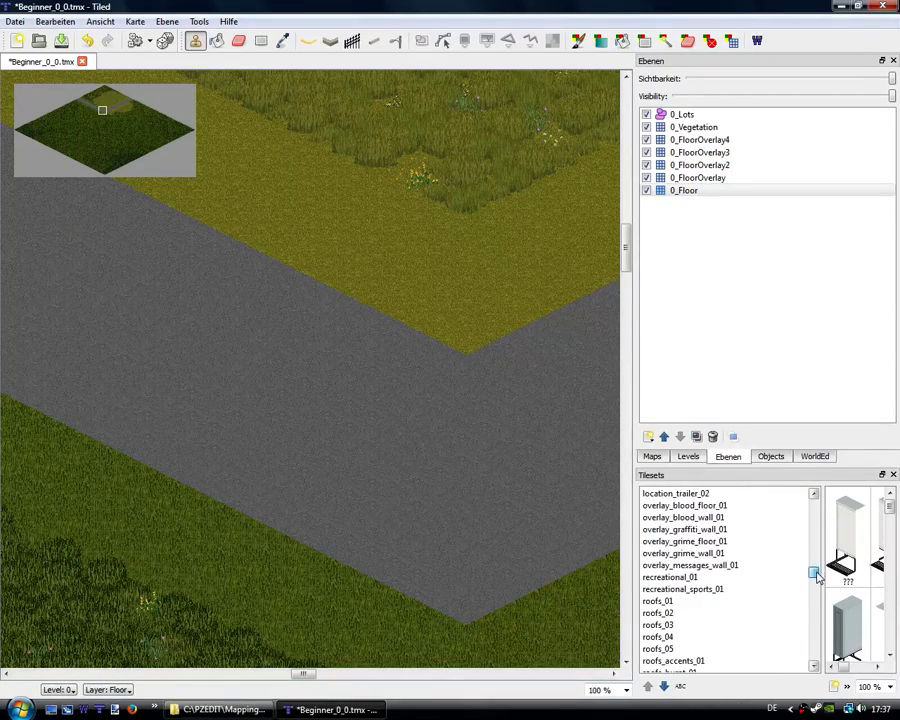
{"action": "scroll", "scroll_direction": "down", "scroll_amount": 3}
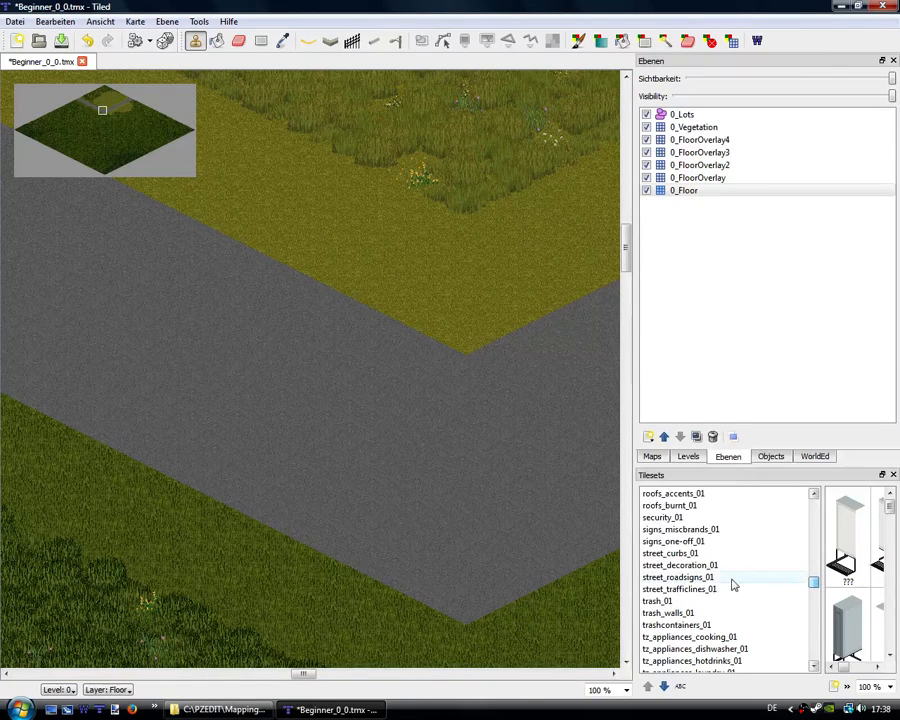
{"action": "left_click", "coordinate": [680, 589]}
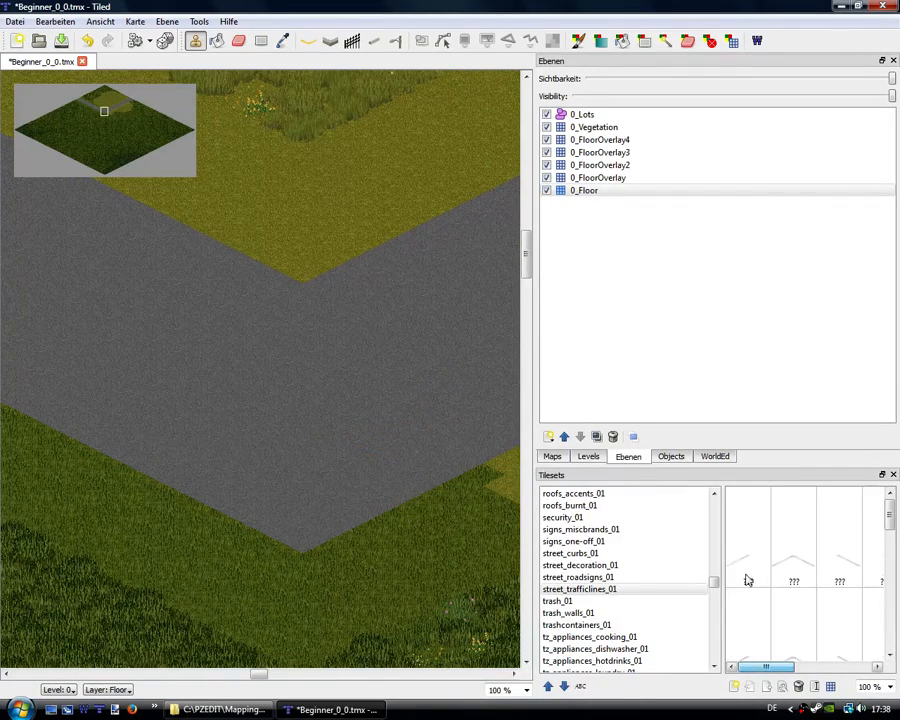
Pick a dashed traffic-line tile, undo the test stamp, and make 0_FloorOverlay active.
{"action": "left_click", "coordinate": [838, 535]}
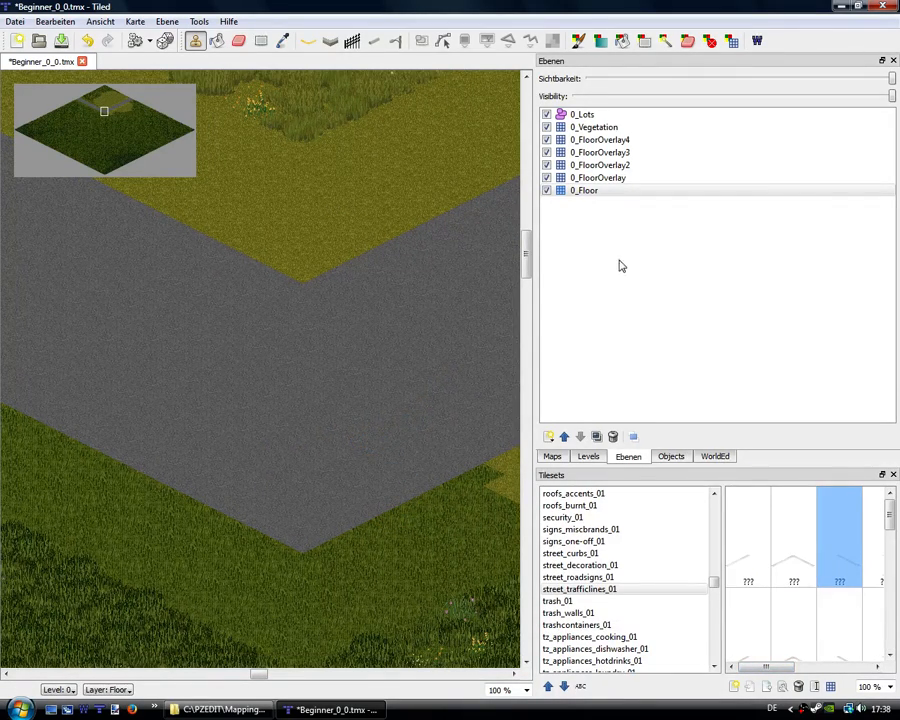
{"action": "left_click", "coordinate": [584, 190]}
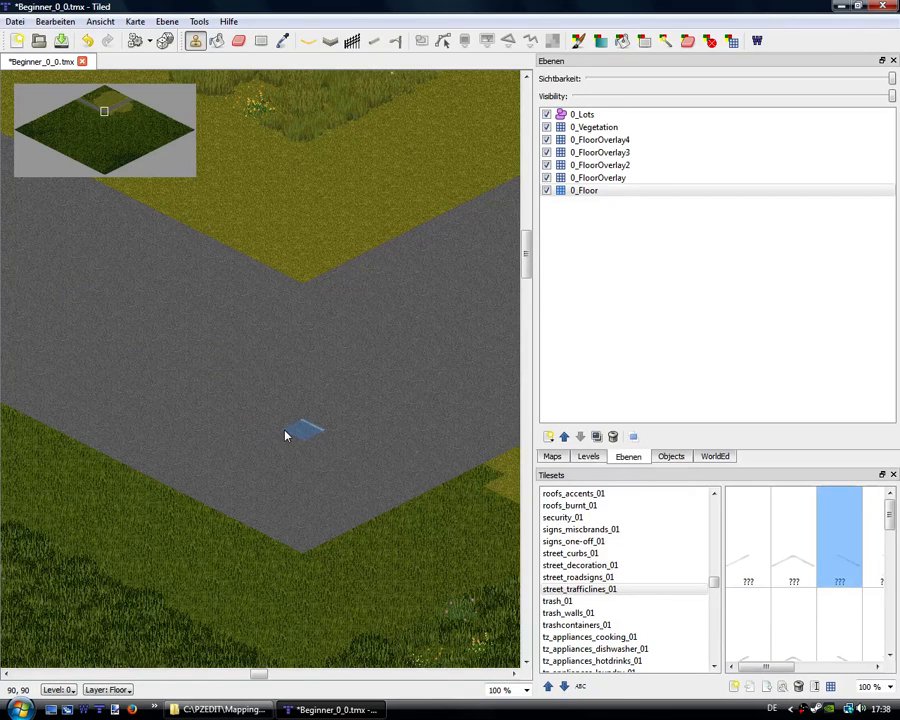
{"action": "left_click", "coordinate": [585, 190]}
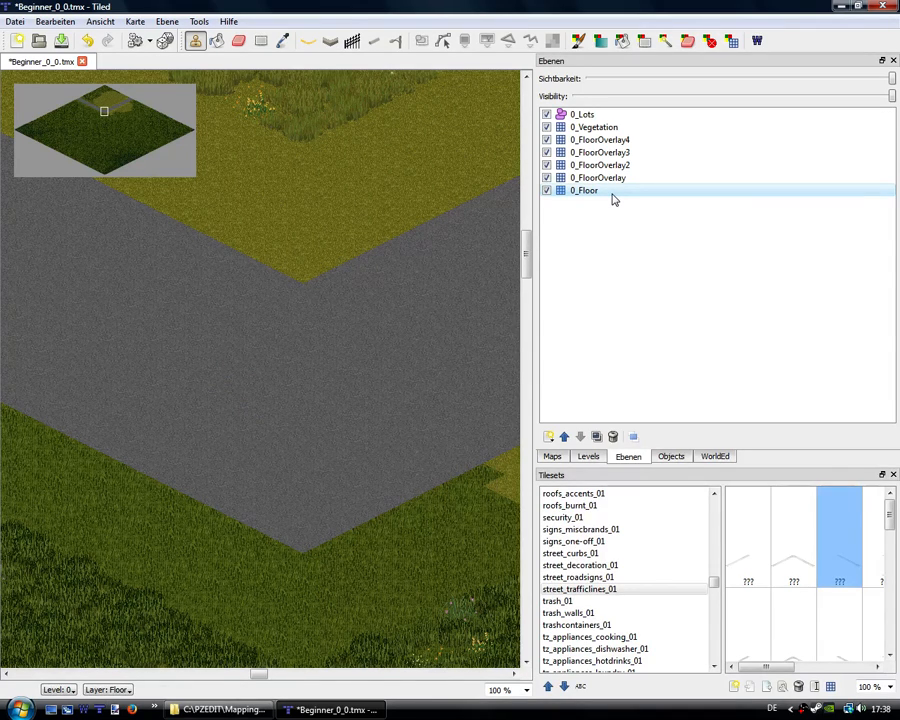
{"action": "left_click", "coordinate": [285, 420]}
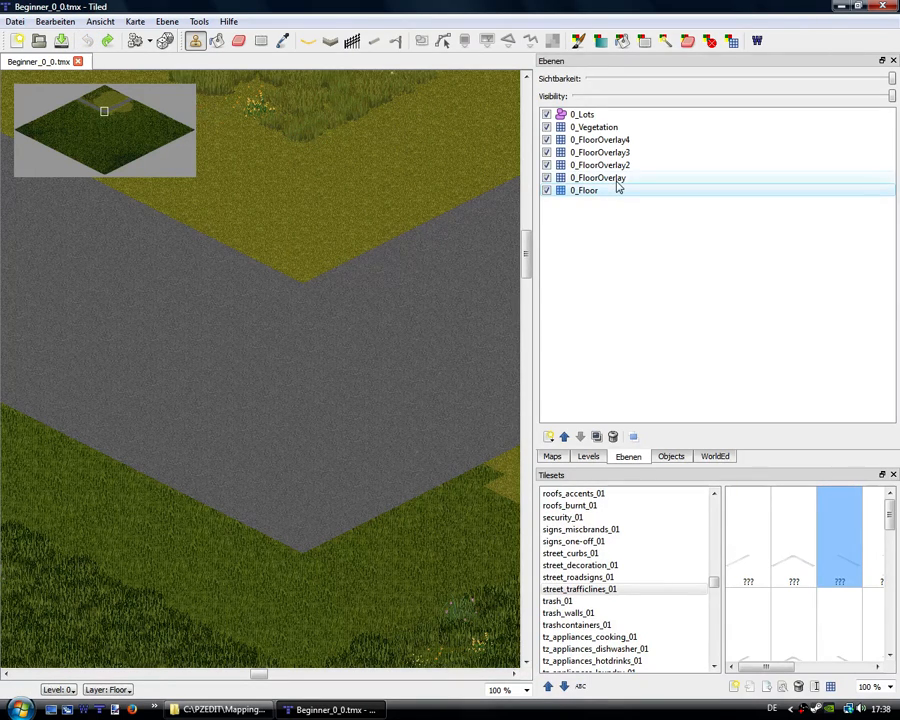
{"action": "left_click", "coordinate": [595, 177]}
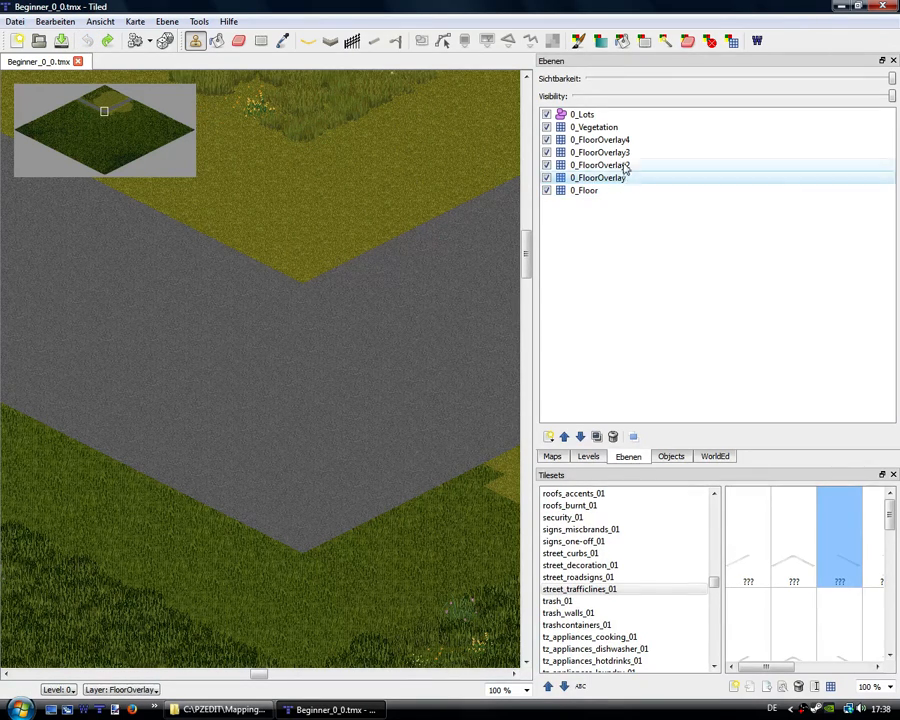
Stamp and drag dashed traffic-line tiles along the road centre on 0_FloorOverlay.
{"action": "left_click", "coordinate": [600, 139]}
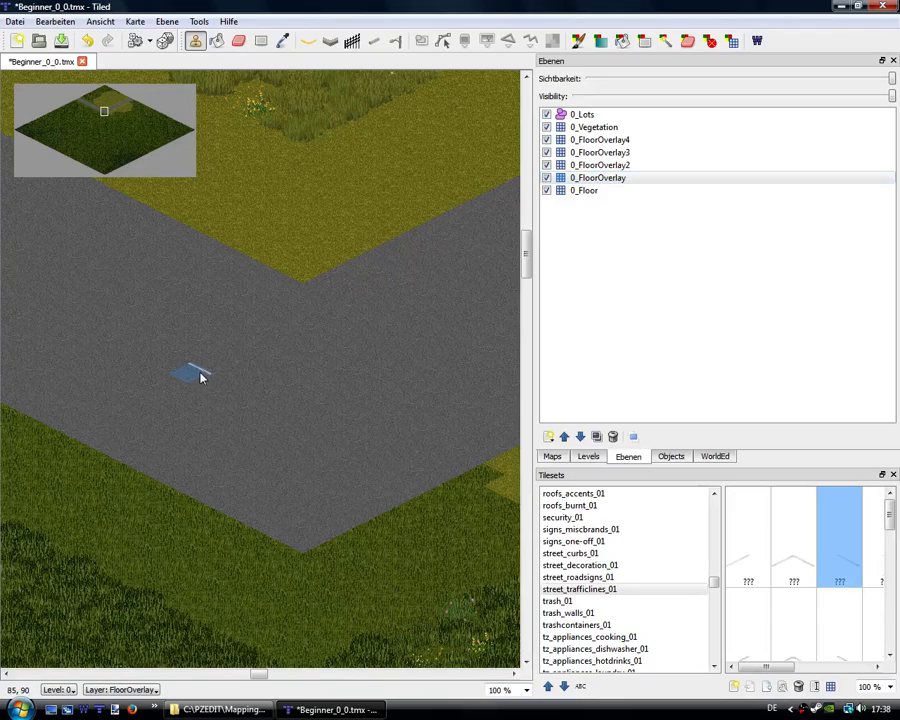
{"action": "left_click_drag", "start_coordinate": [195, 378], "coordinate": [52, 308]}
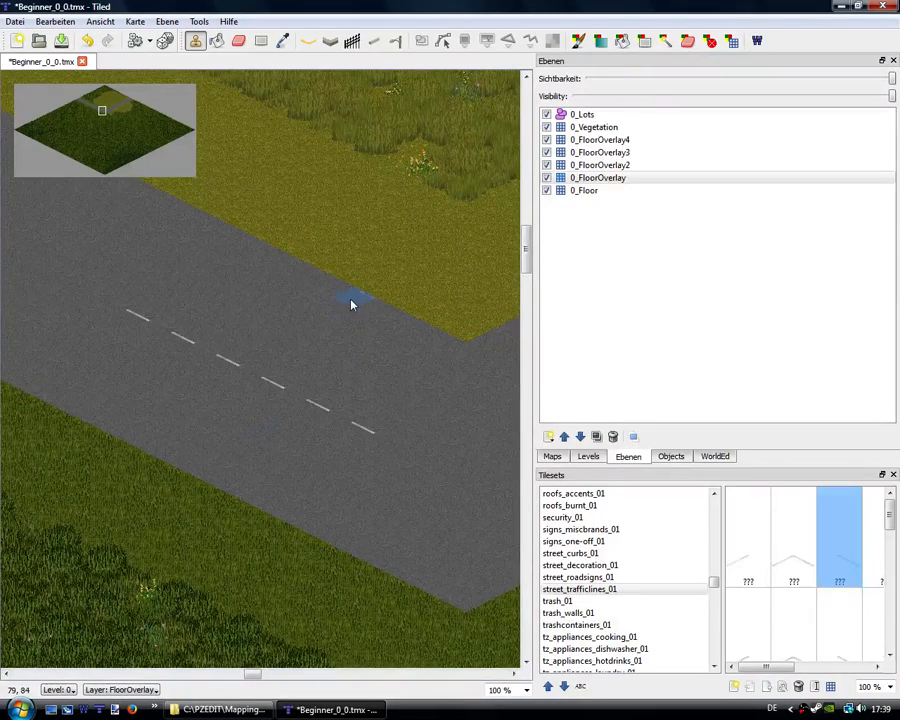
{"action": "left_click", "coordinate": [340, 305]}
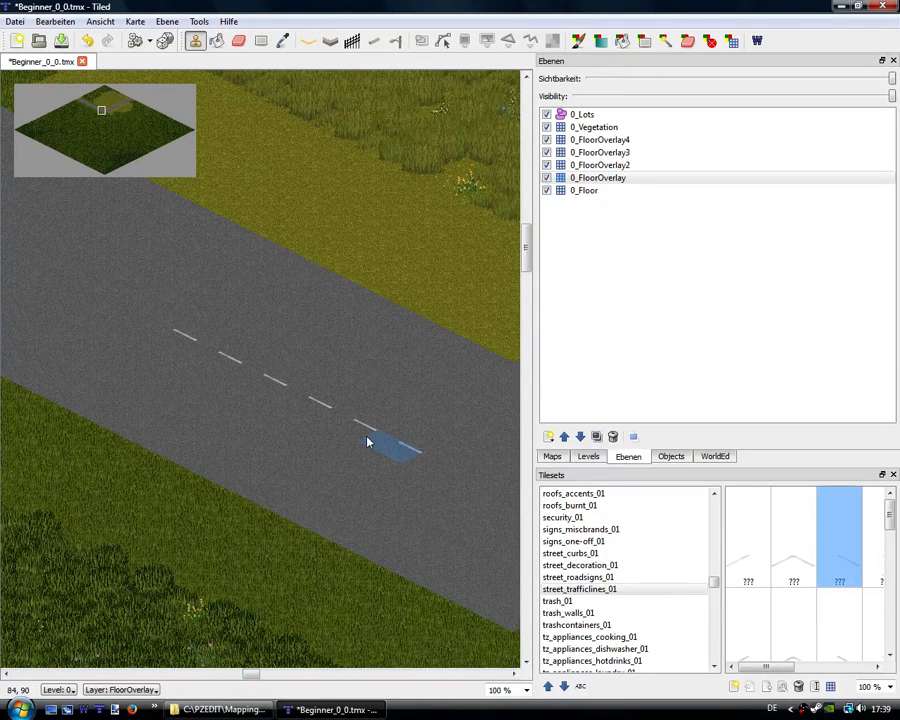
{"action": "left_click_drag", "start_coordinate": [367, 442], "coordinate": [297, 407]}
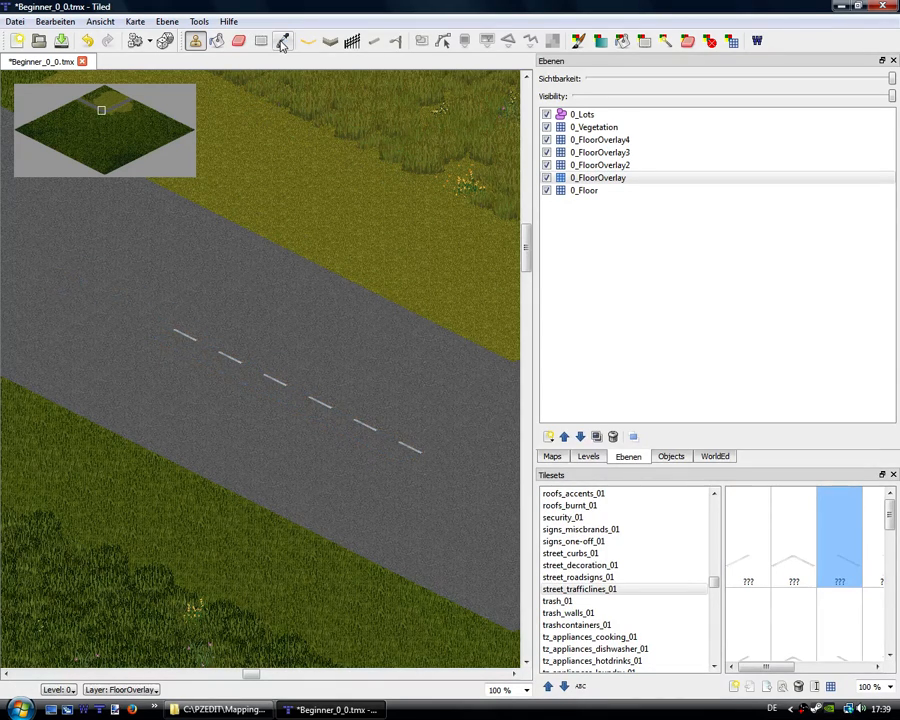
{"action": "mouse_move", "coordinate": [283, 41]}
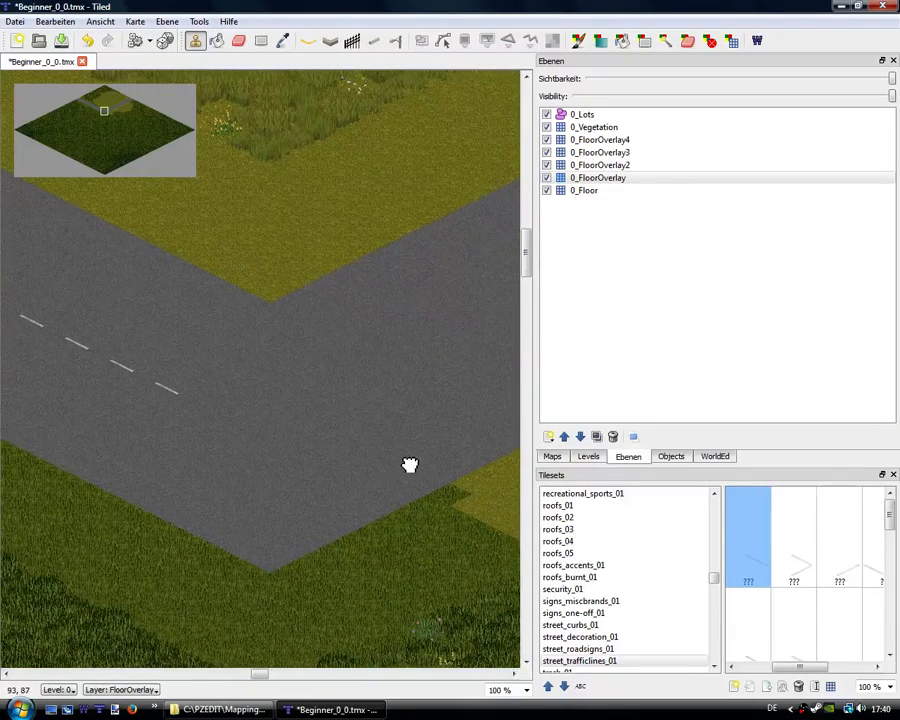
Stamp traffic-line dashes around the road bend to join both stretches.
{"action": "left_click", "coordinate": [245, 437]}
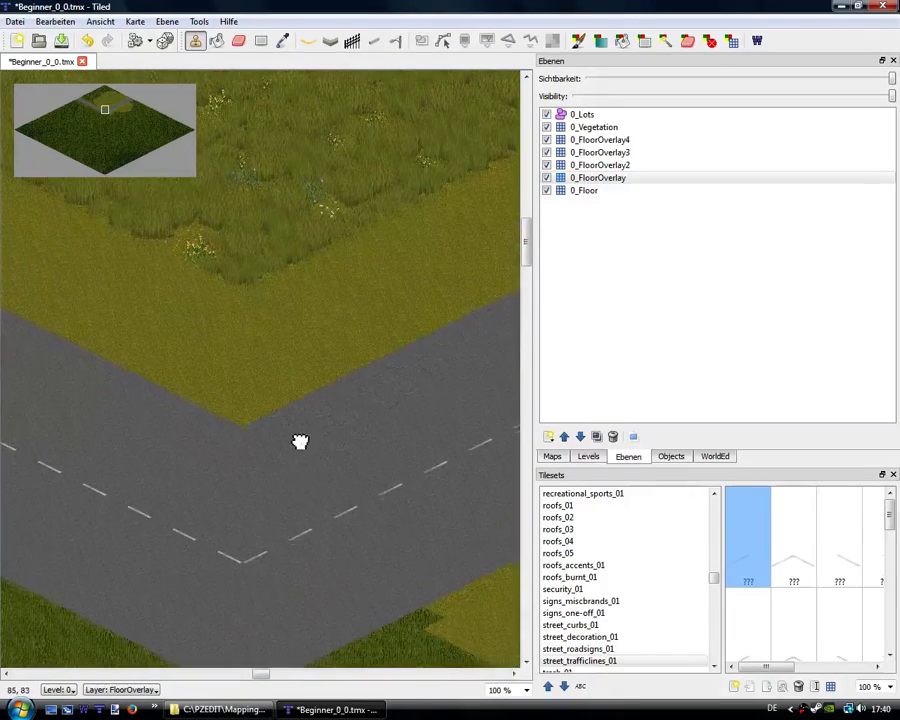
Browse security_01 and street_curbs_01 tiles, select 0_Vegetation, and bring up add-layer options.
{"action": "left_click", "coordinate": [569, 577]}
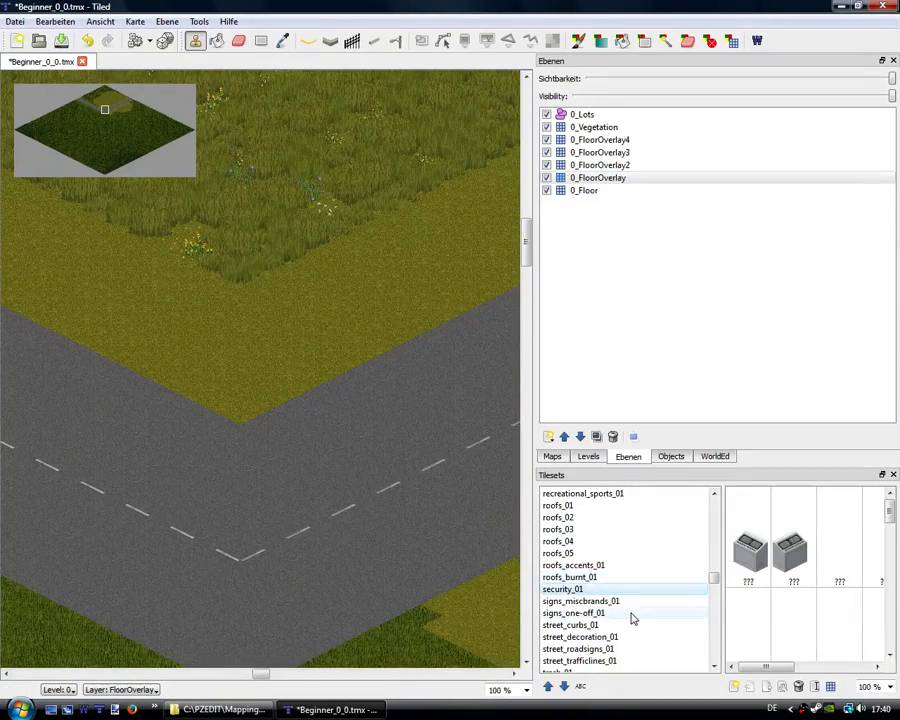
{"action": "left_click", "coordinate": [570, 624]}
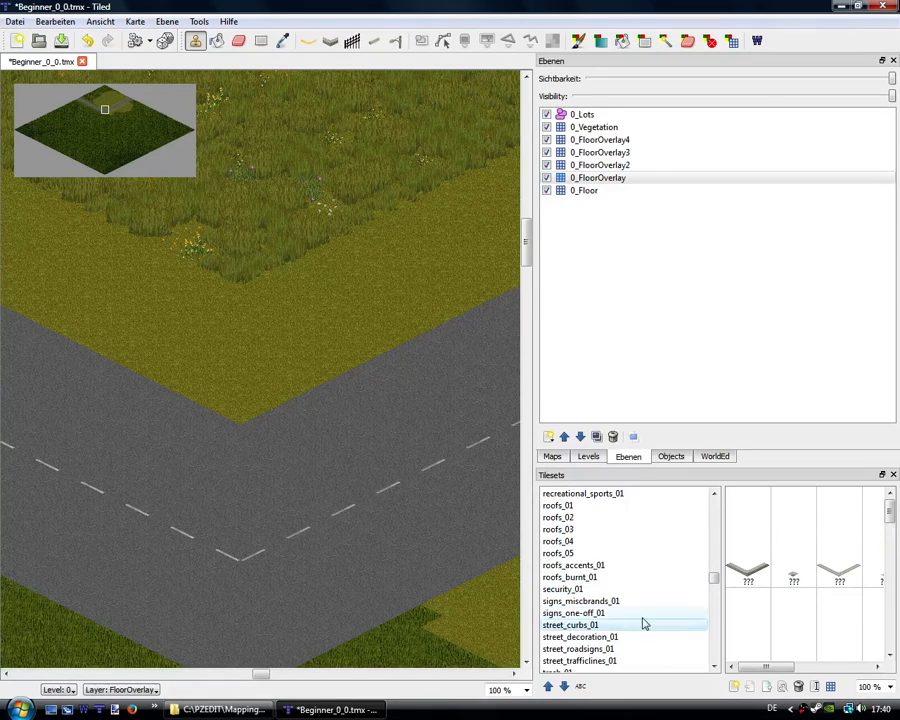
{"action": "scroll", "scroll_direction": "down", "scroll_amount": 3}
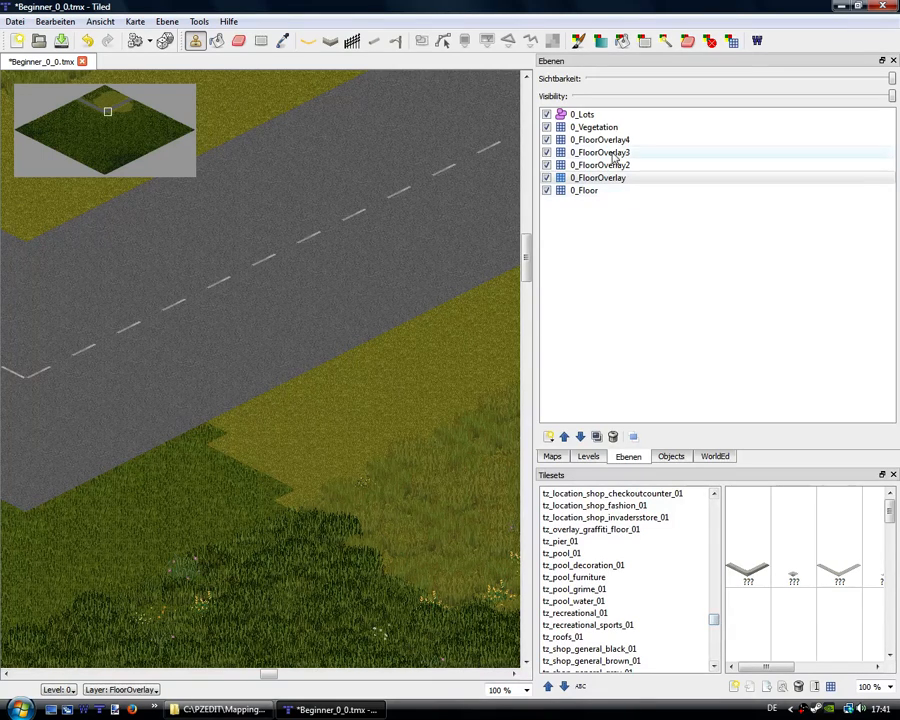
{"action": "left_click", "coordinate": [595, 127]}
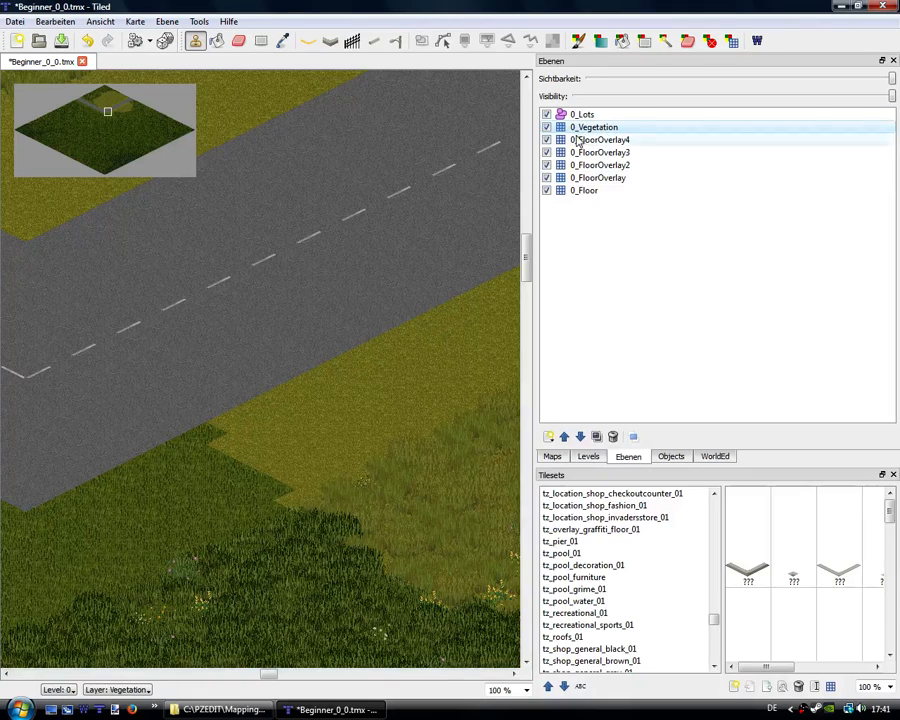
{"action": "left_click", "coordinate": [548, 436]}
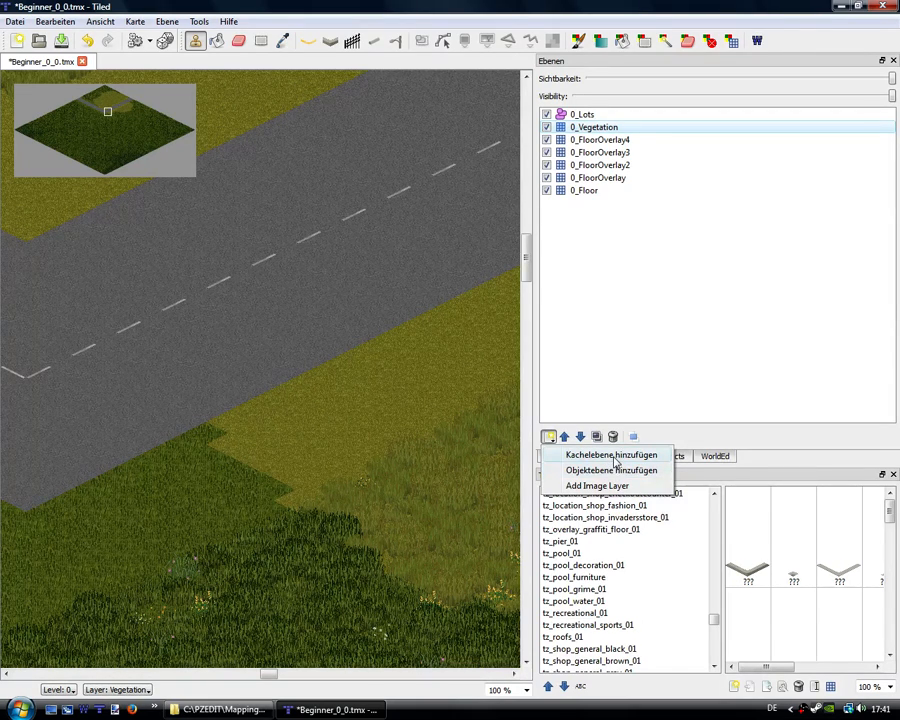
Add a new tile layer above 0_Vegetation and rename it 0_Furniture.
{"action": "left_click", "coordinate": [610, 455]}
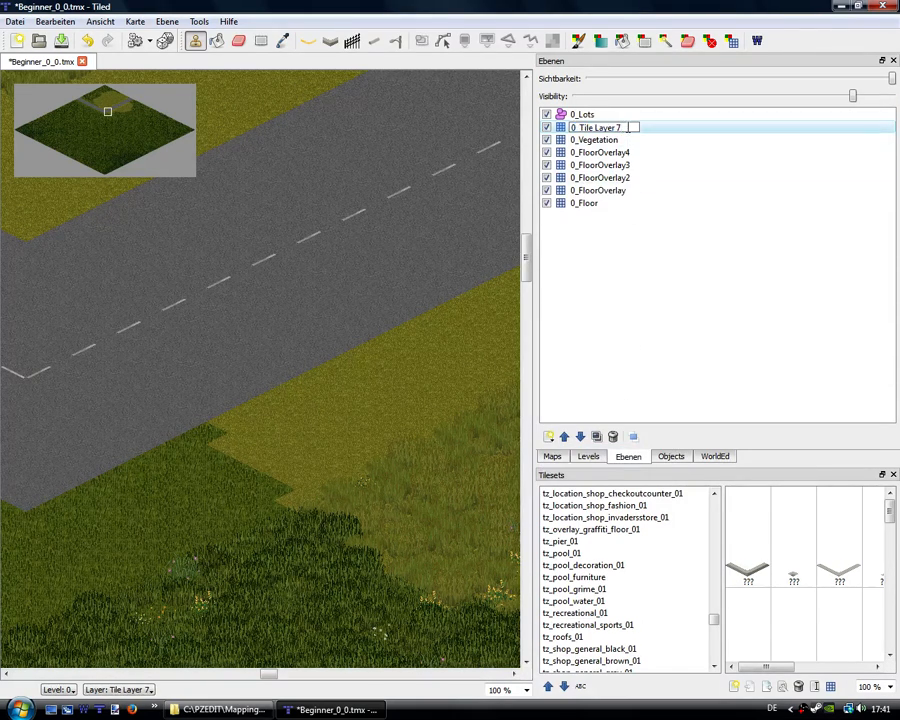
{"action": "double_click", "coordinate": [598, 127]}
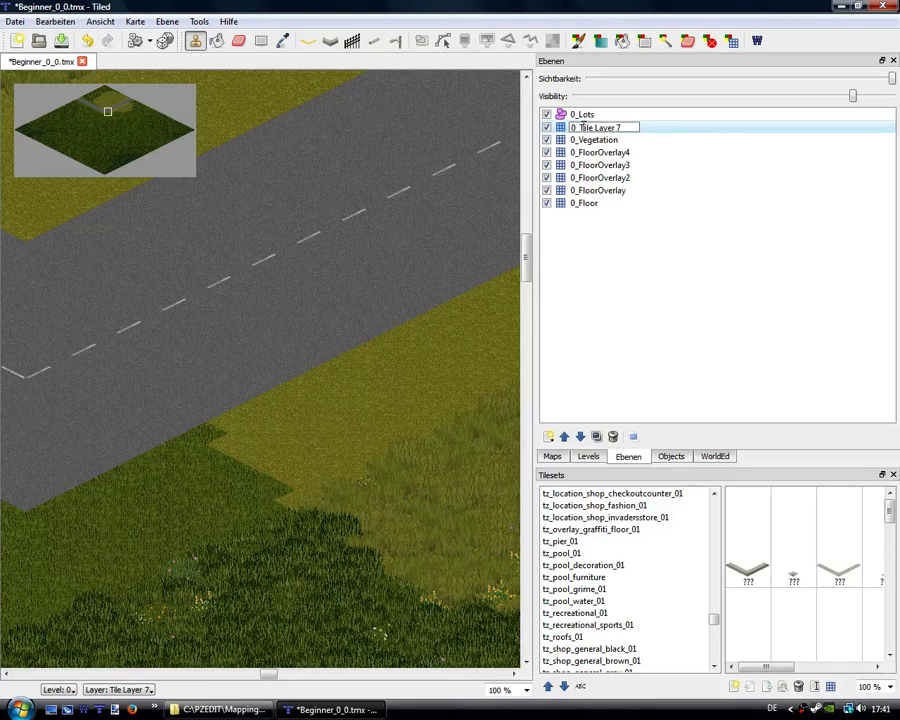
{"action": "double_click", "coordinate": [600, 127]}
{"action": "type", "text": "0_Furniture"}
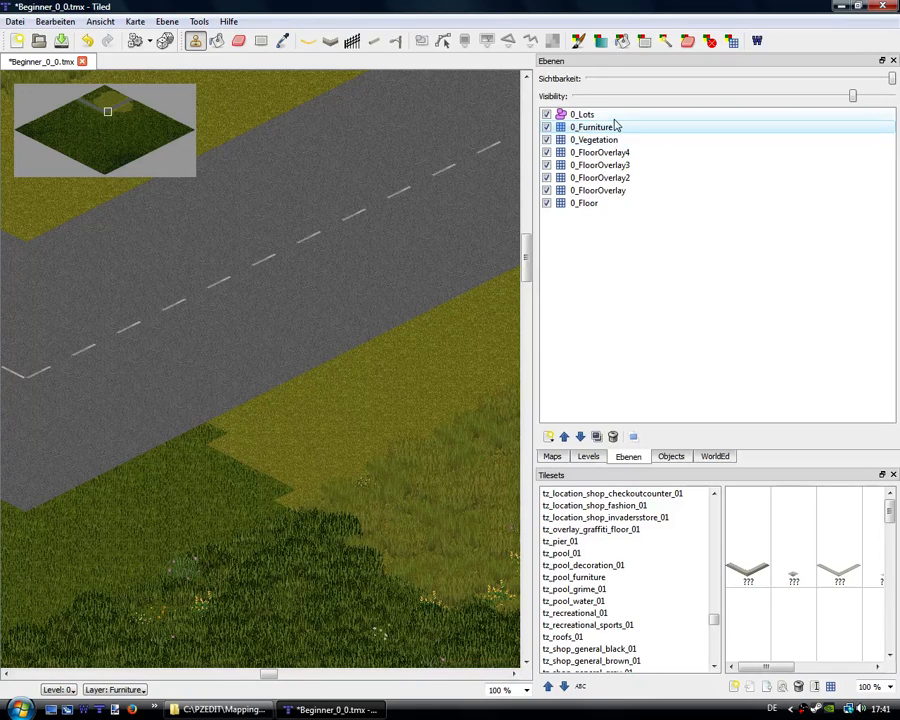
{"action": "left_click", "coordinate": [595, 127]}
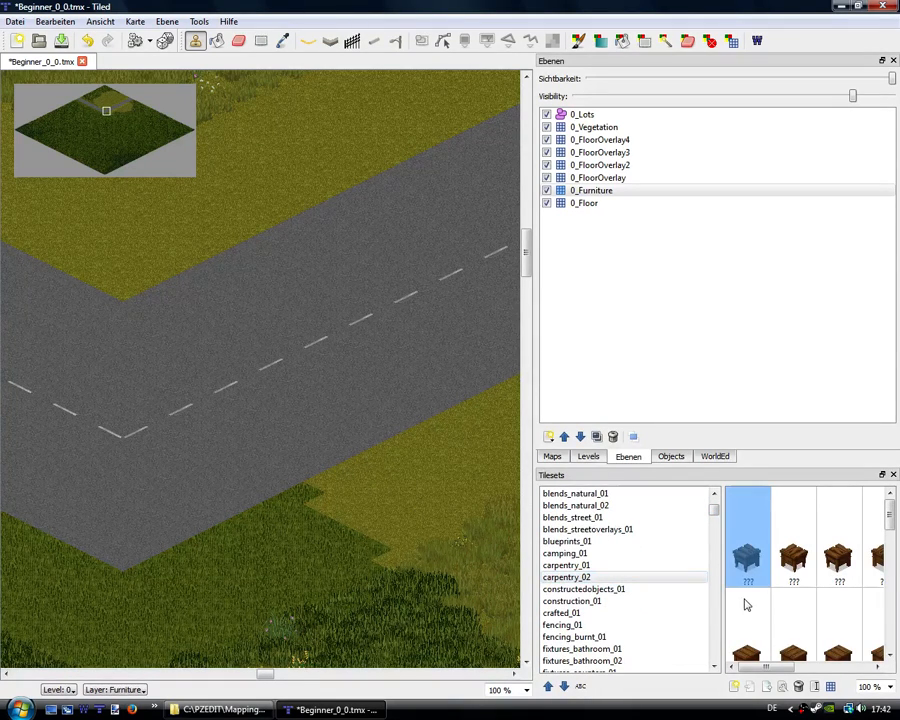
Place a test table on the road and erase it again.
{"action": "left_click", "coordinate": [370, 320]}
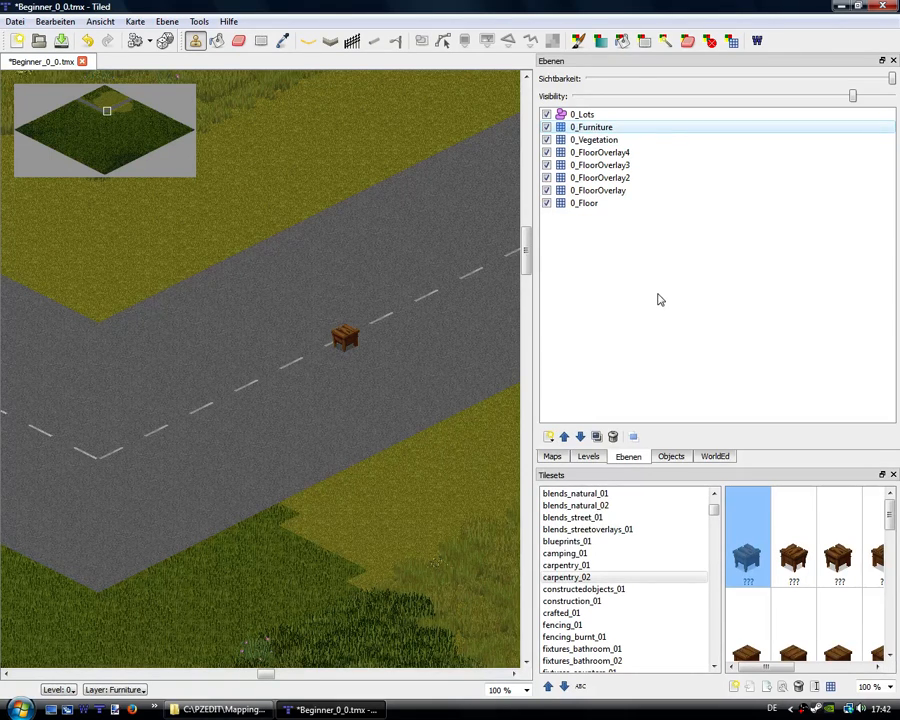
{"action": "mouse_move", "coordinate": [327, 347]}
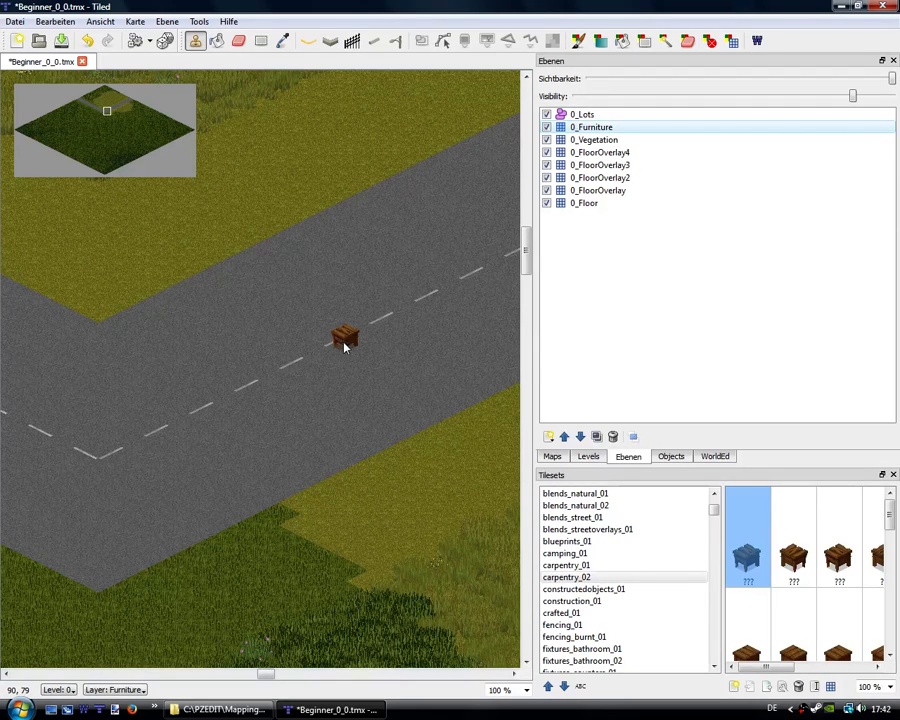
{"action": "mouse_move", "coordinate": [404, 440]}
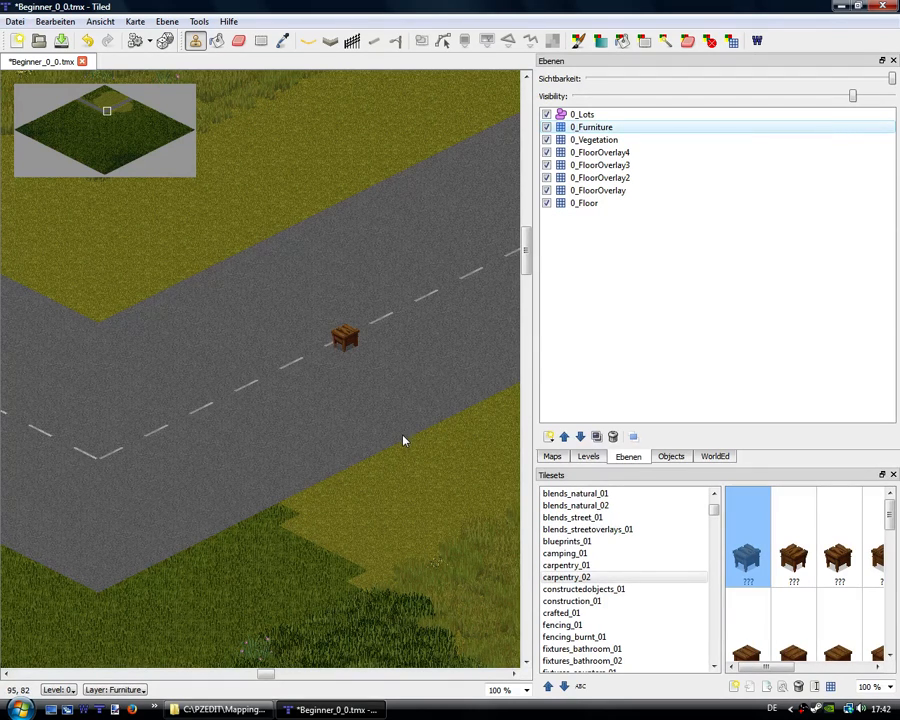
{"action": "left_click_drag", "start_coordinate": [405, 441], "coordinate": [353, 391]}
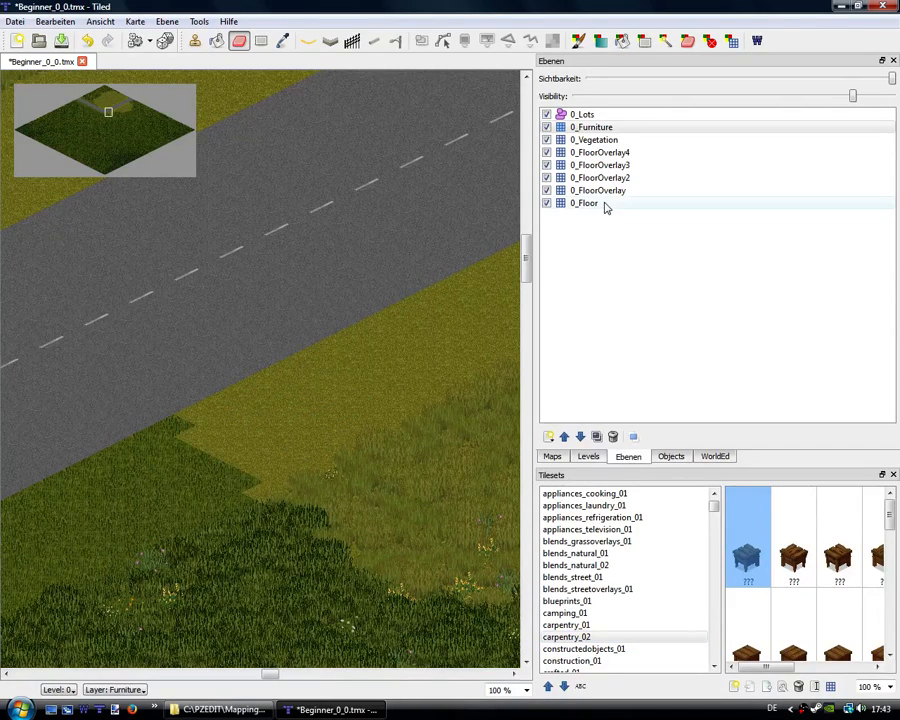
Make 0_Floor active, show floors_exterior_street_01 tiles, and choose a street floor tile.
{"action": "left_click", "coordinate": [585, 203]}
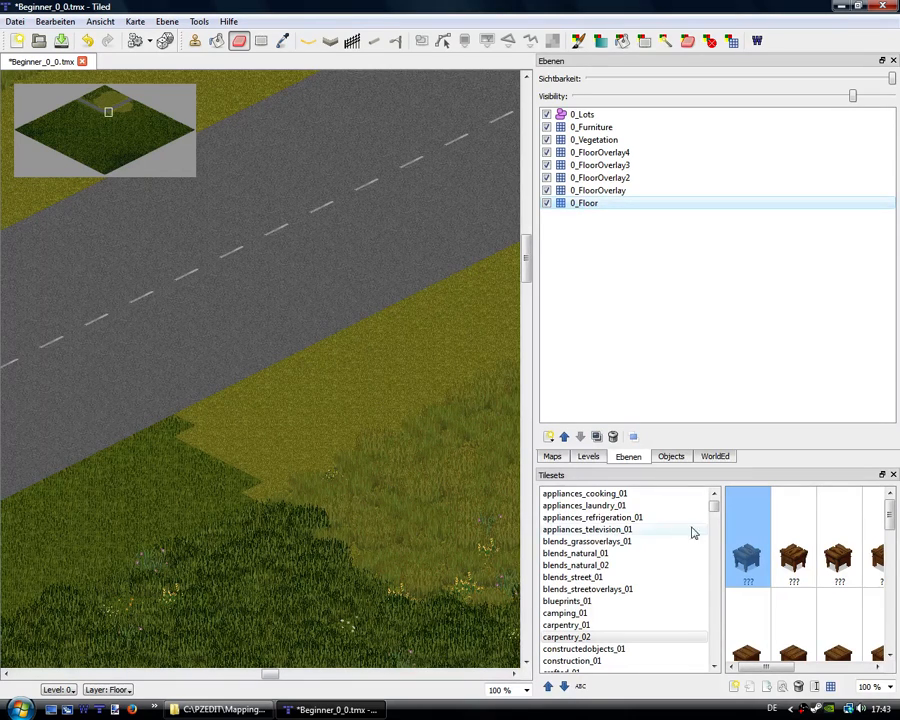
{"action": "scroll", "scroll_direction": "down", "scroll_amount": 3}
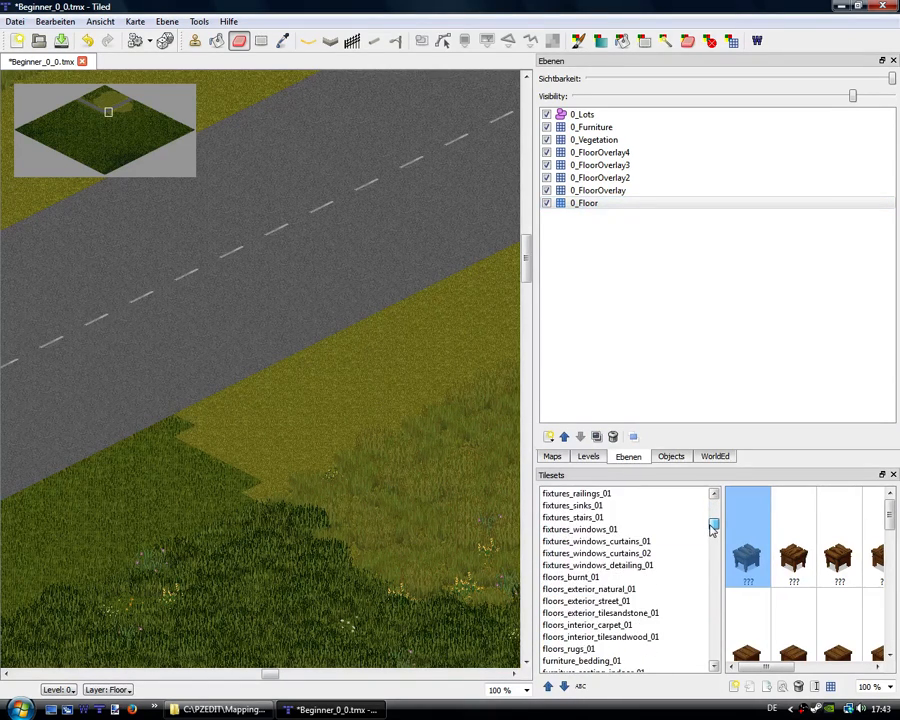
{"action": "scroll", "scroll_direction": "down", "scroll_amount": 3}
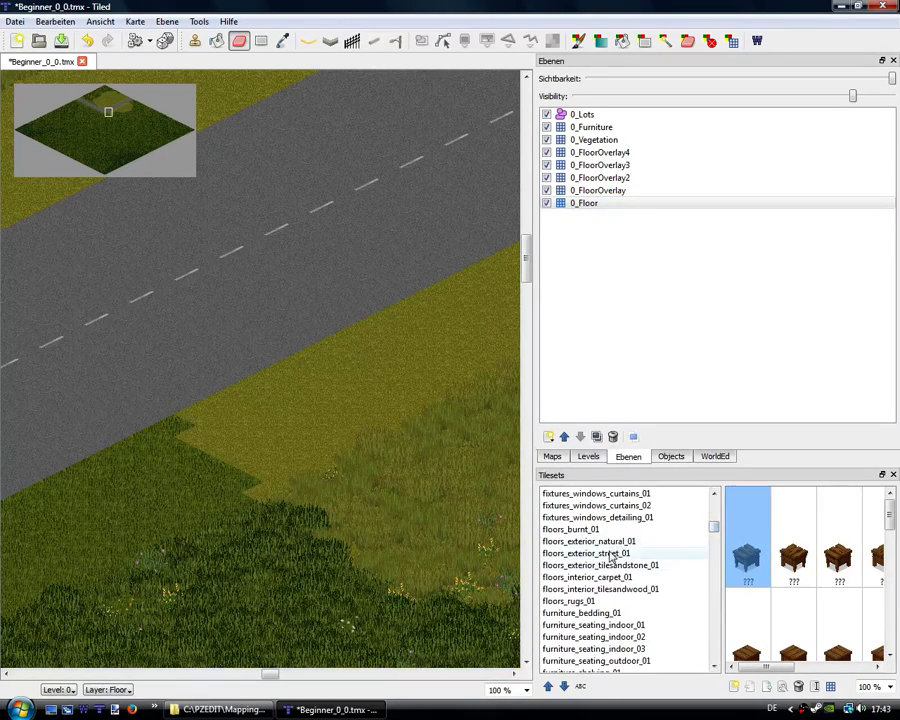
{"action": "left_click", "coordinate": [588, 541]}
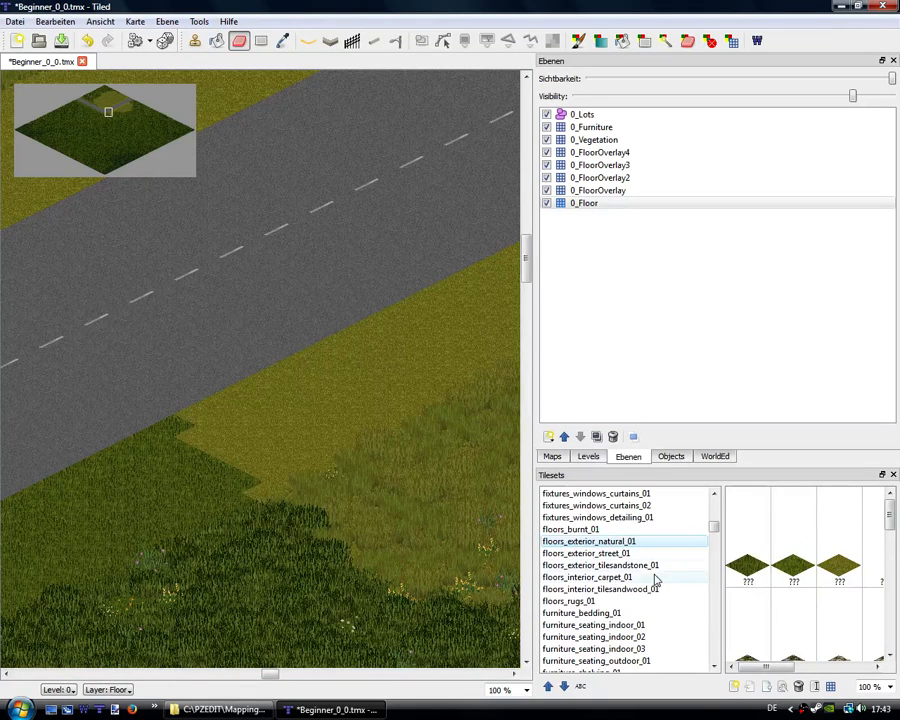
{"action": "left_click", "coordinate": [586, 553]}
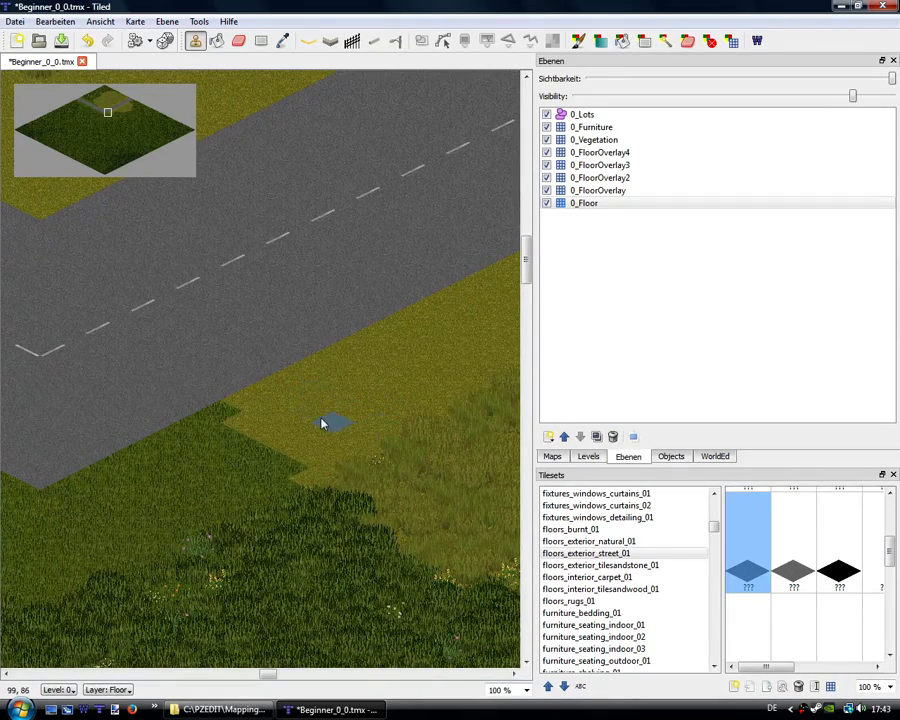
{"action": "left_click", "coordinate": [290, 398]}
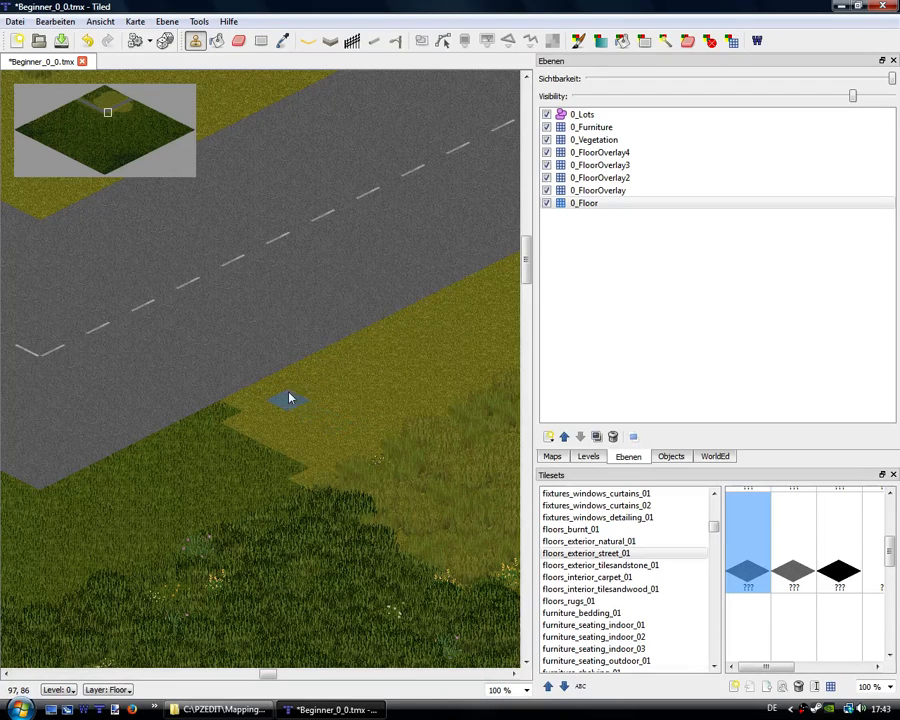